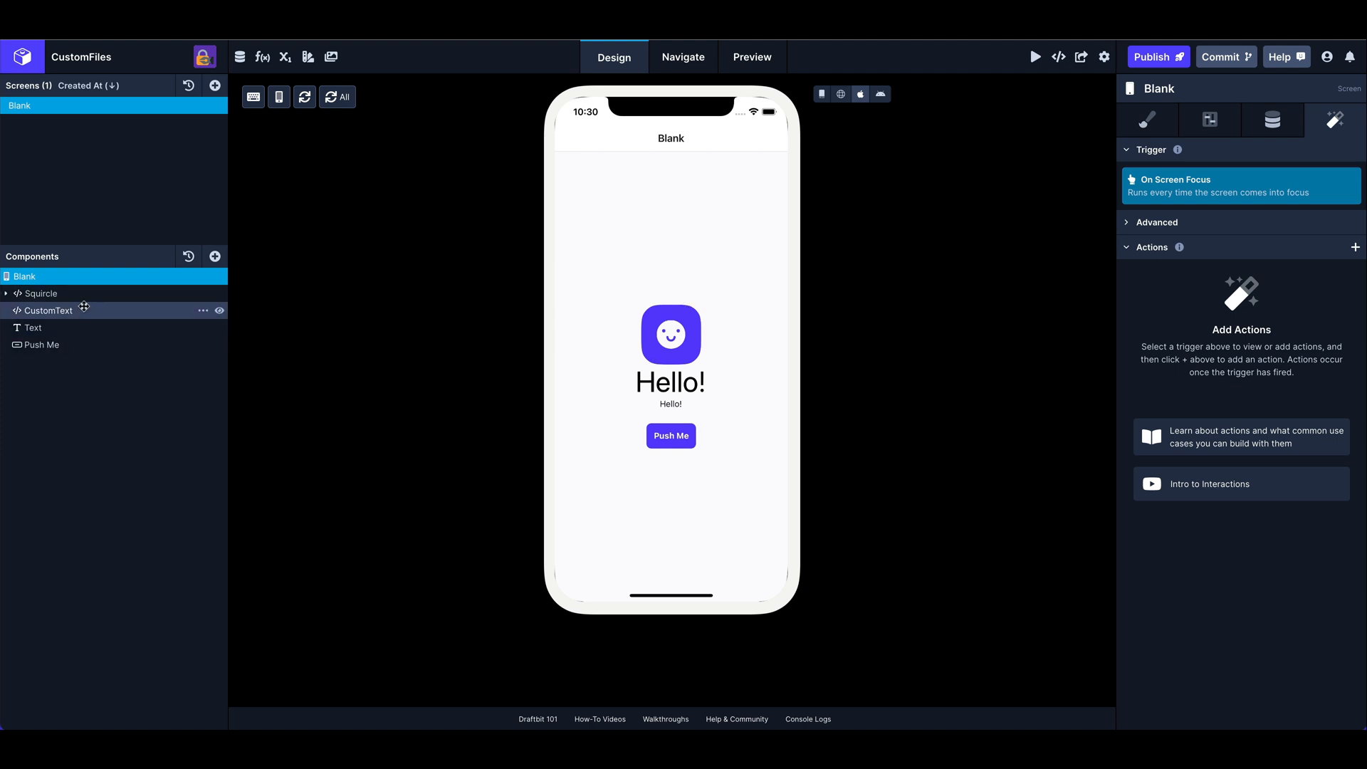
- Select Squircle and inspect its Squircle.js import and children-wrapping JSX expression
{"action": "left_click", "coordinate": [39, 293]}
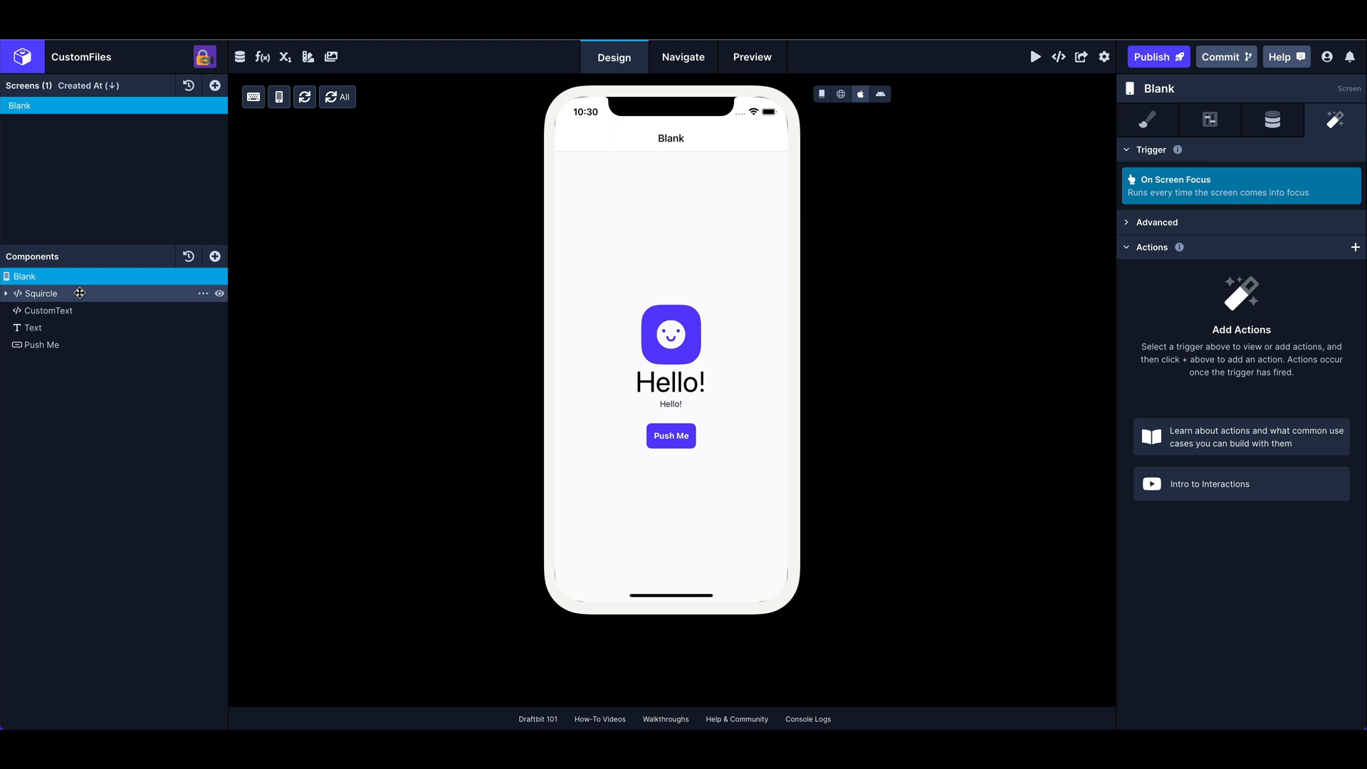
{"action": "left_click", "coordinate": [42, 293]}
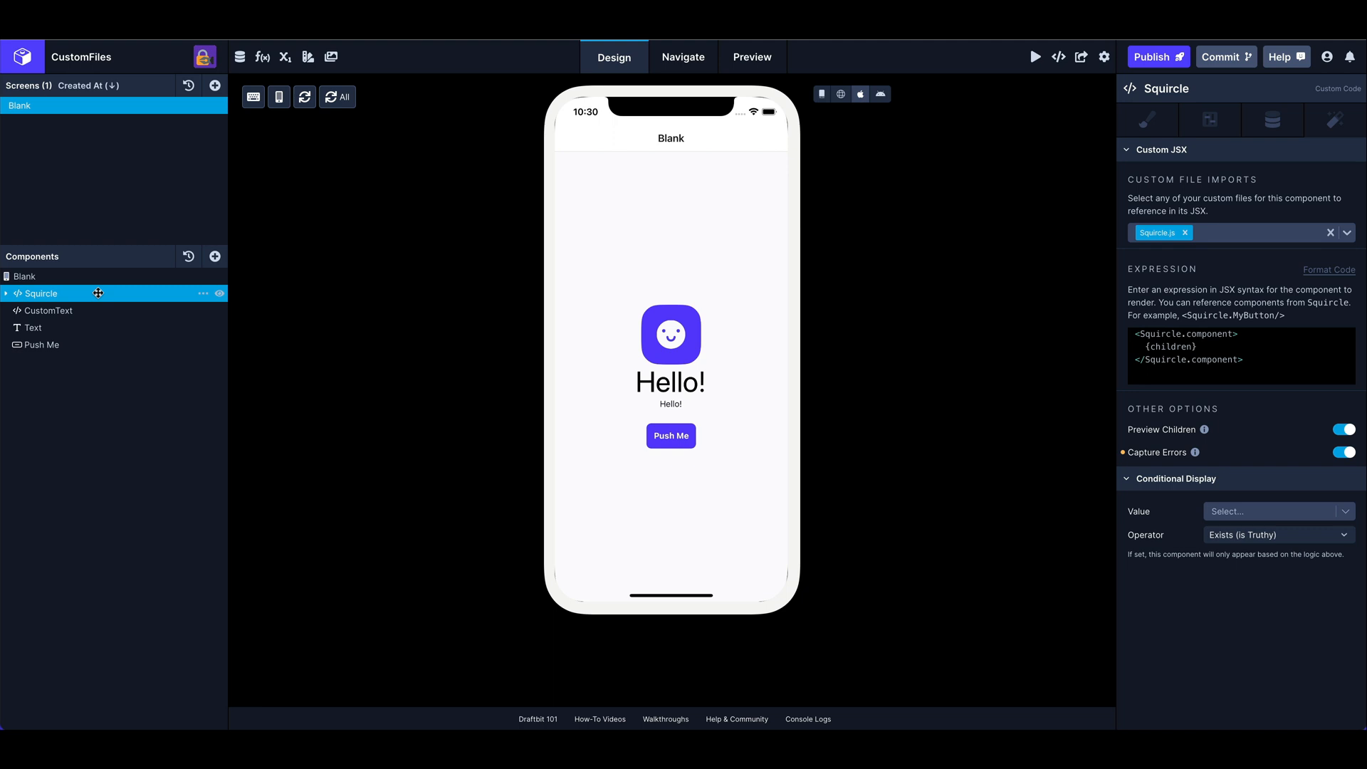
{"action": "left_click", "coordinate": [1188, 359]}
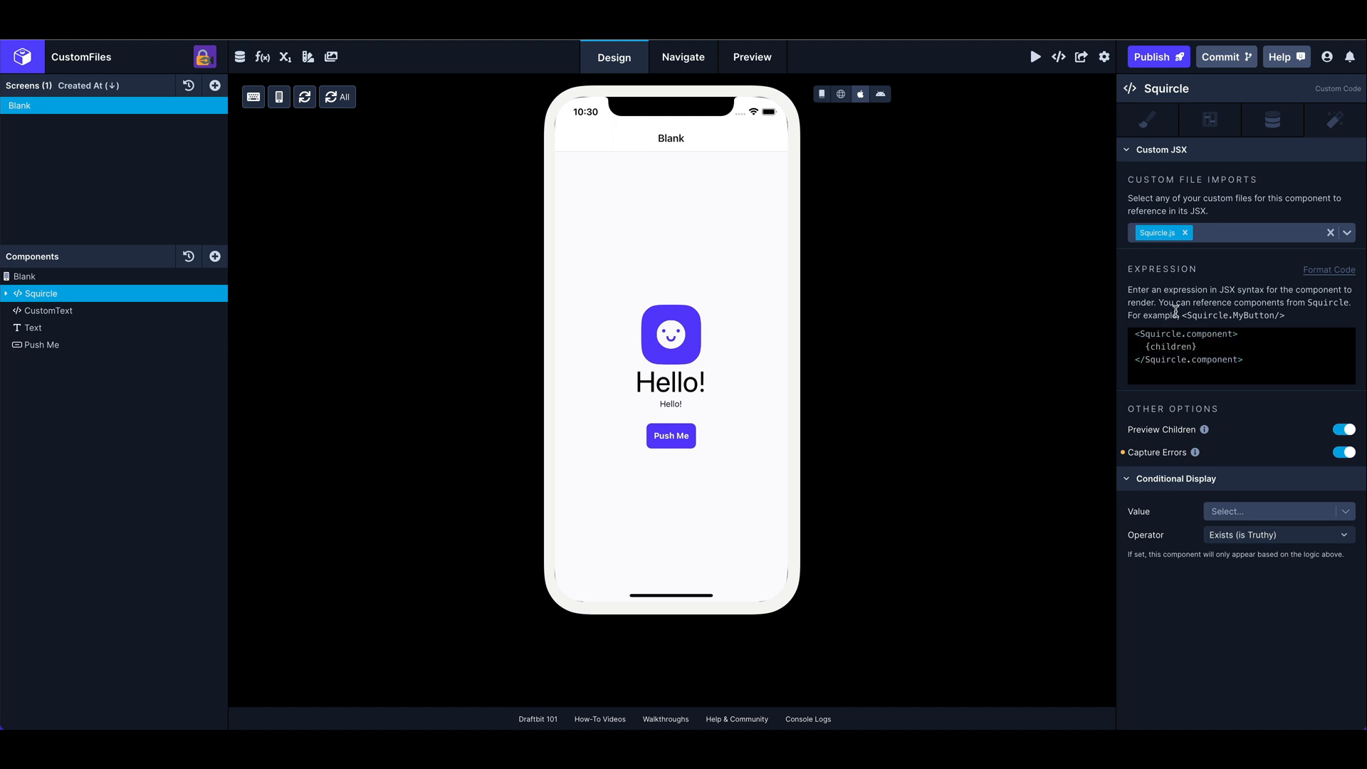
{"action": "mouse_move", "coordinate": [674, 318]}
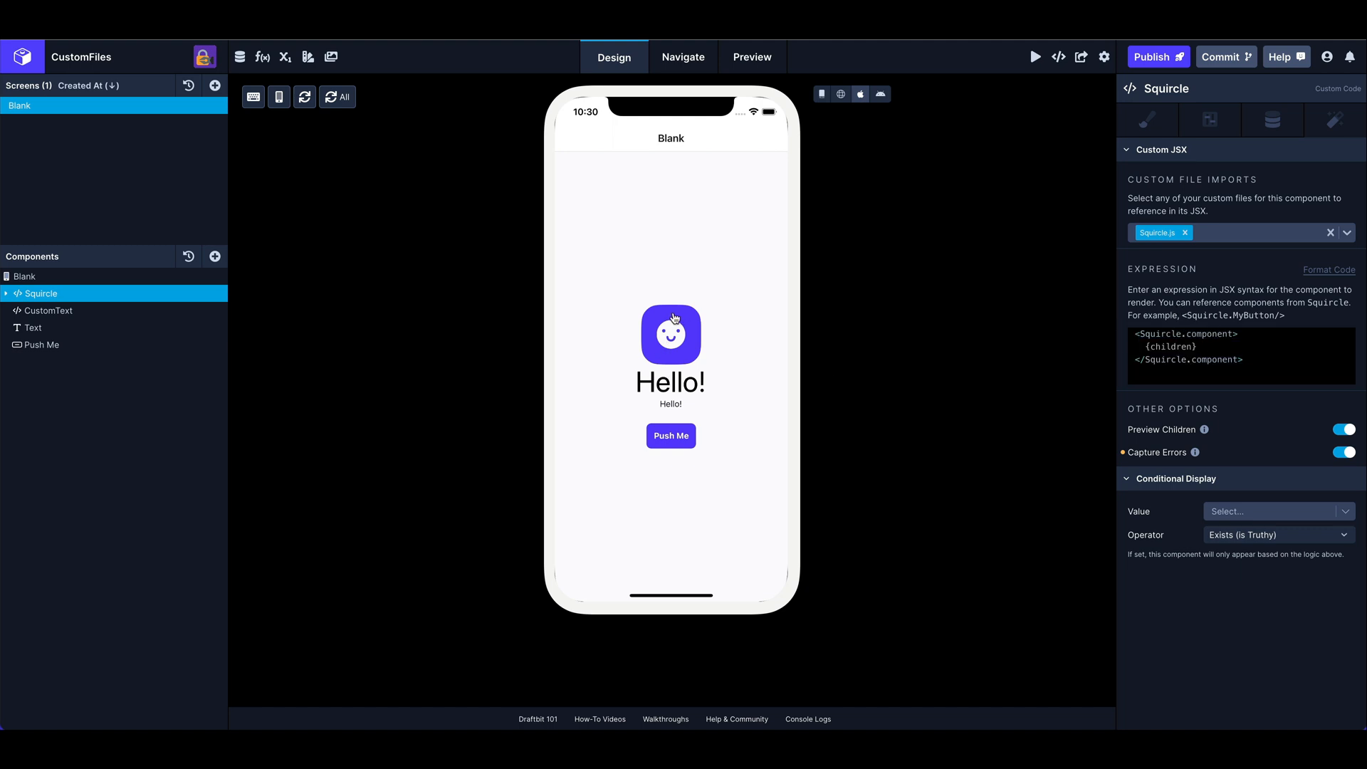
{"action": "mouse_move", "coordinate": [1210, 260]}
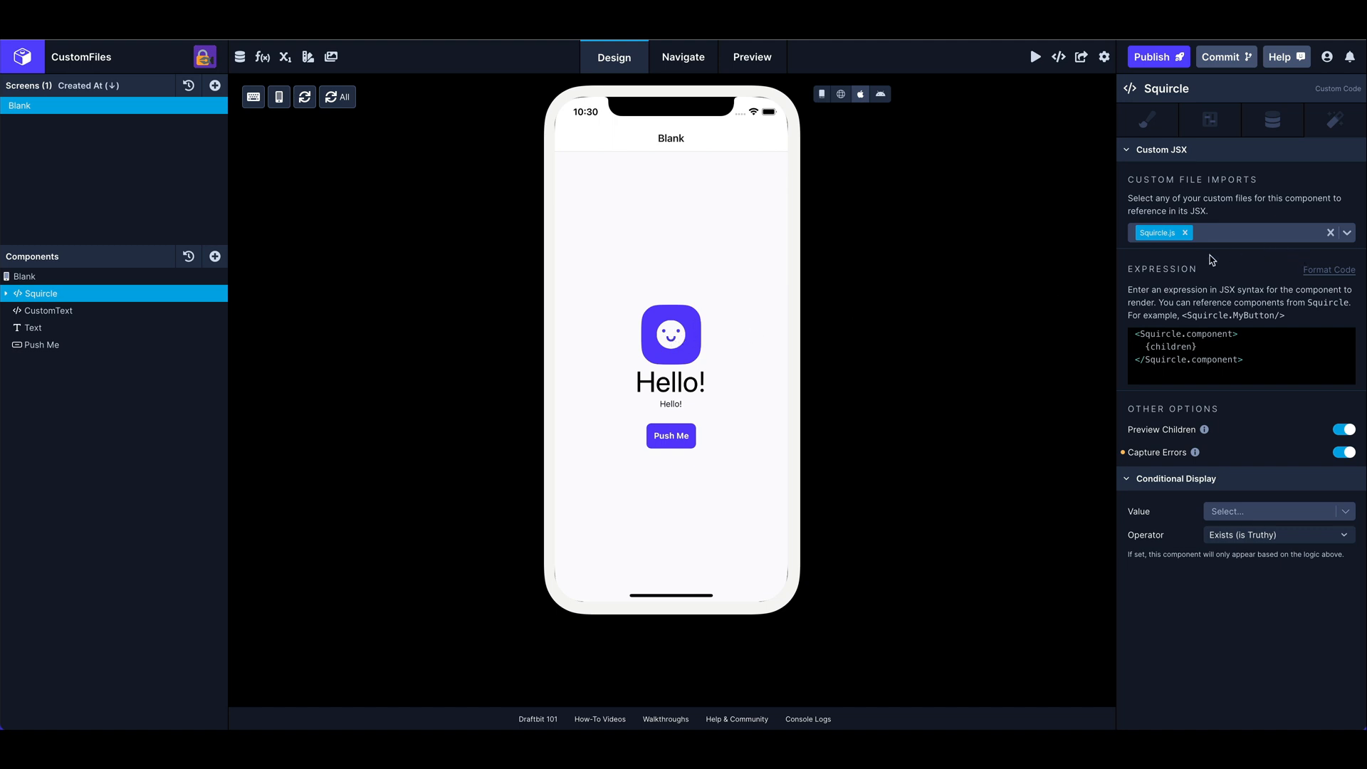
{"action": "mouse_move", "coordinate": [1217, 190]}
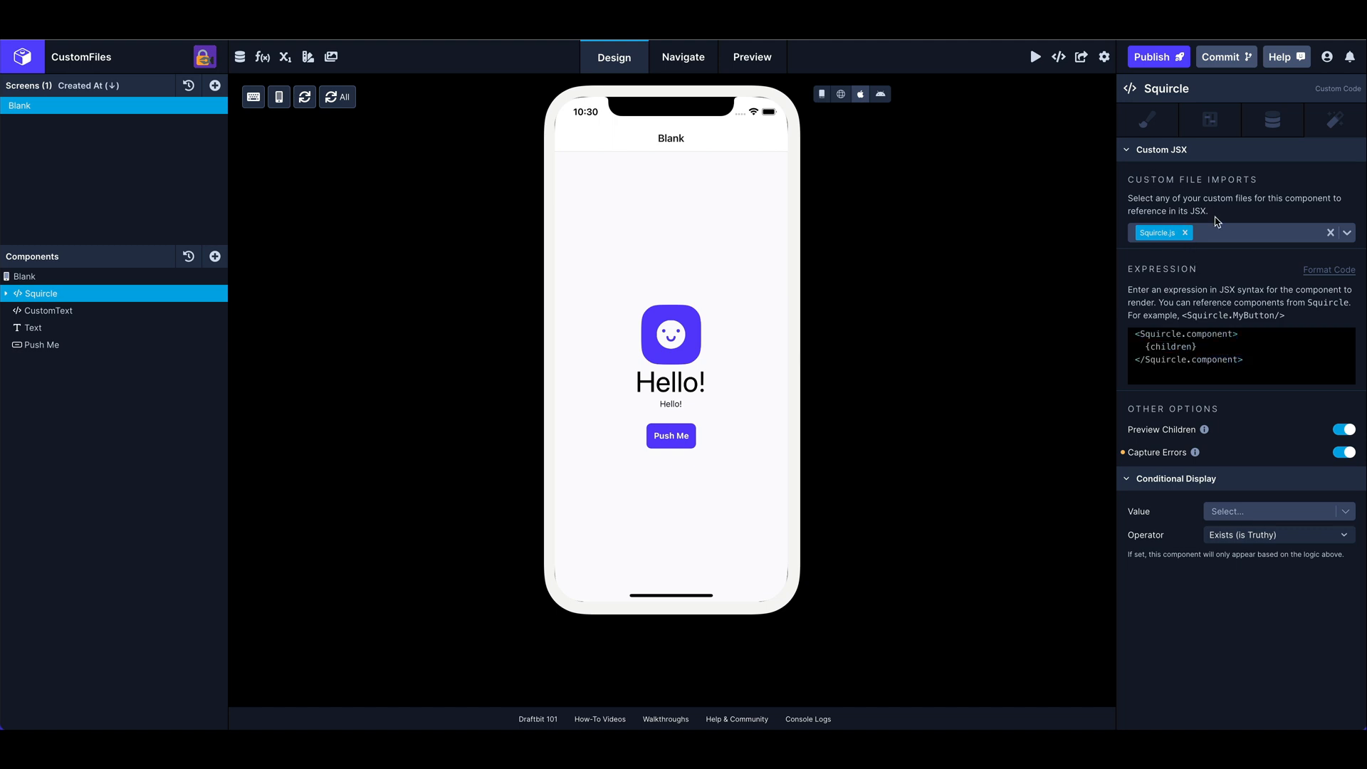
{"action": "mouse_move", "coordinate": [1347, 236]}
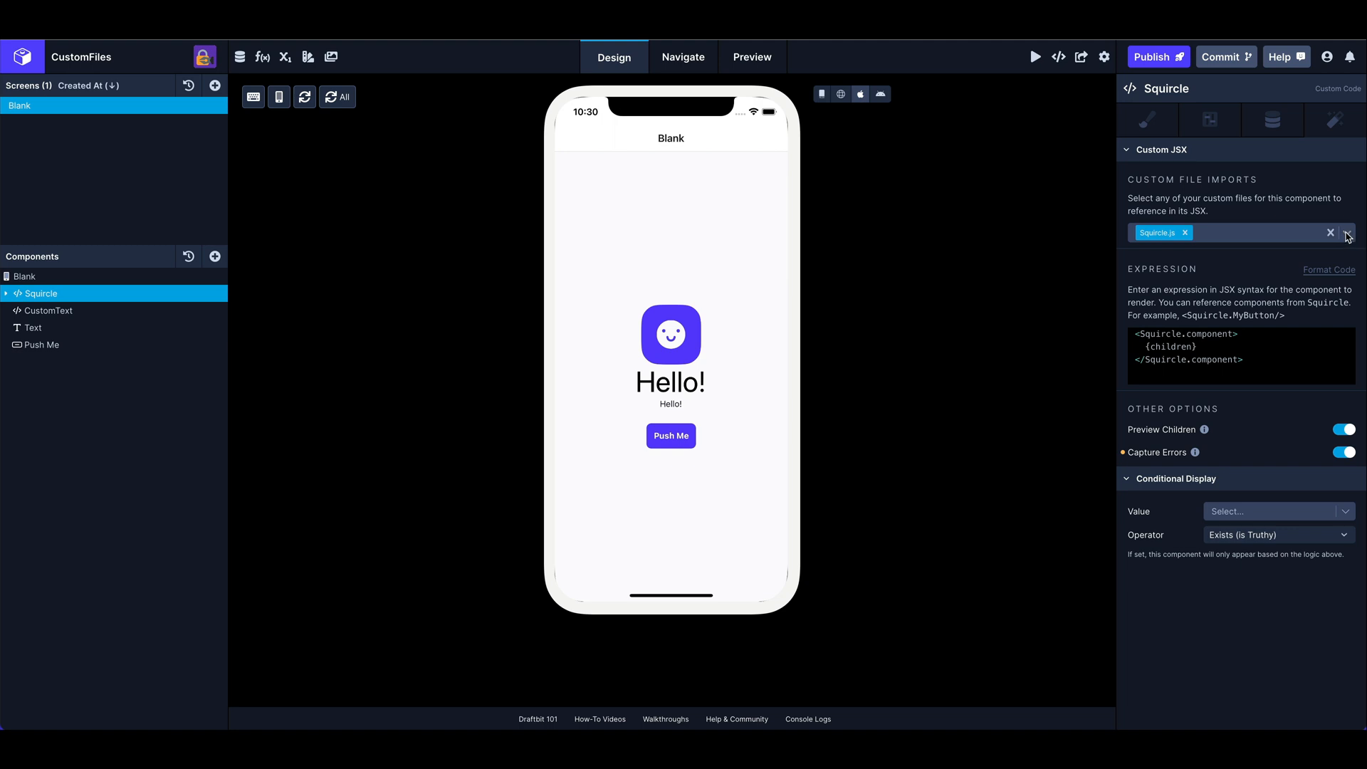
{"action": "left_click", "coordinate": [1347, 233]}
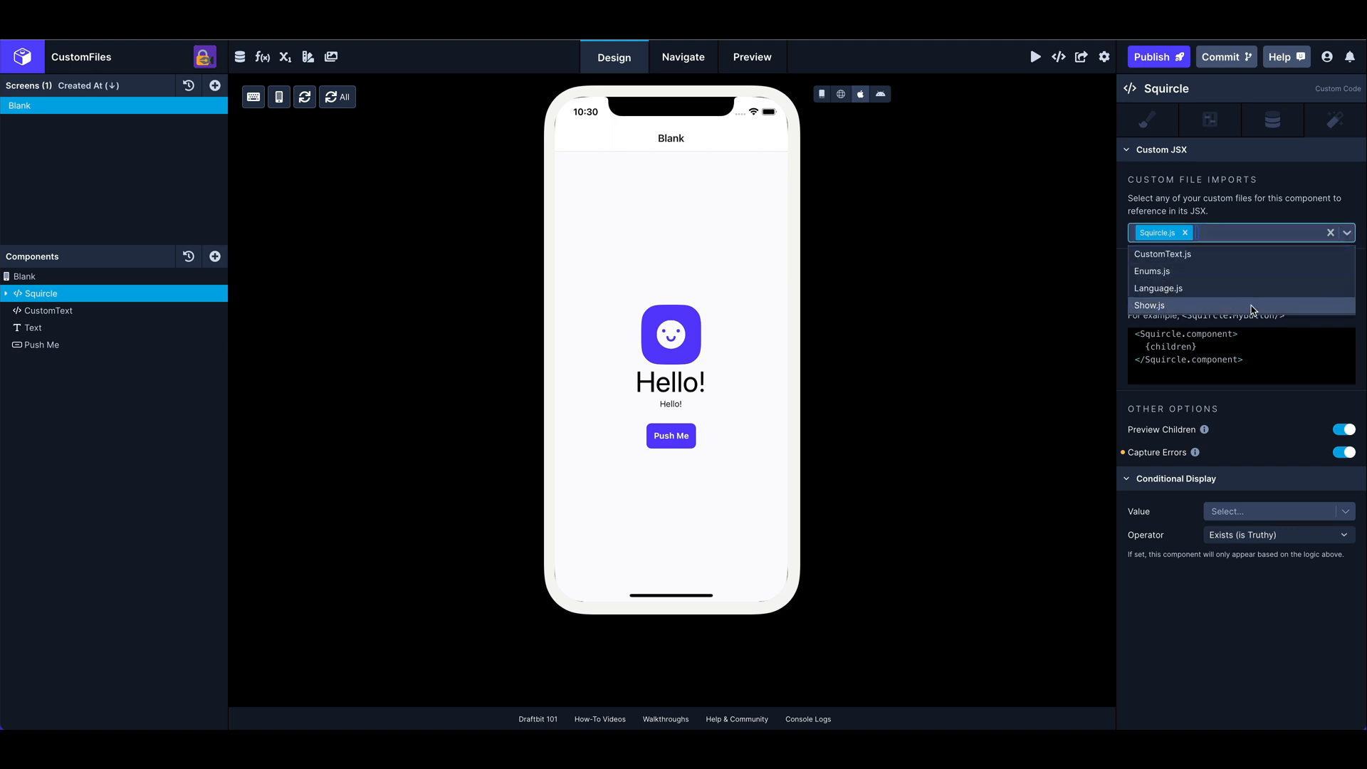
{"action": "mouse_move", "coordinate": [1275, 215]}
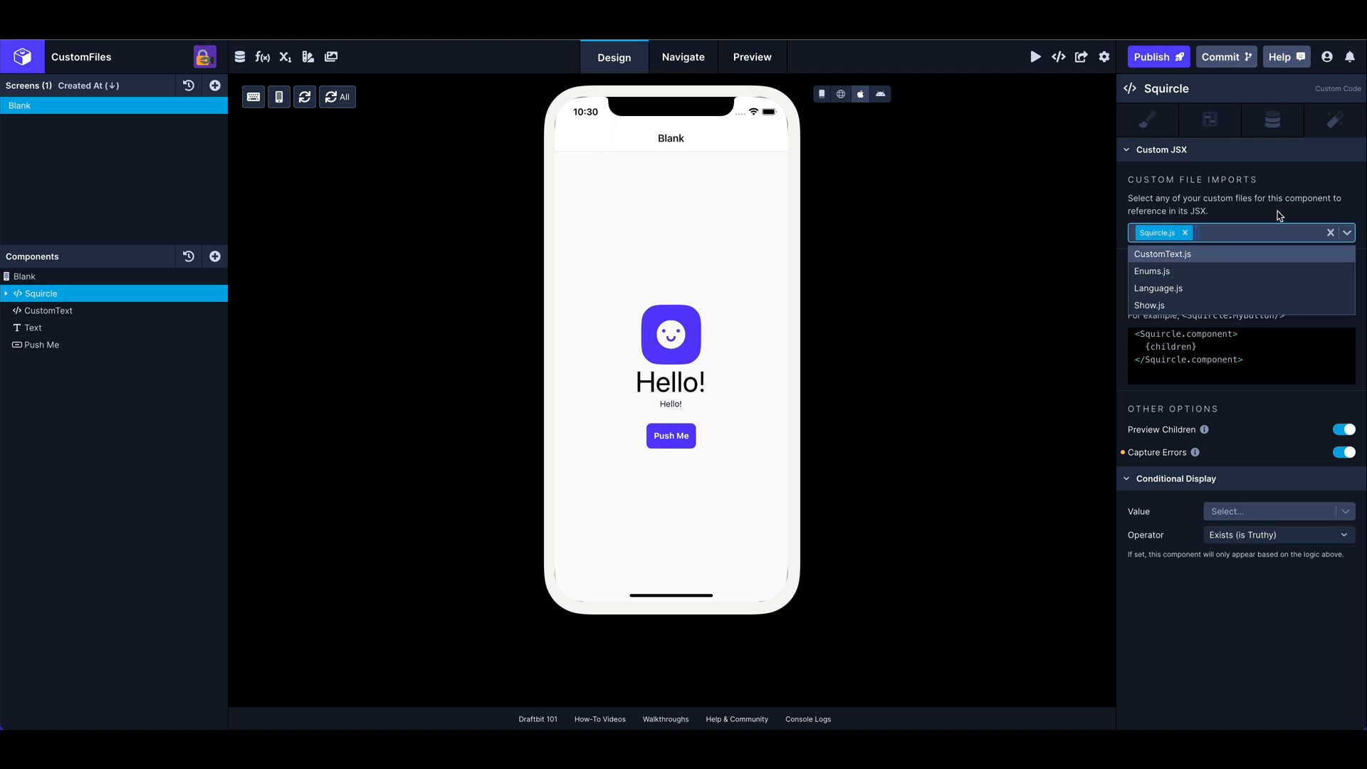
{"action": "left_click", "coordinate": [1238, 233]}
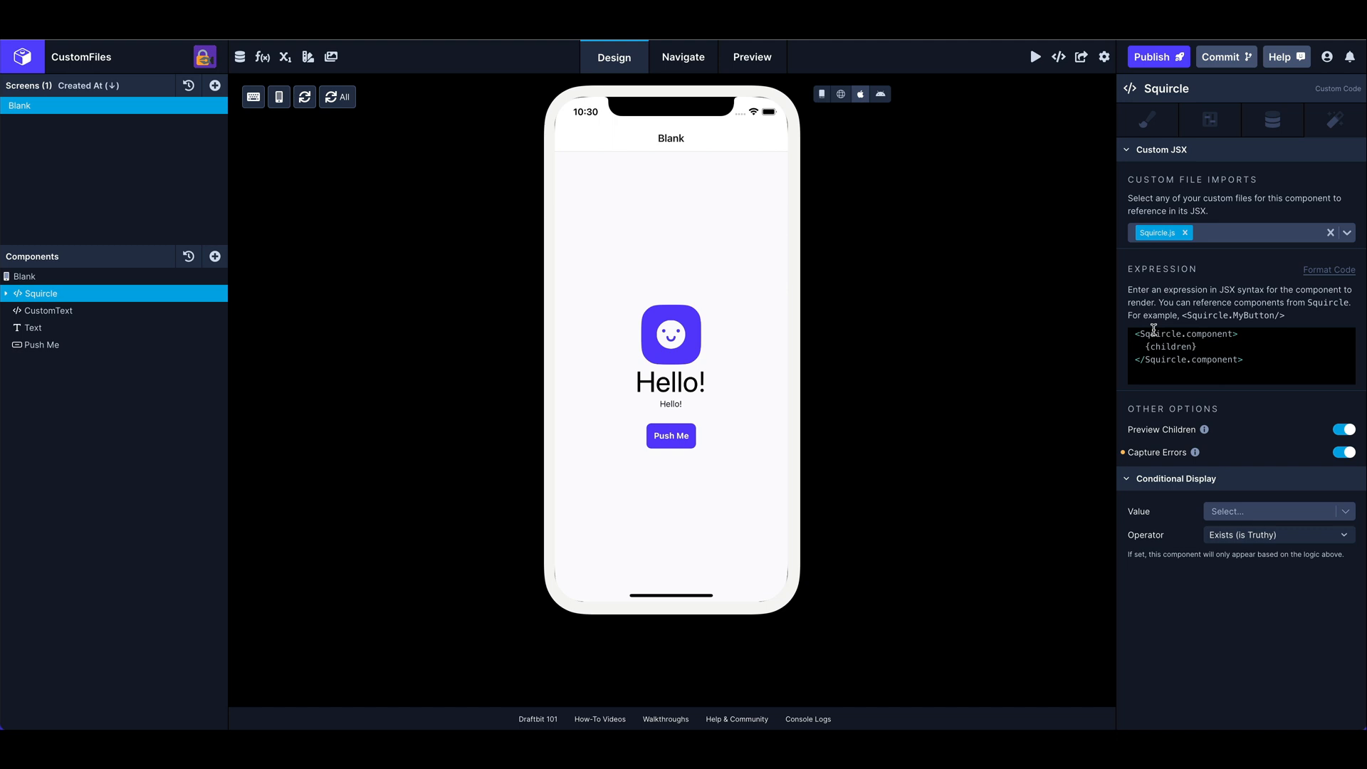
{"action": "double_click", "coordinate": [1208, 334]}
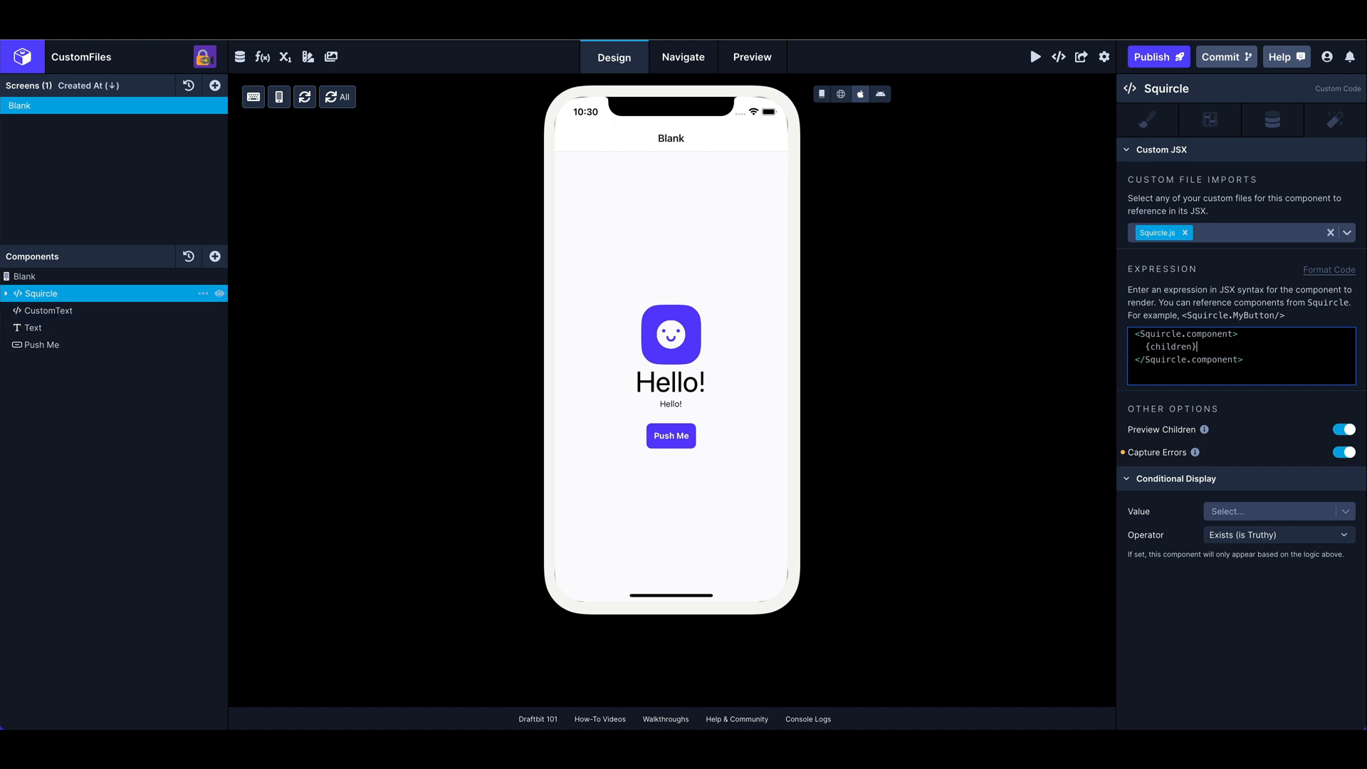
{"action": "left_click", "coordinate": [7, 294]}
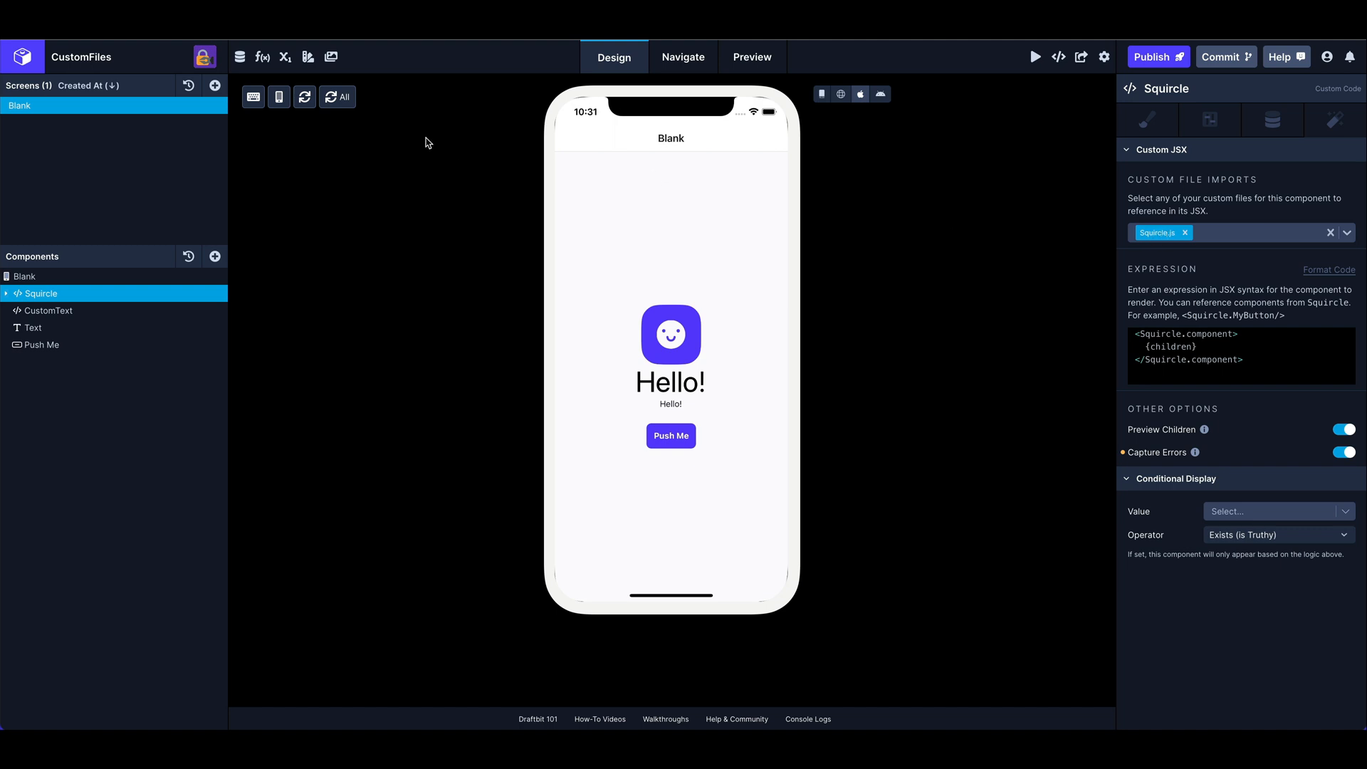
{"action": "mouse_move", "coordinate": [263, 57]}
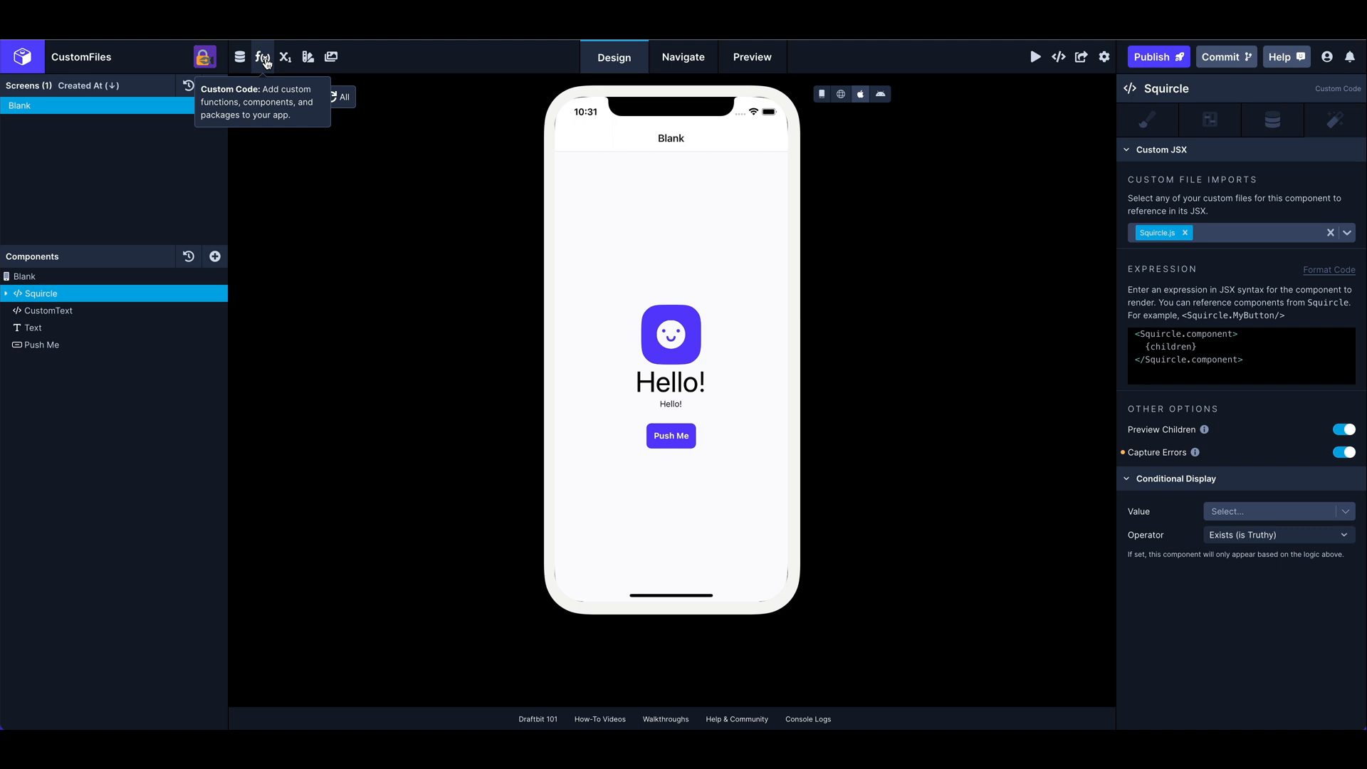
- Open Squircle.js from the Custom Code Files list
{"action": "left_click", "coordinate": [263, 57]}
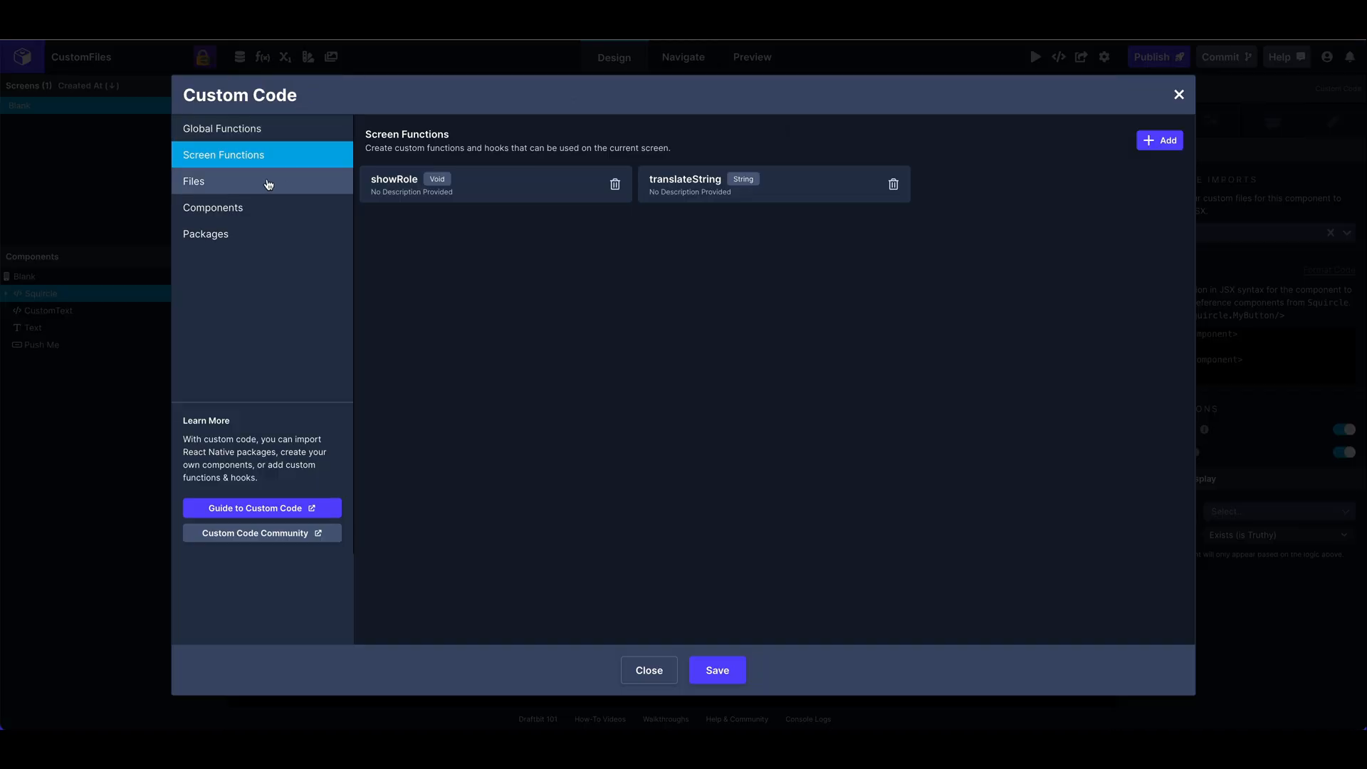
{"action": "left_click", "coordinate": [194, 181]}
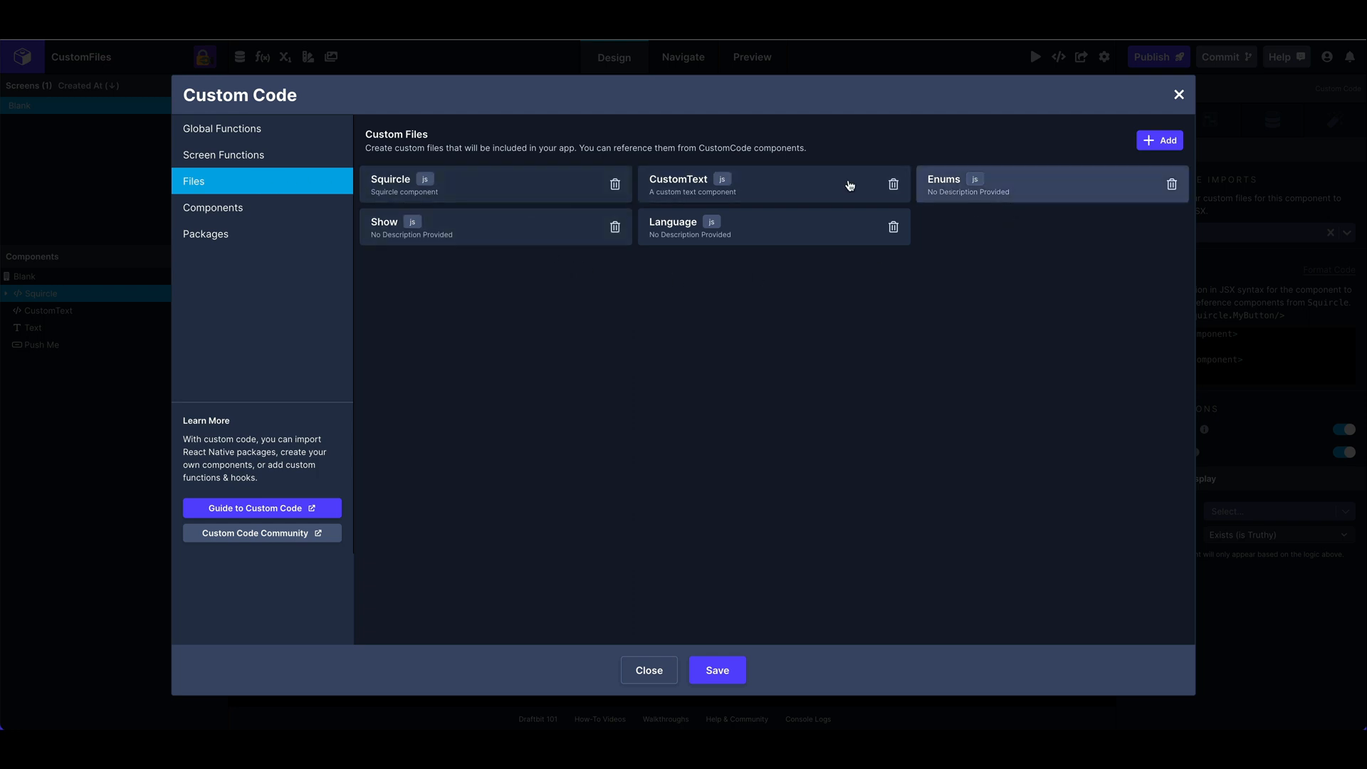
{"action": "left_click", "coordinate": [401, 184]}
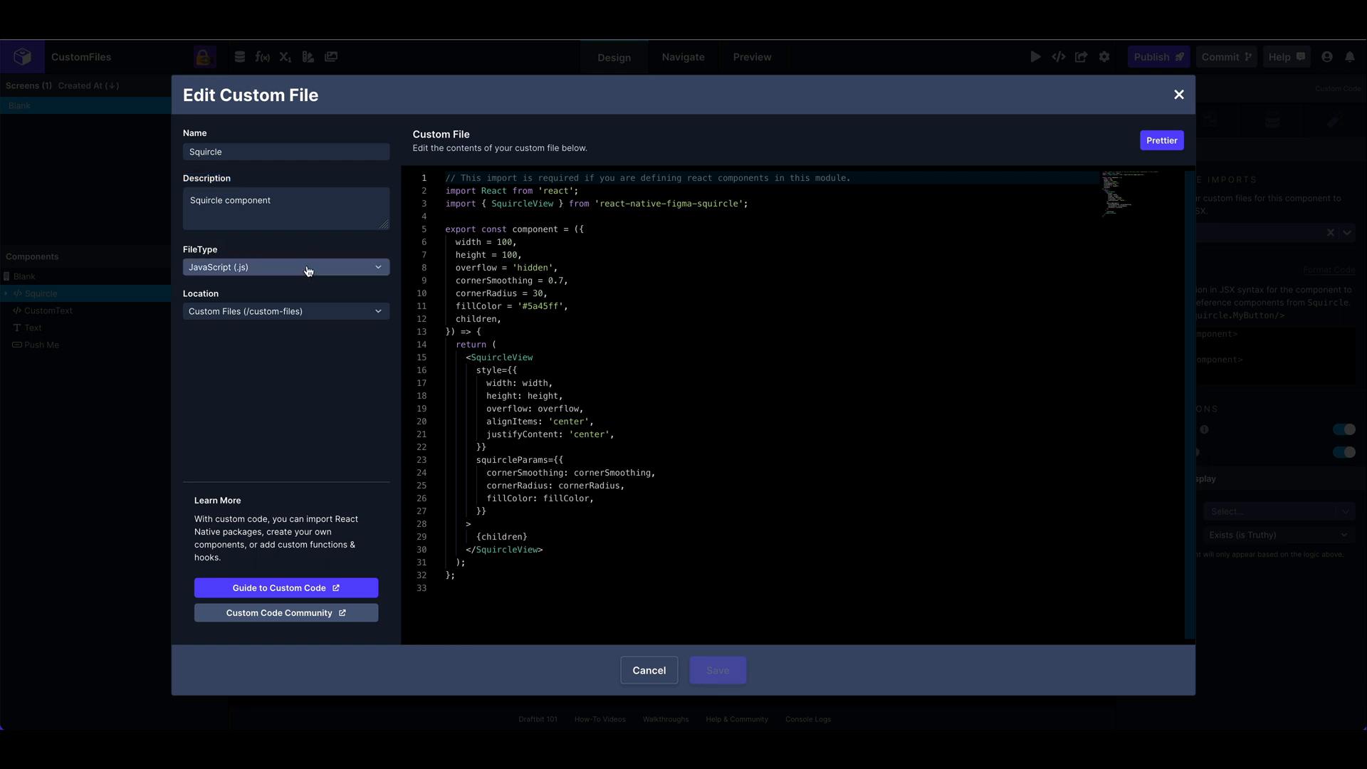
{"action": "left_click", "coordinate": [285, 267]}
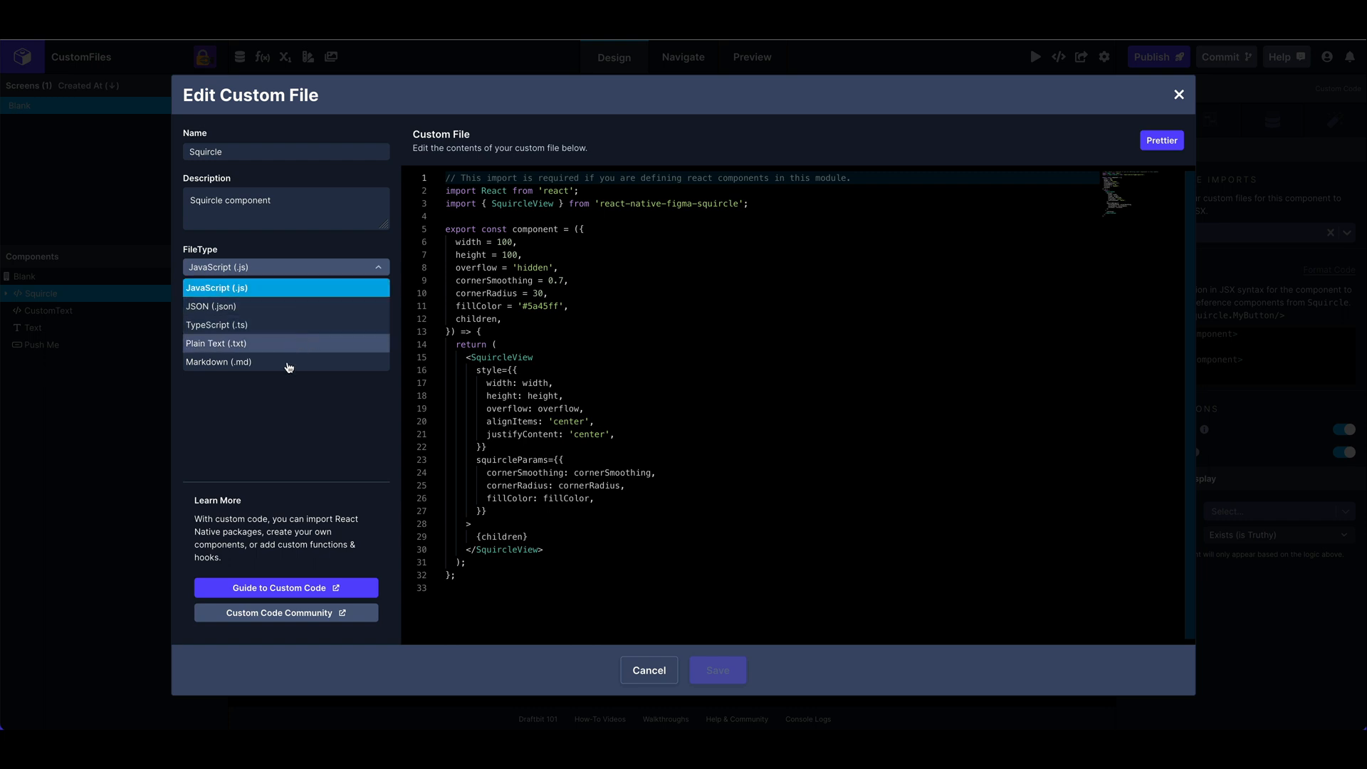
{"action": "left_click", "coordinate": [284, 267]}
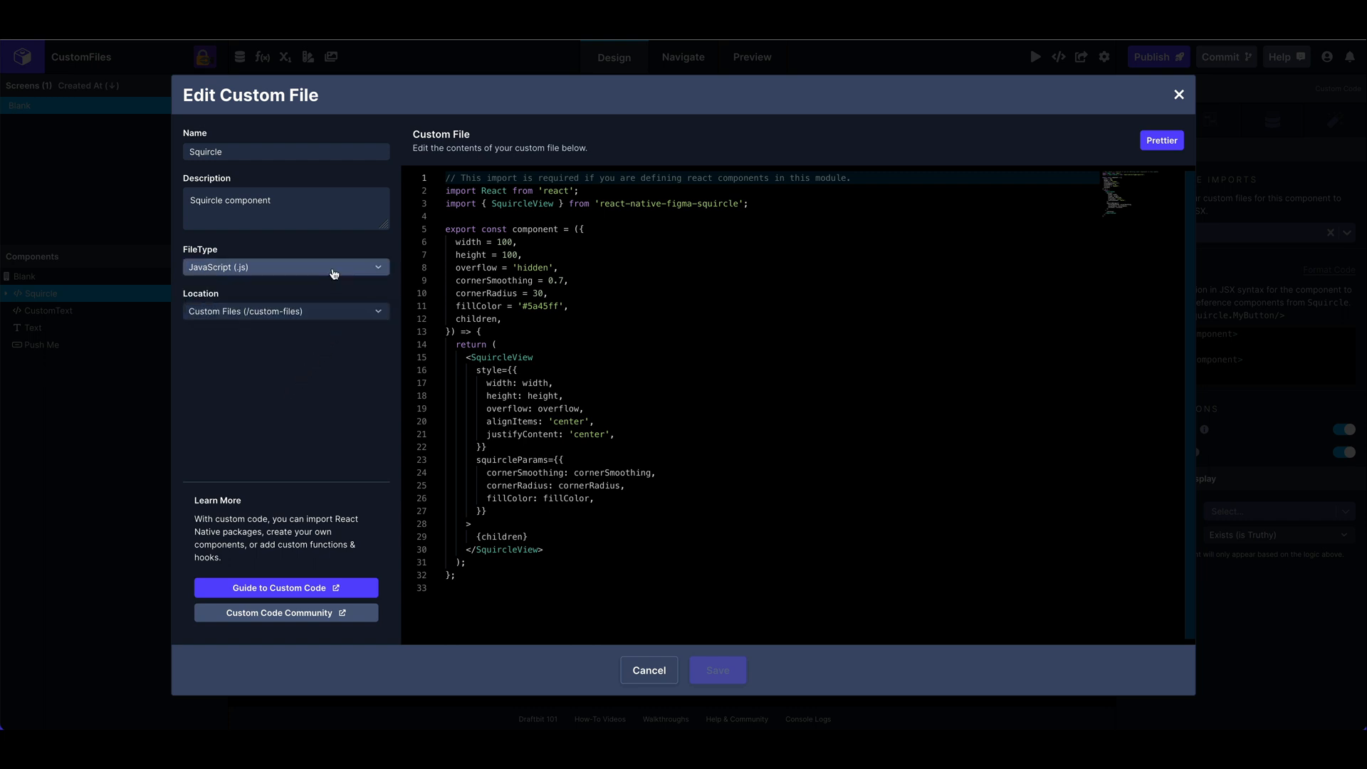
{"action": "left_click", "coordinate": [285, 311]}
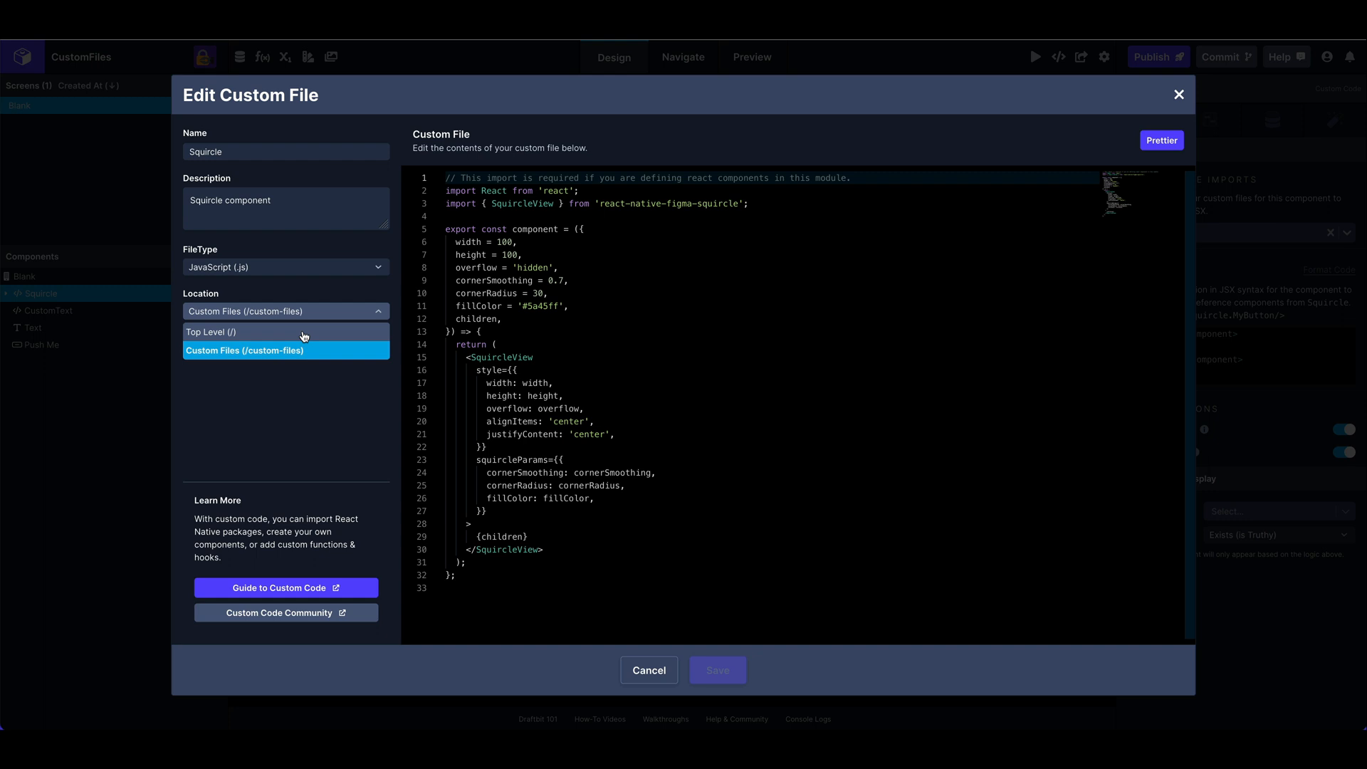
{"action": "mouse_move", "coordinate": [284, 351]}
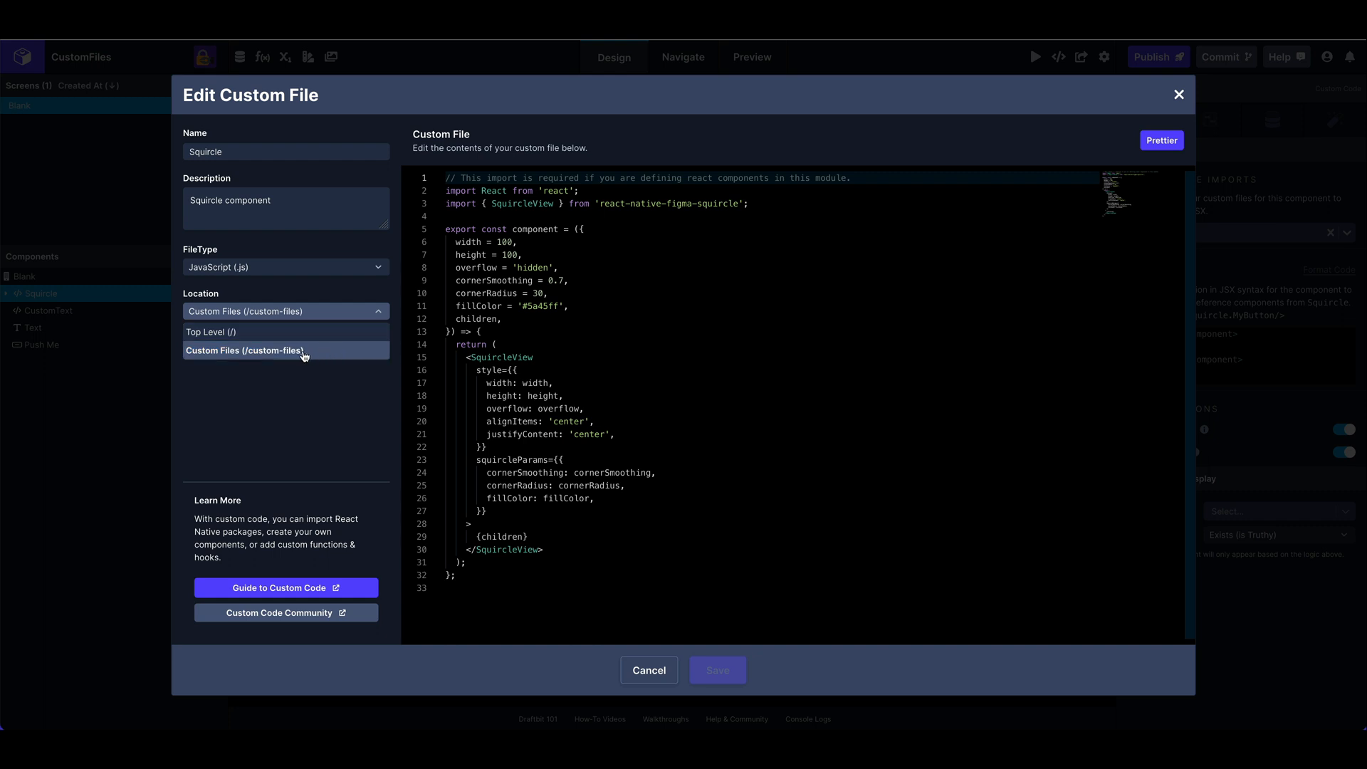
{"action": "mouse_move", "coordinate": [321, 356]}
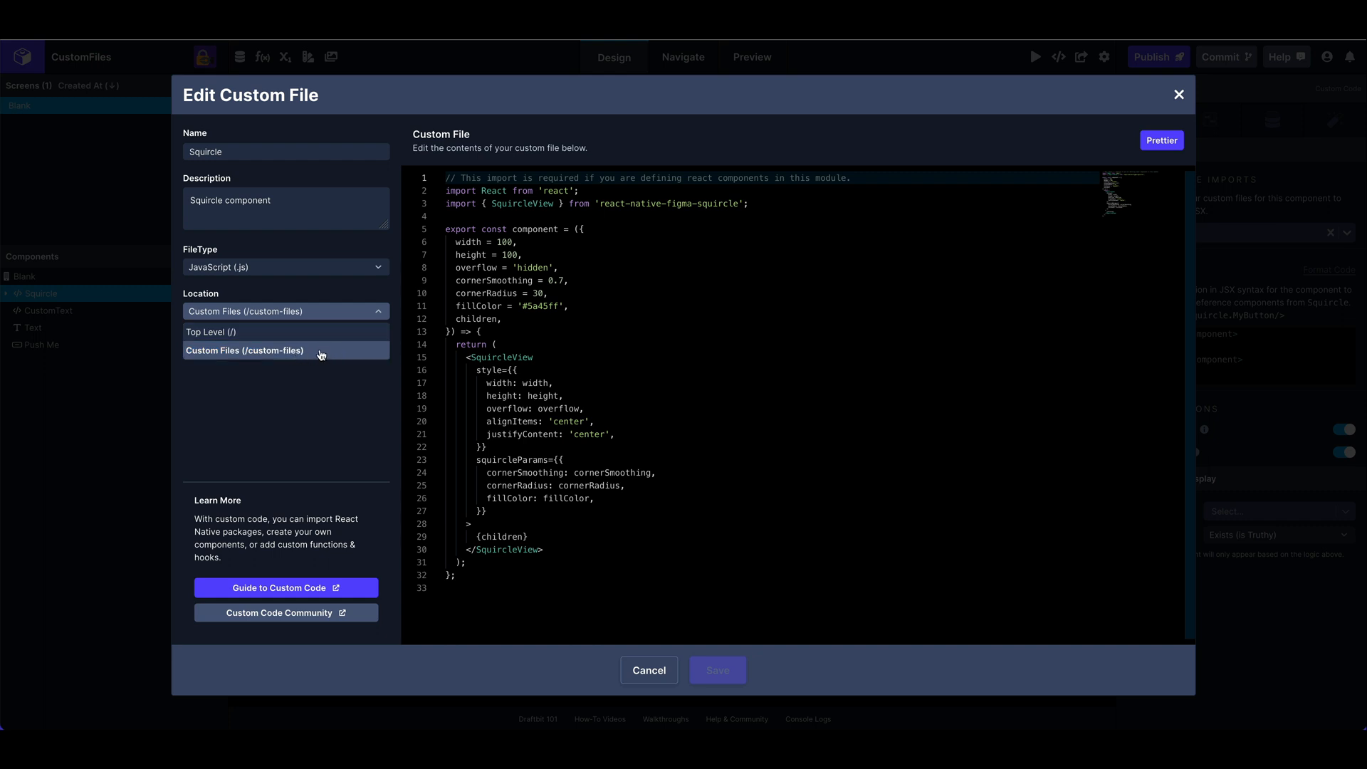
{"action": "left_click", "coordinate": [244, 350]}
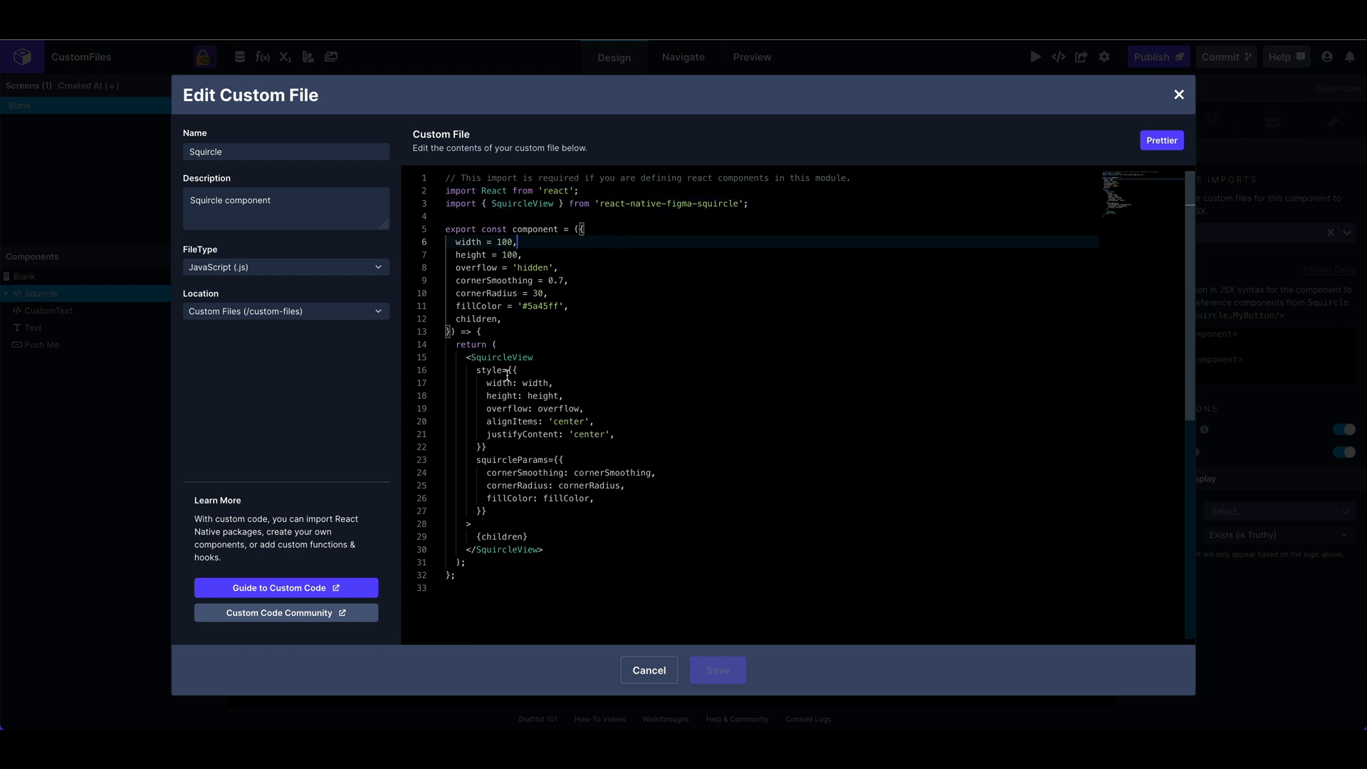
{"action": "double_click", "coordinate": [501, 357]}
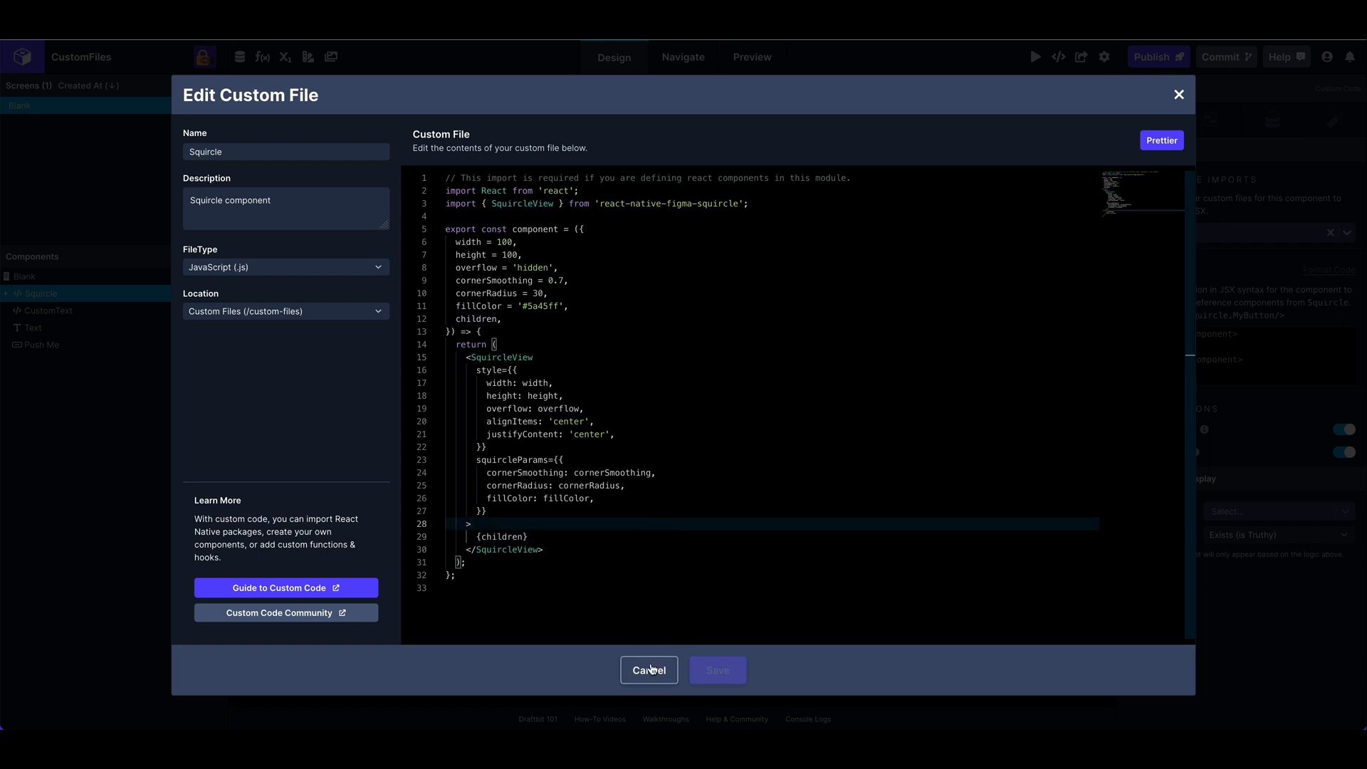
- Close the Squircle file, select CustomText, and open its imported CustomText.js file
{"action": "left_click", "coordinate": [649, 669]}
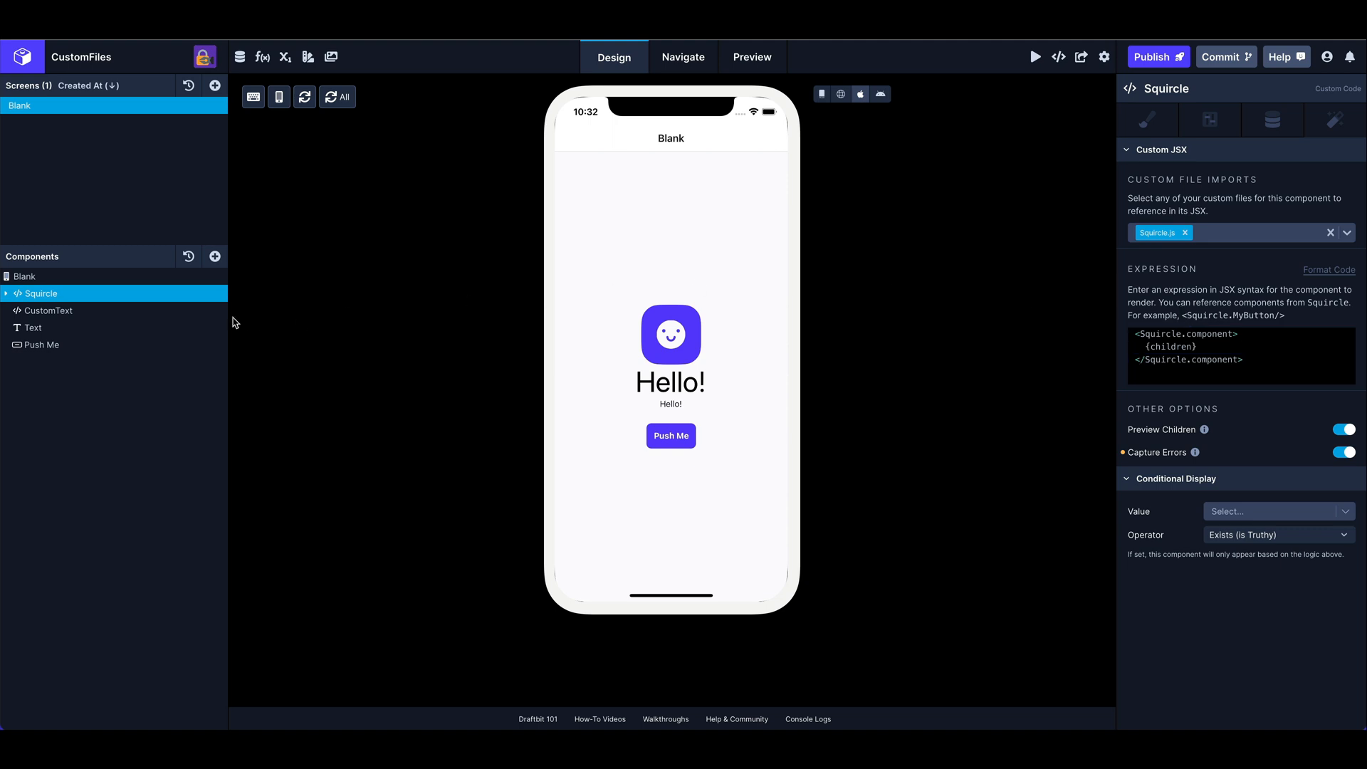
{"action": "left_click", "coordinate": [49, 310]}
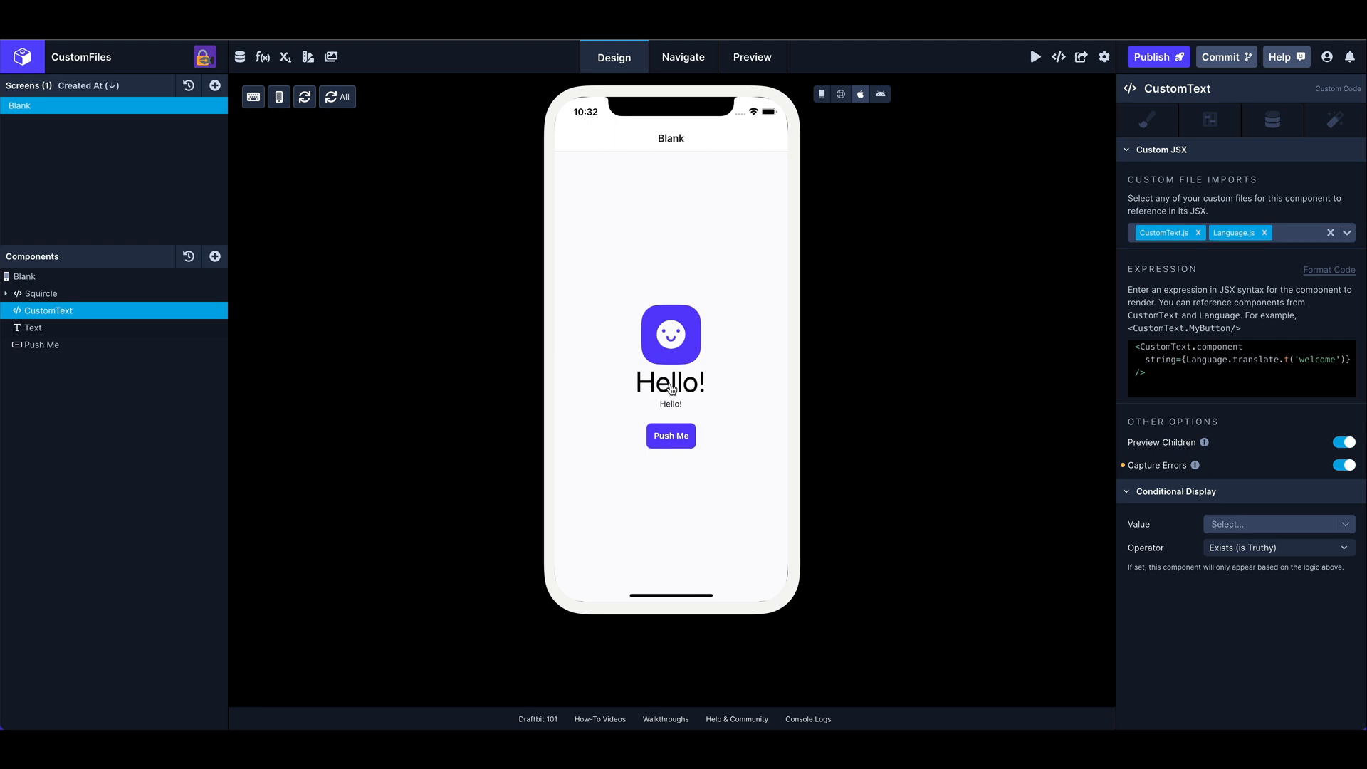
{"action": "mouse_move", "coordinate": [1354, 241]}
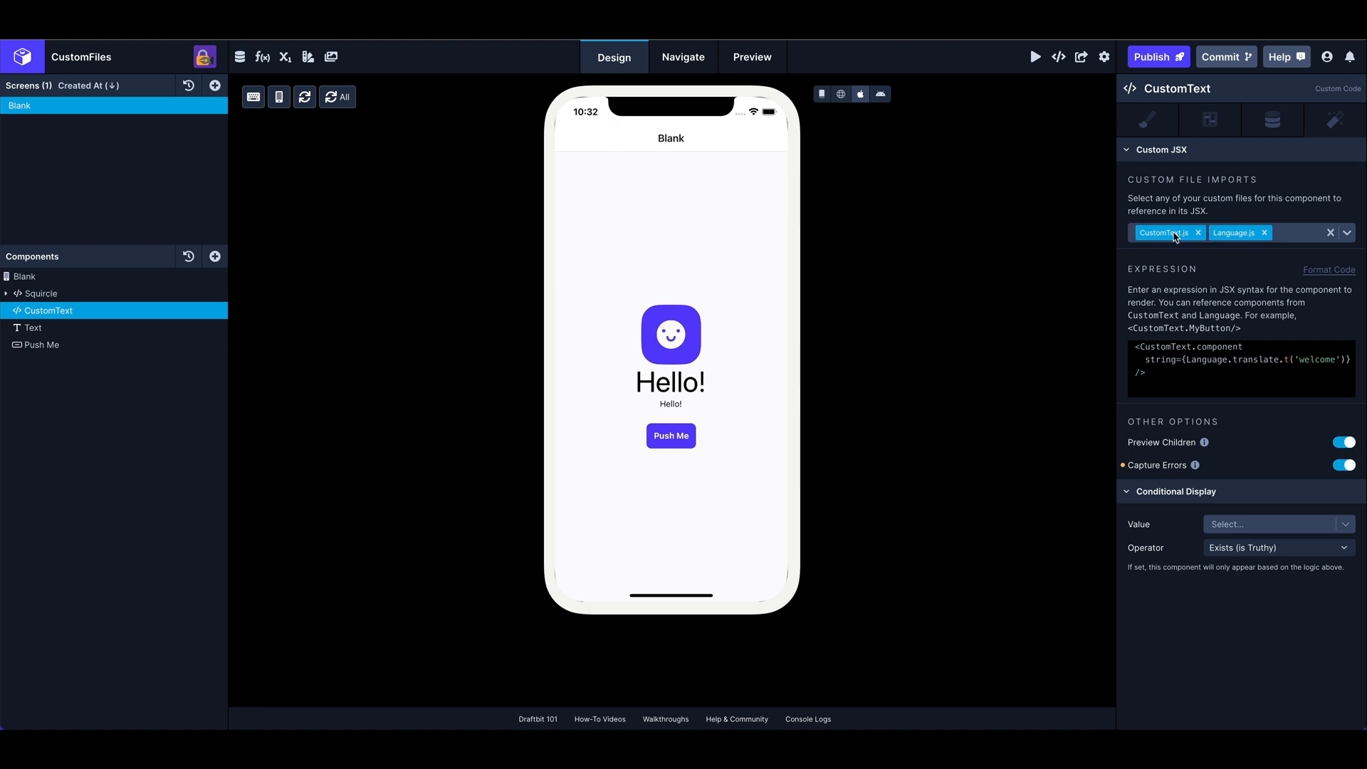
{"action": "mouse_move", "coordinate": [1174, 238]}
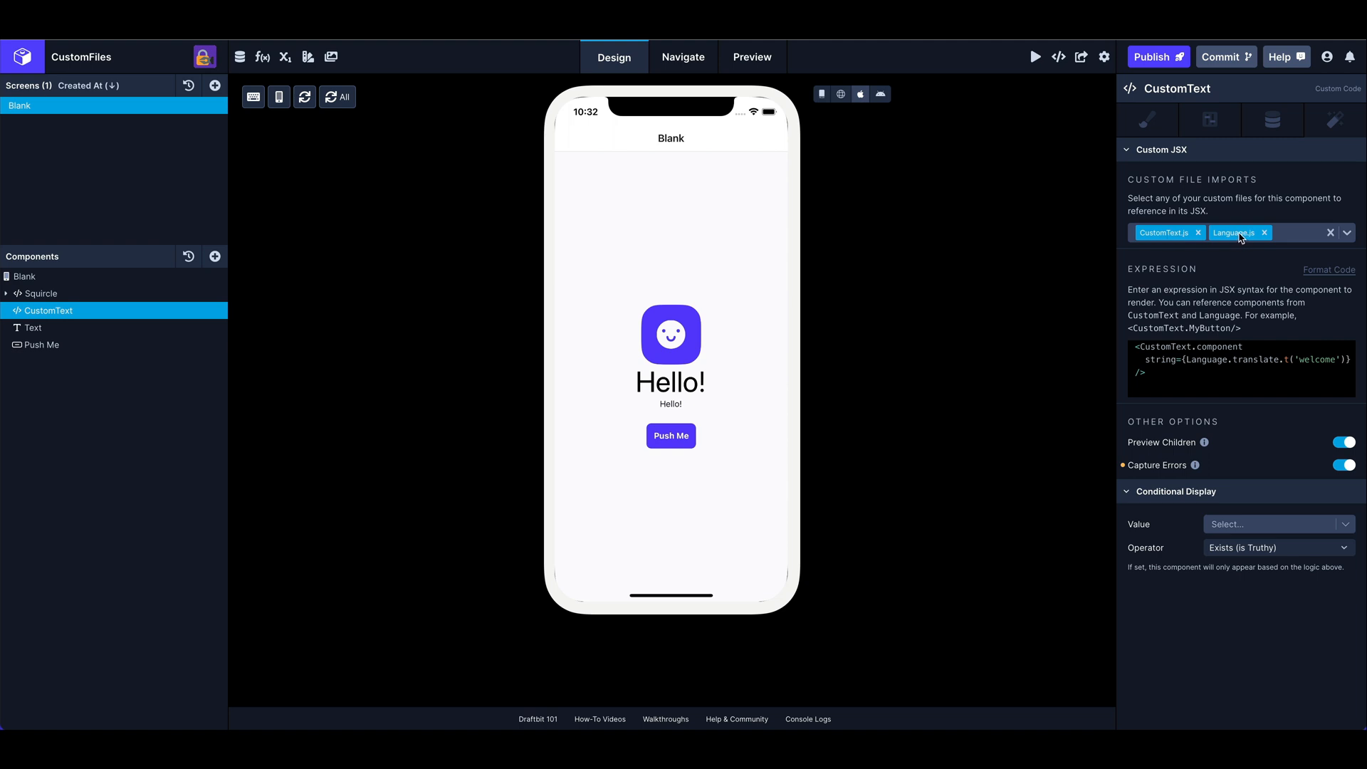
{"action": "mouse_move", "coordinate": [1273, 291]}
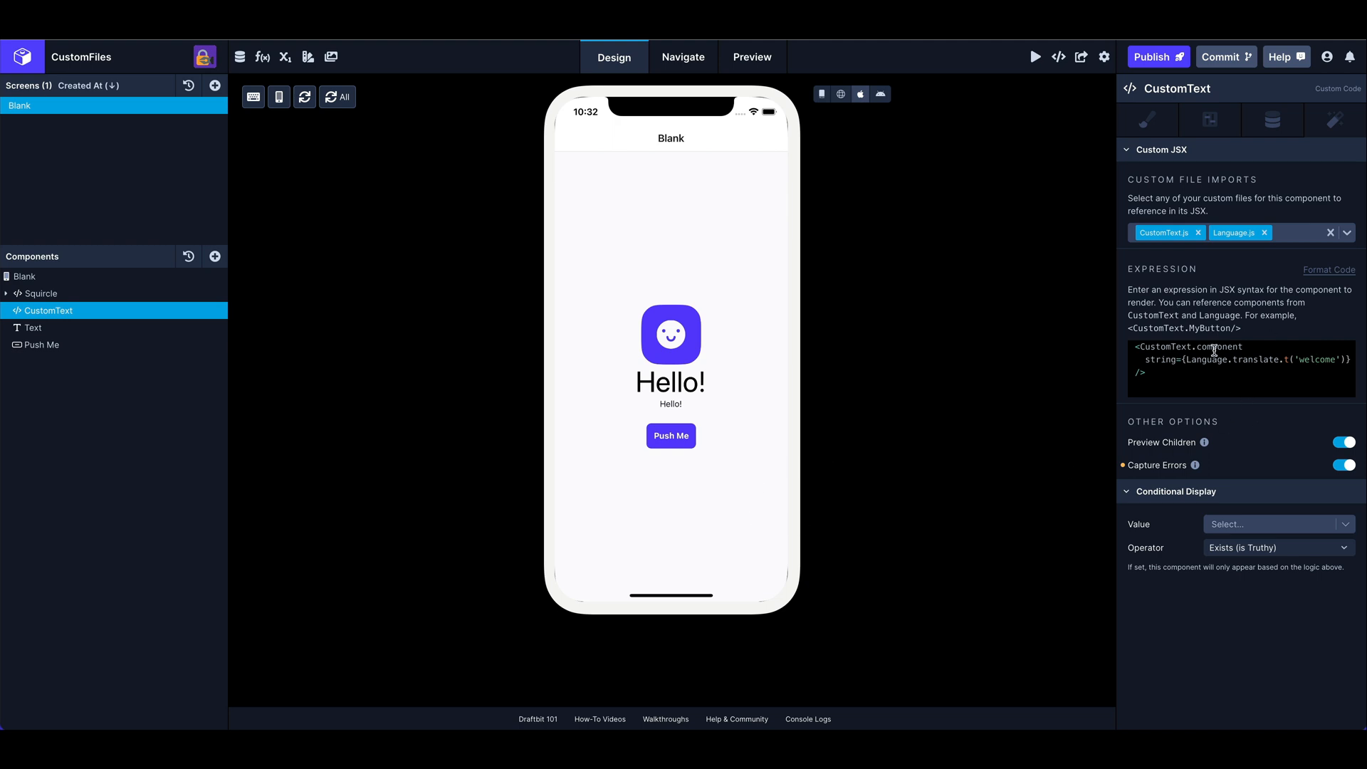
{"action": "double_click", "coordinate": [1161, 359]}
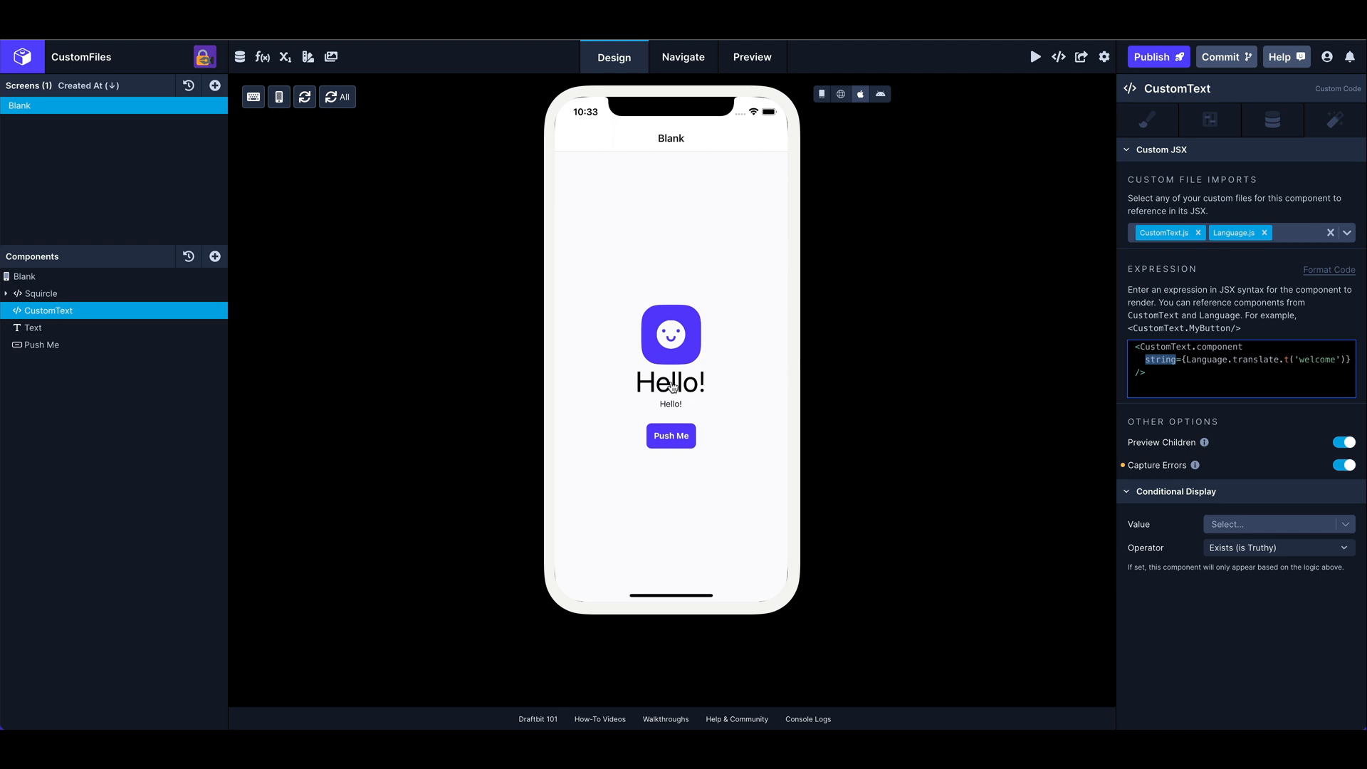
{"action": "mouse_move", "coordinate": [688, 388]}
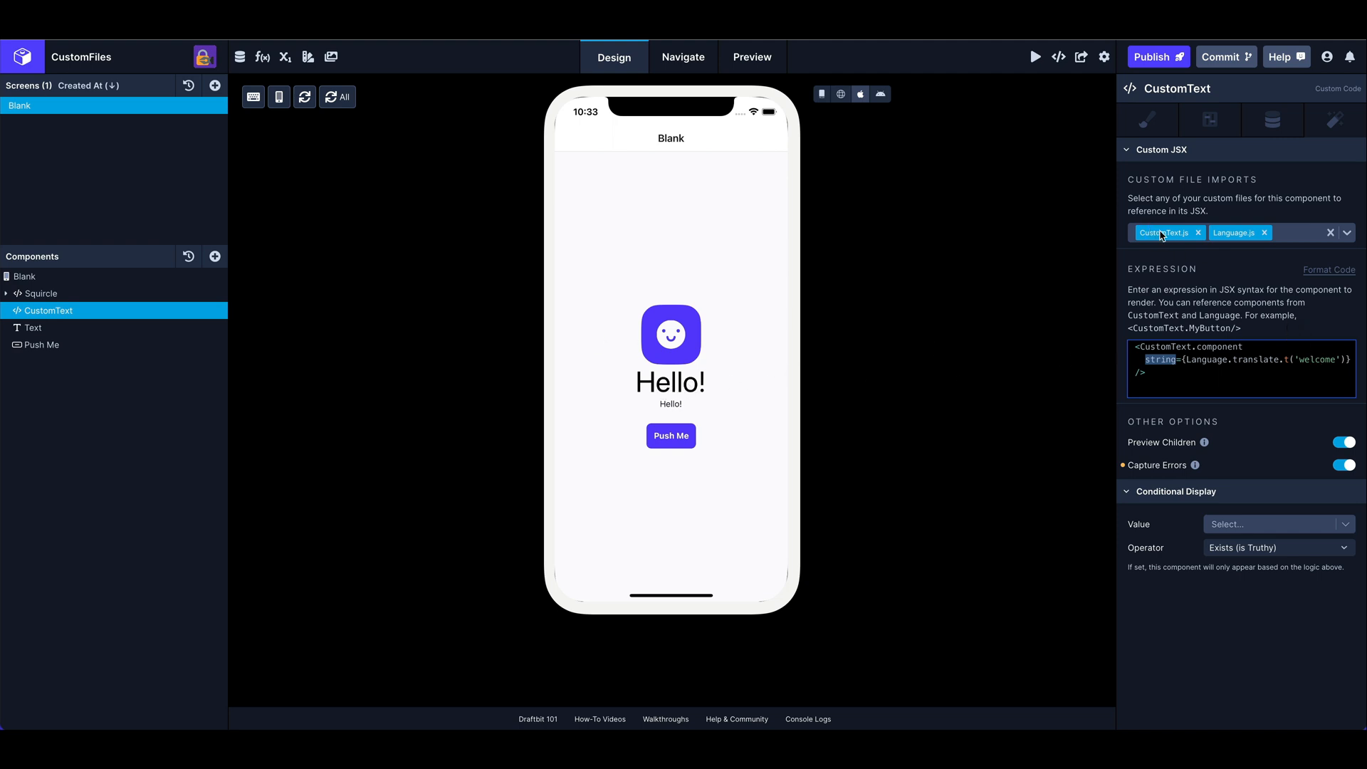
{"action": "left_click", "coordinate": [263, 57]}
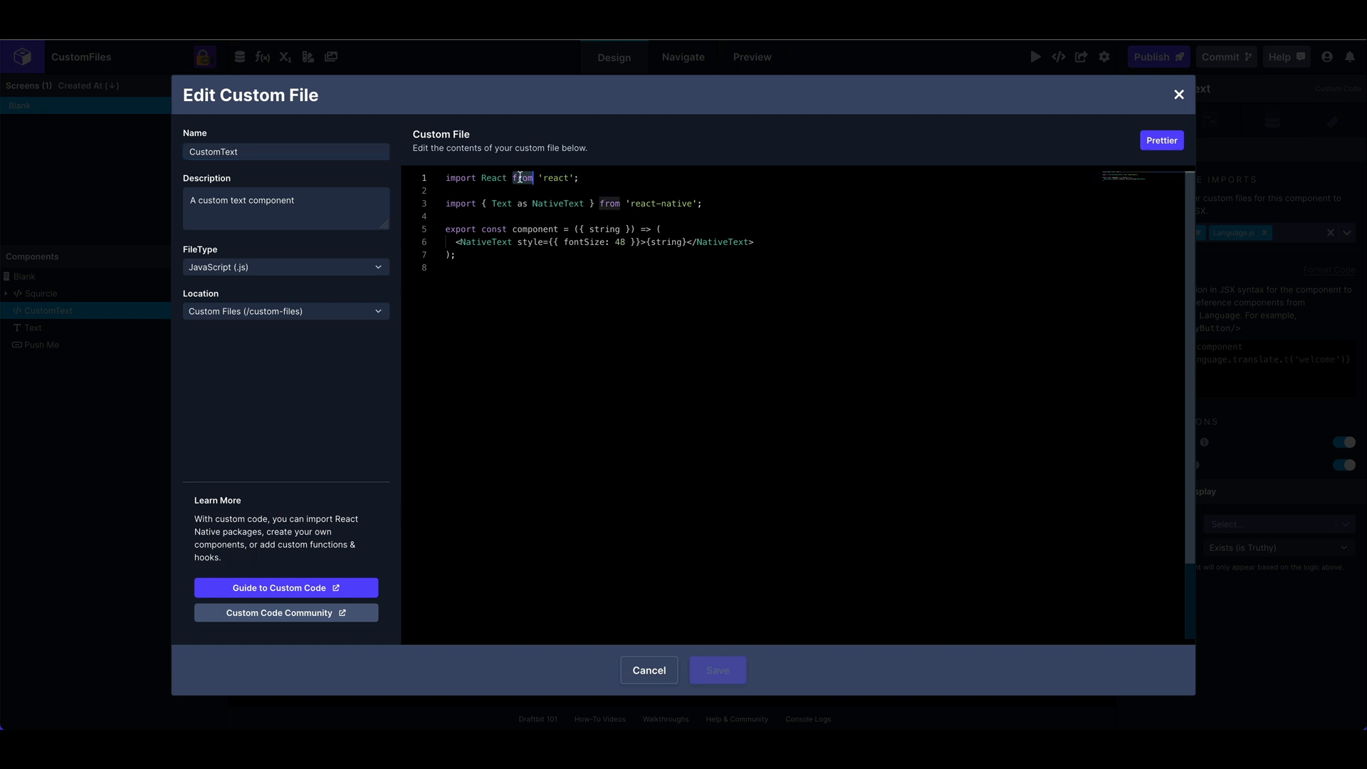
{"action": "double_click", "coordinate": [501, 202]}
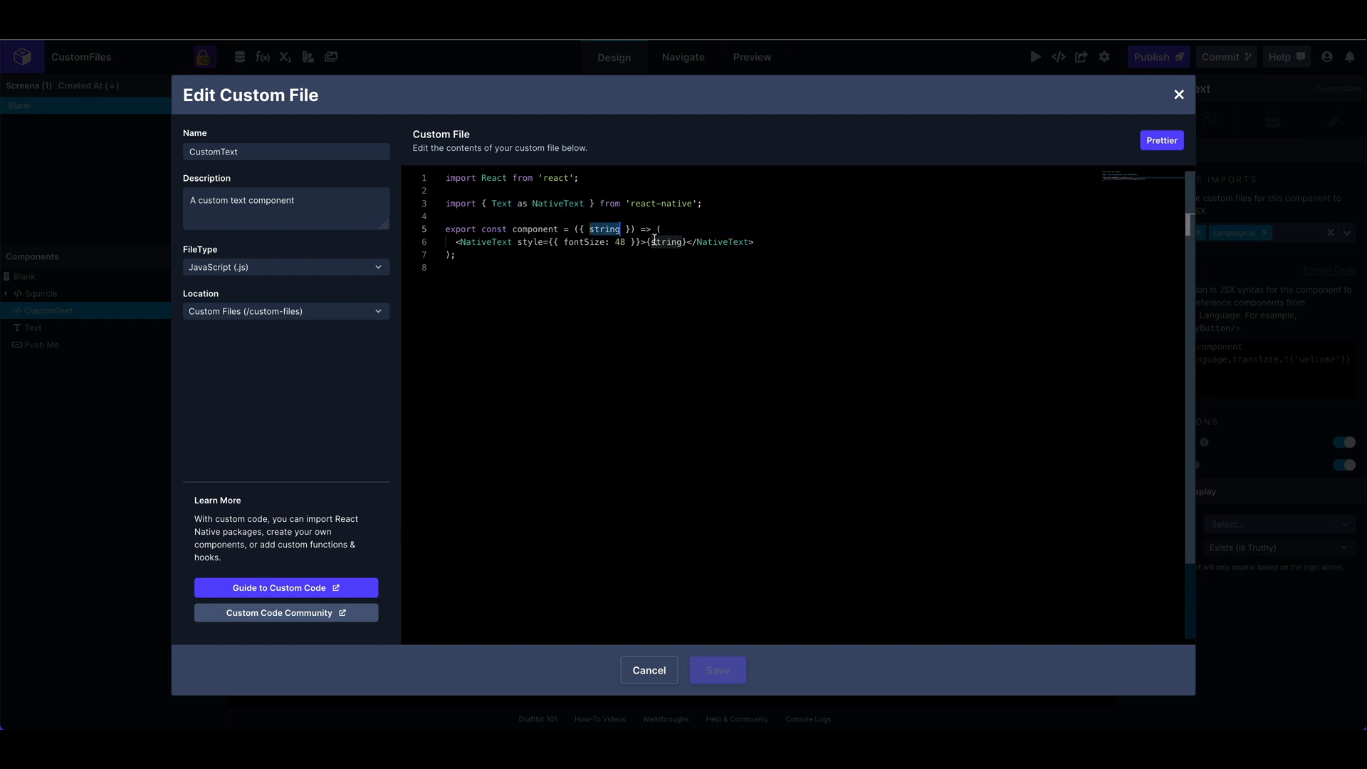
{"action": "double_click", "coordinate": [667, 241]}
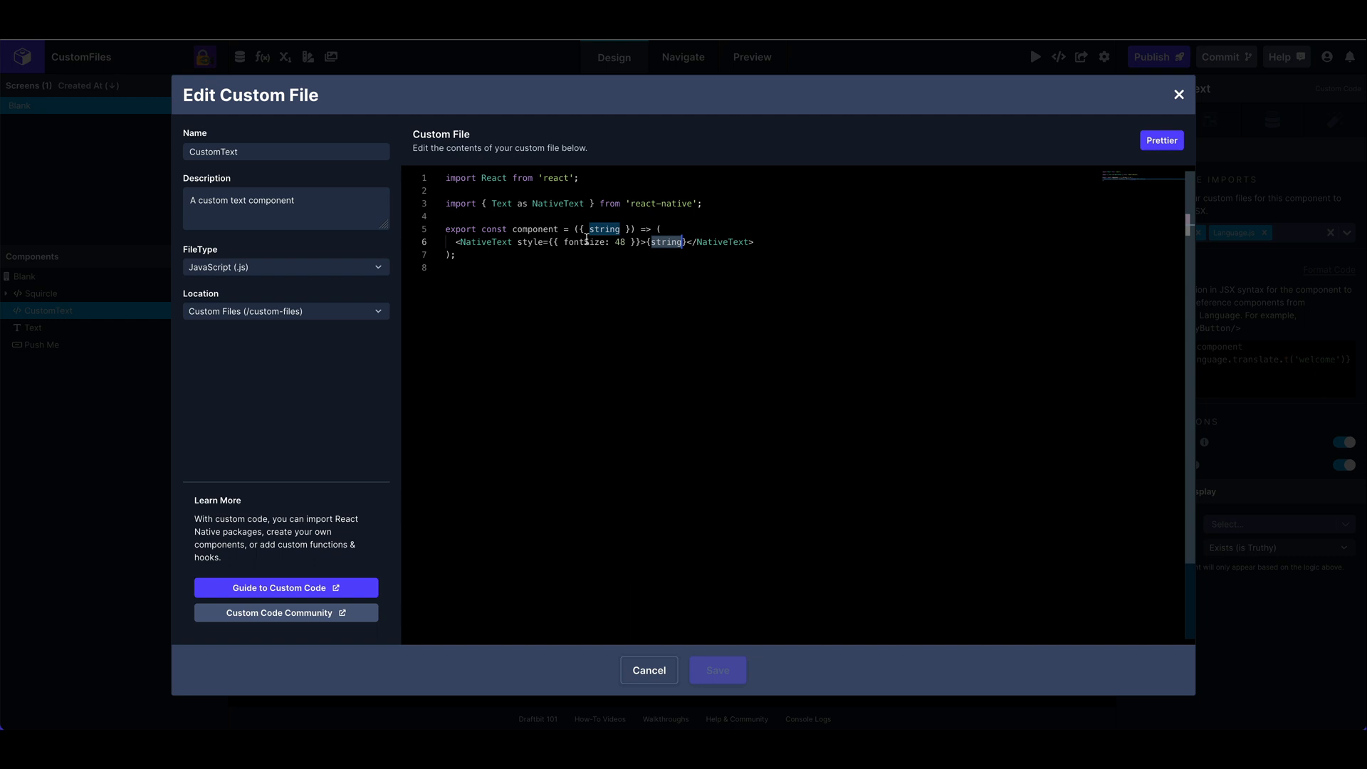
- Close CustomText.js, view Language.js's translate export, and cancel back to the files list
{"action": "left_click", "coordinate": [648, 669]}
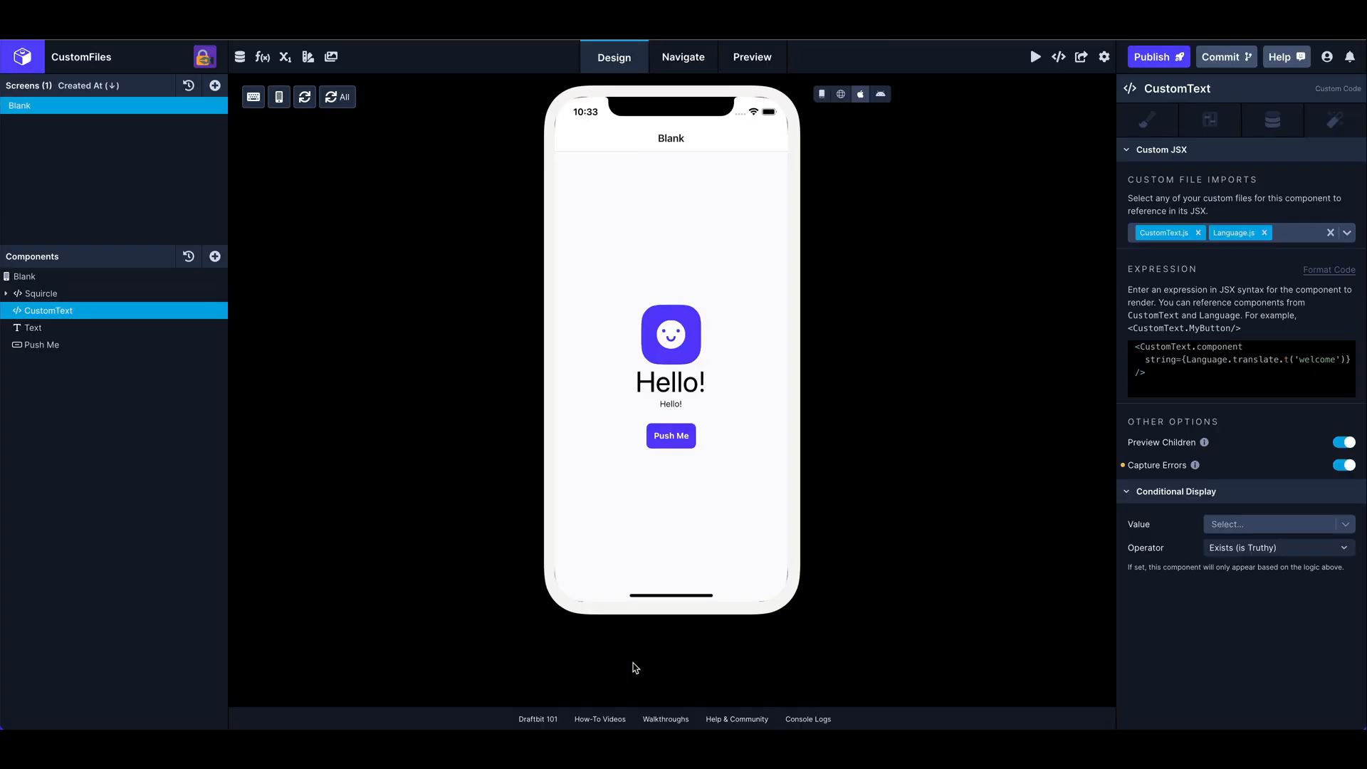
{"action": "mouse_move", "coordinate": [1223, 376]}
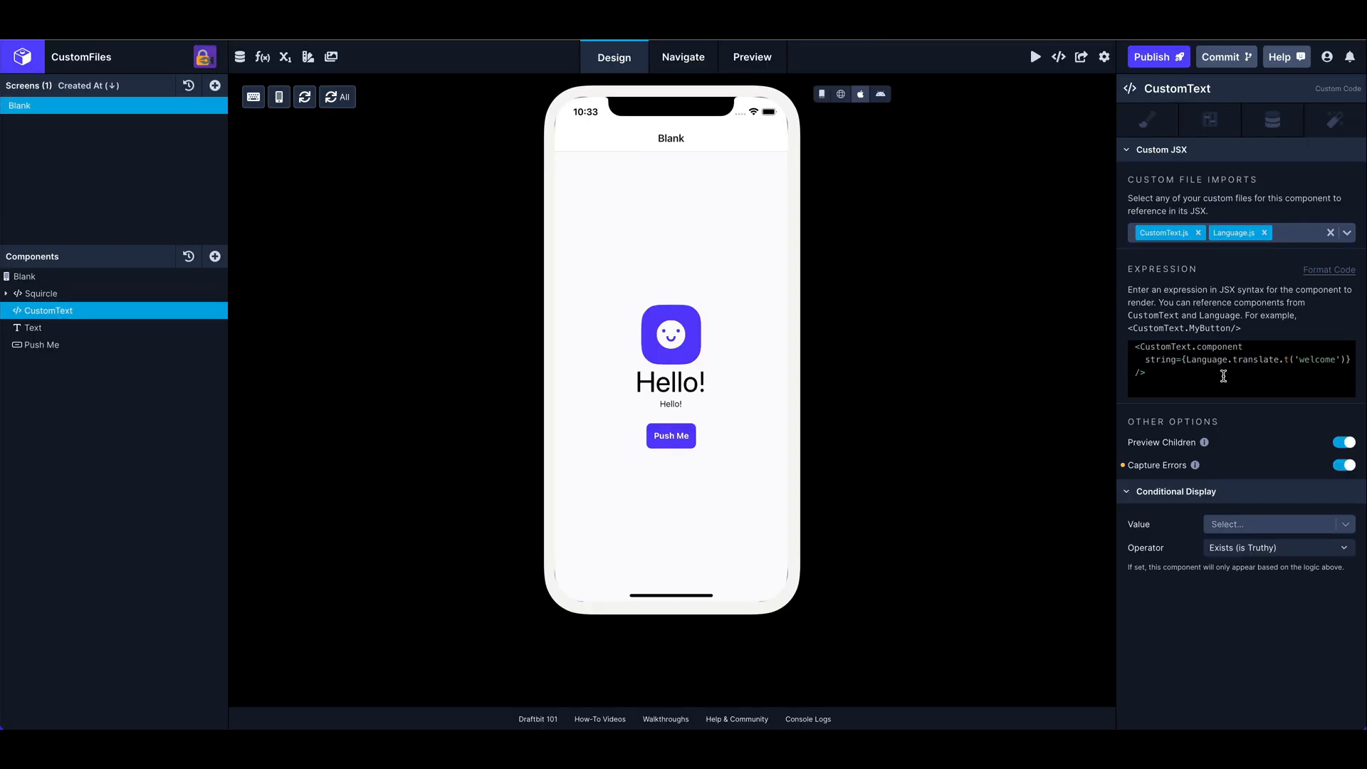
{"action": "mouse_move", "coordinate": [264, 57]}
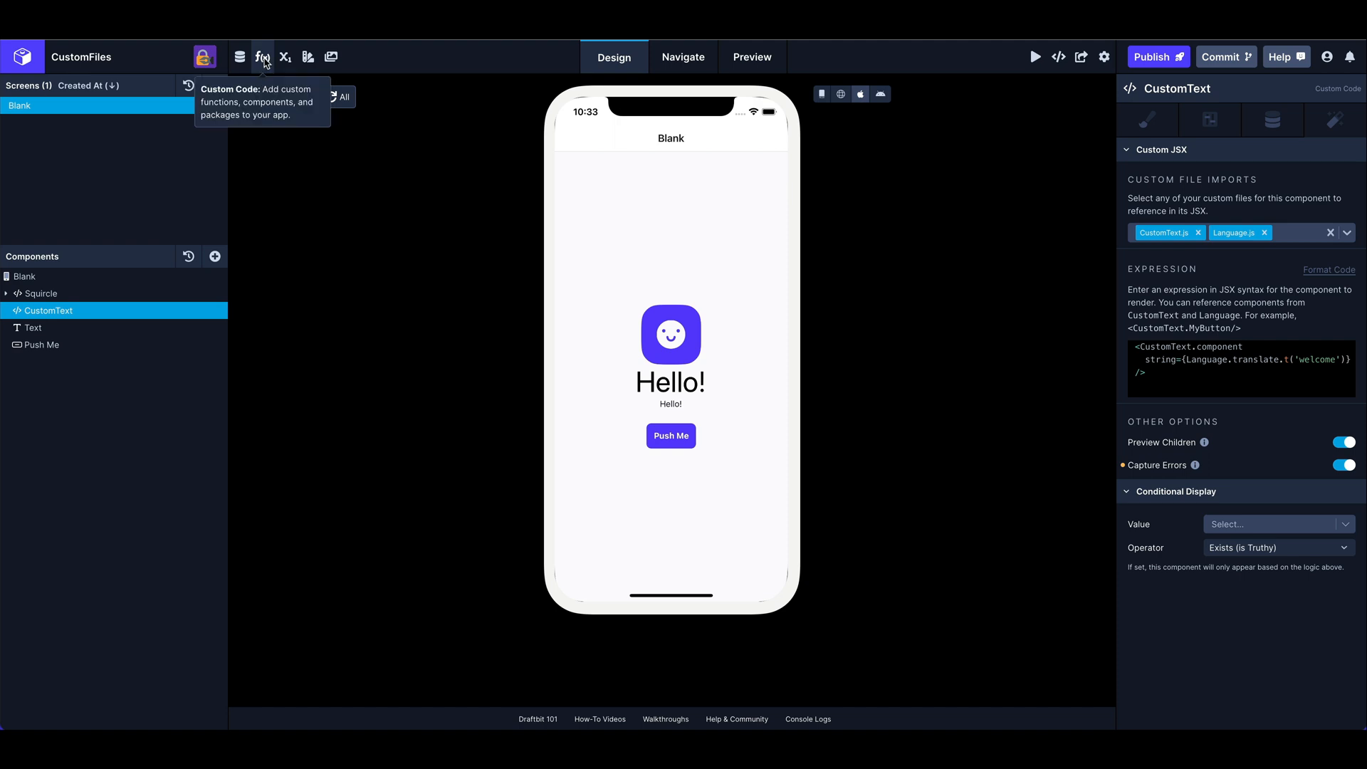
{"action": "left_click", "coordinate": [263, 57]}
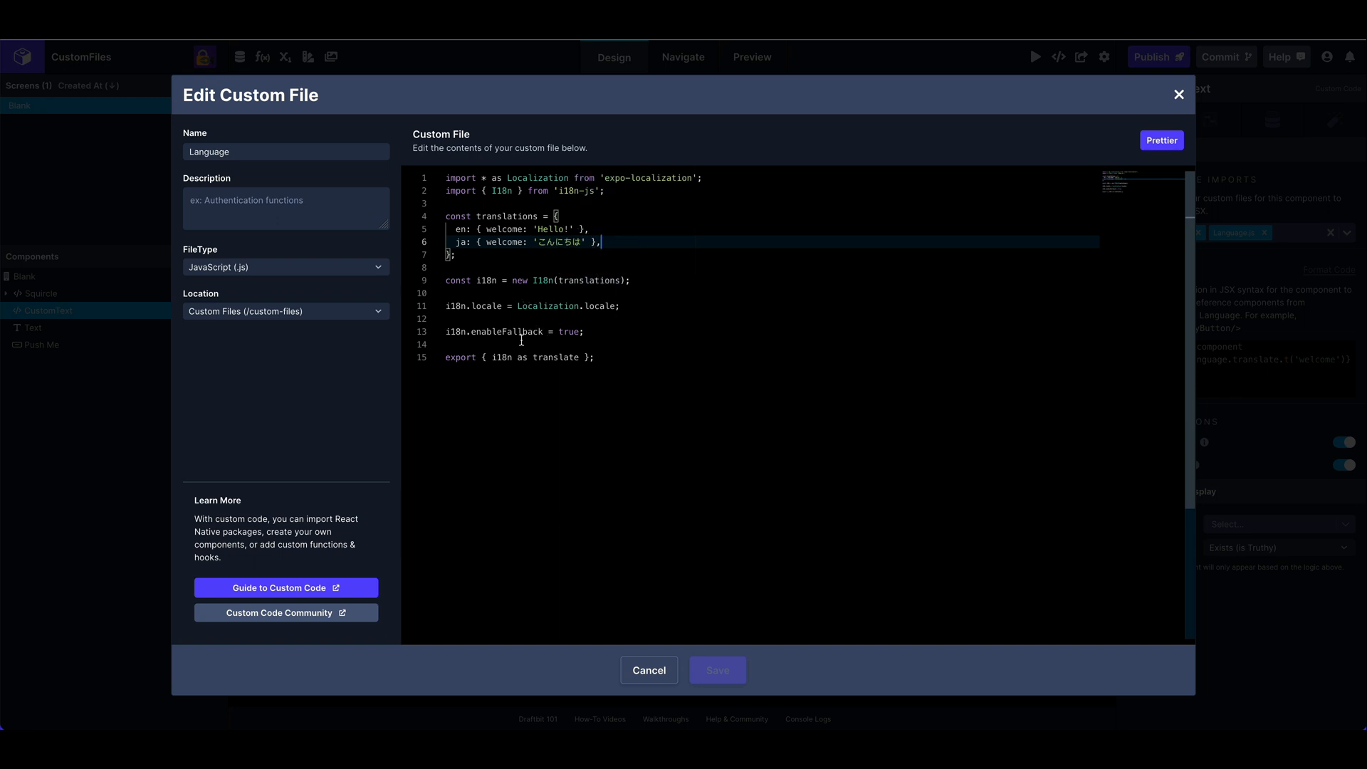
{"action": "double_click", "coordinate": [555, 357]}
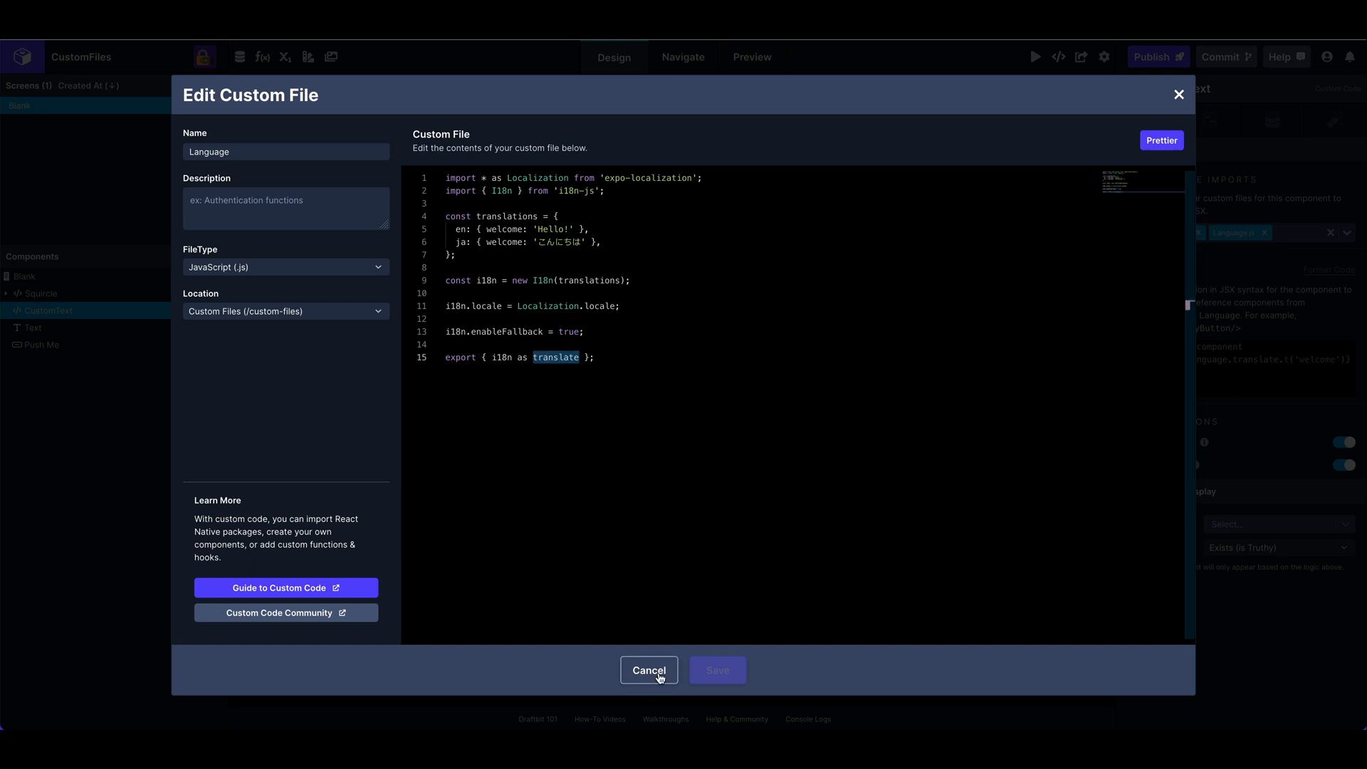
{"action": "left_click", "coordinate": [648, 671]}
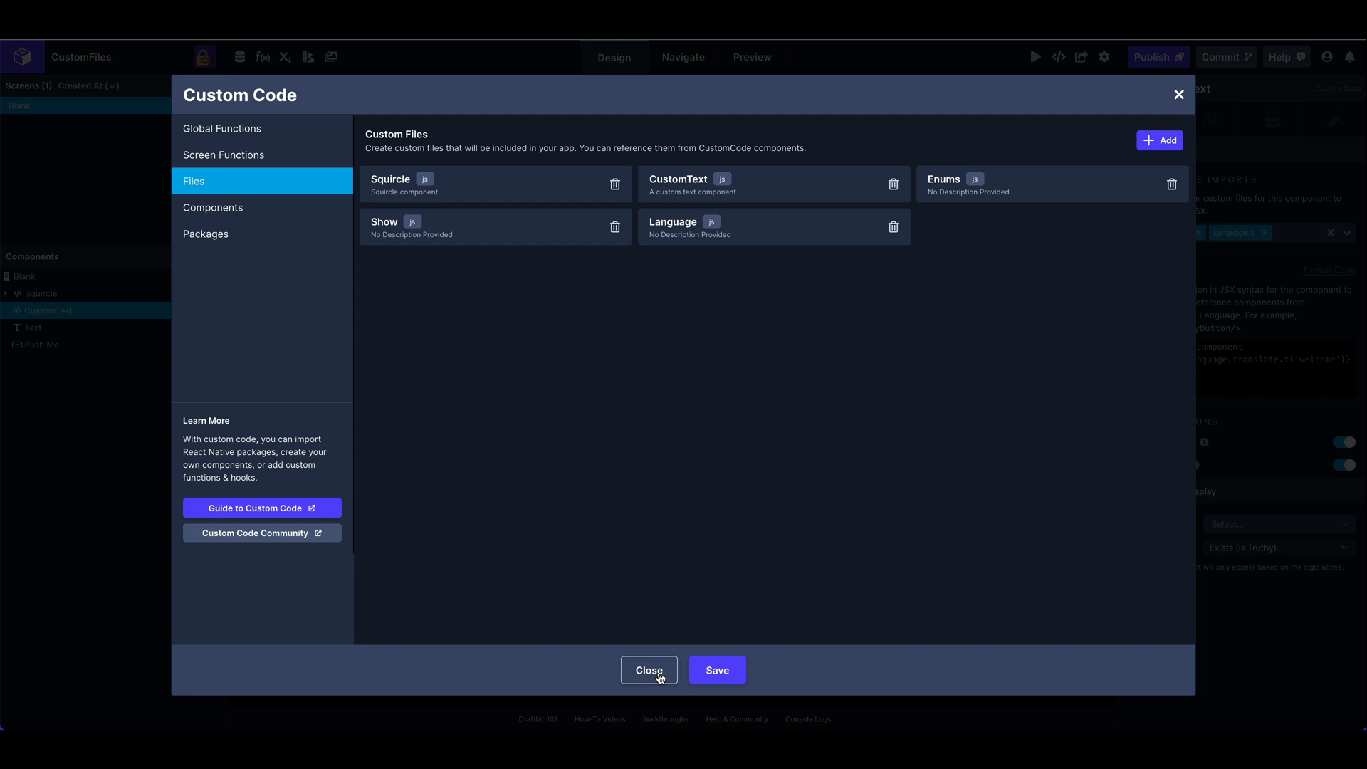
- Select the Text component and view its {{ greeting }} binding in the Data tab
{"action": "left_click", "coordinate": [649, 670]}
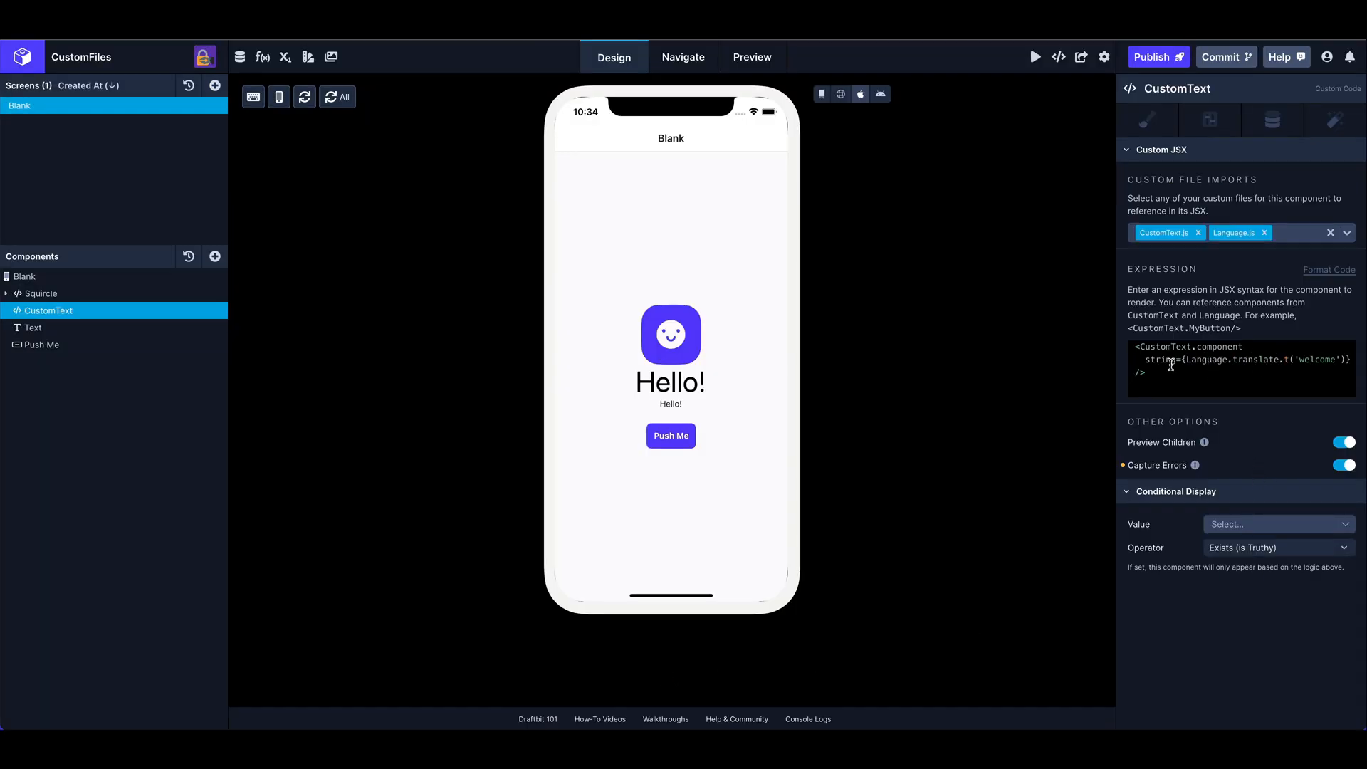
{"action": "mouse_move", "coordinate": [57, 326]}
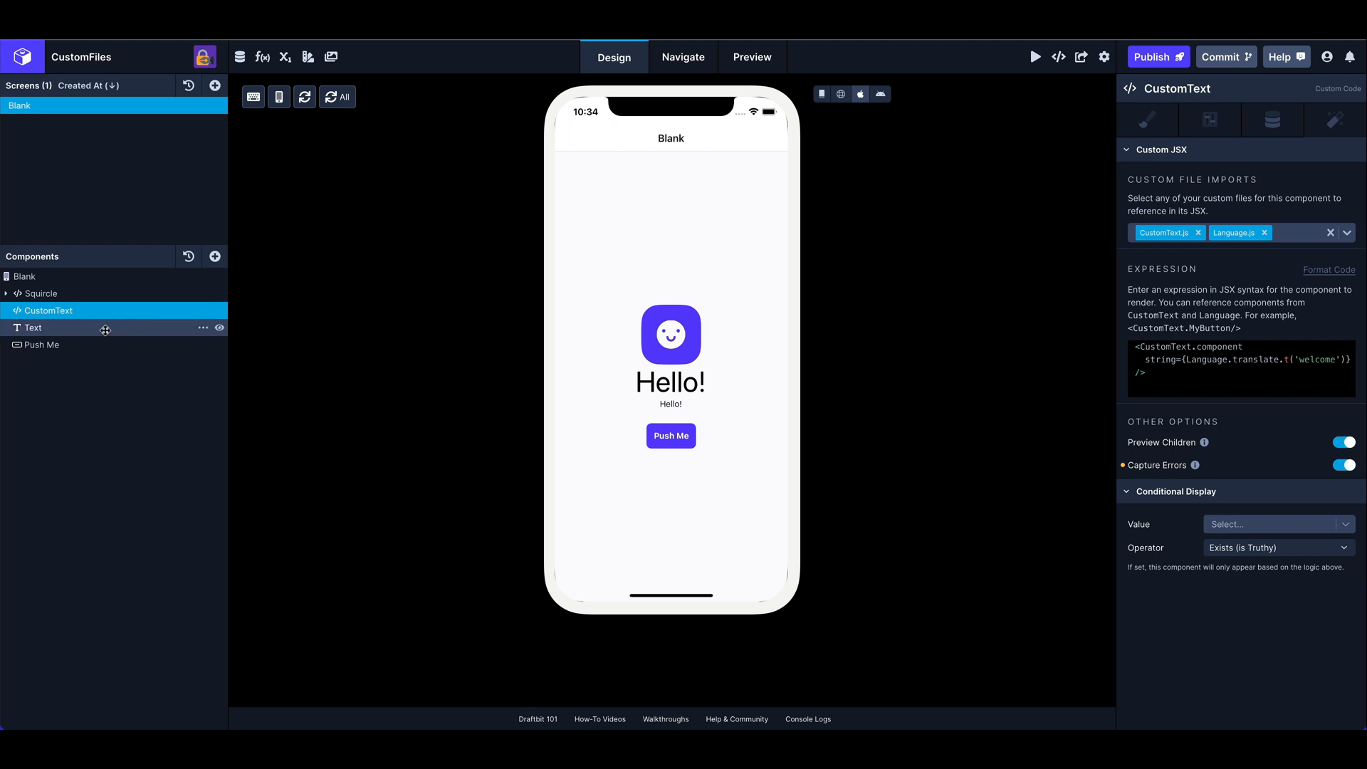
{"action": "left_click", "coordinate": [32, 327]}
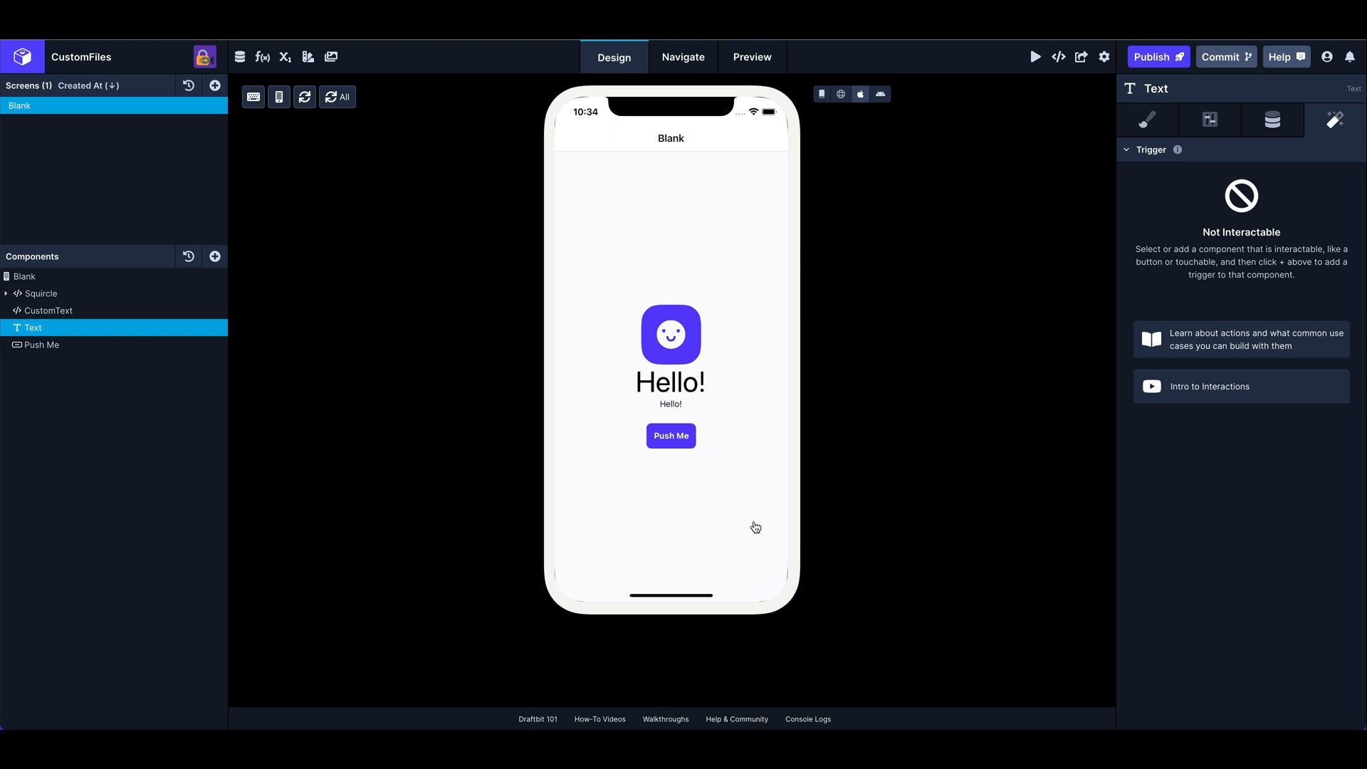
{"action": "mouse_move", "coordinate": [674, 410]}
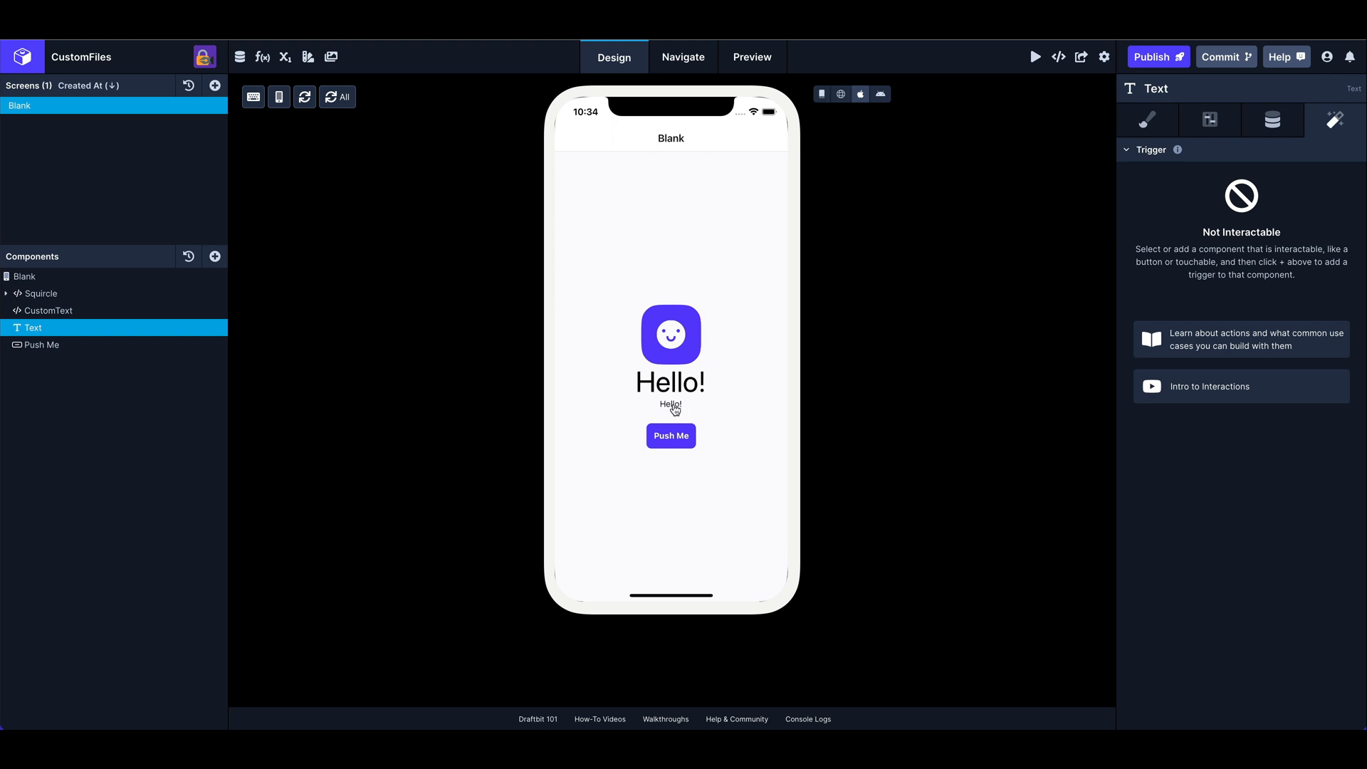
{"action": "left_click", "coordinate": [1272, 120]}
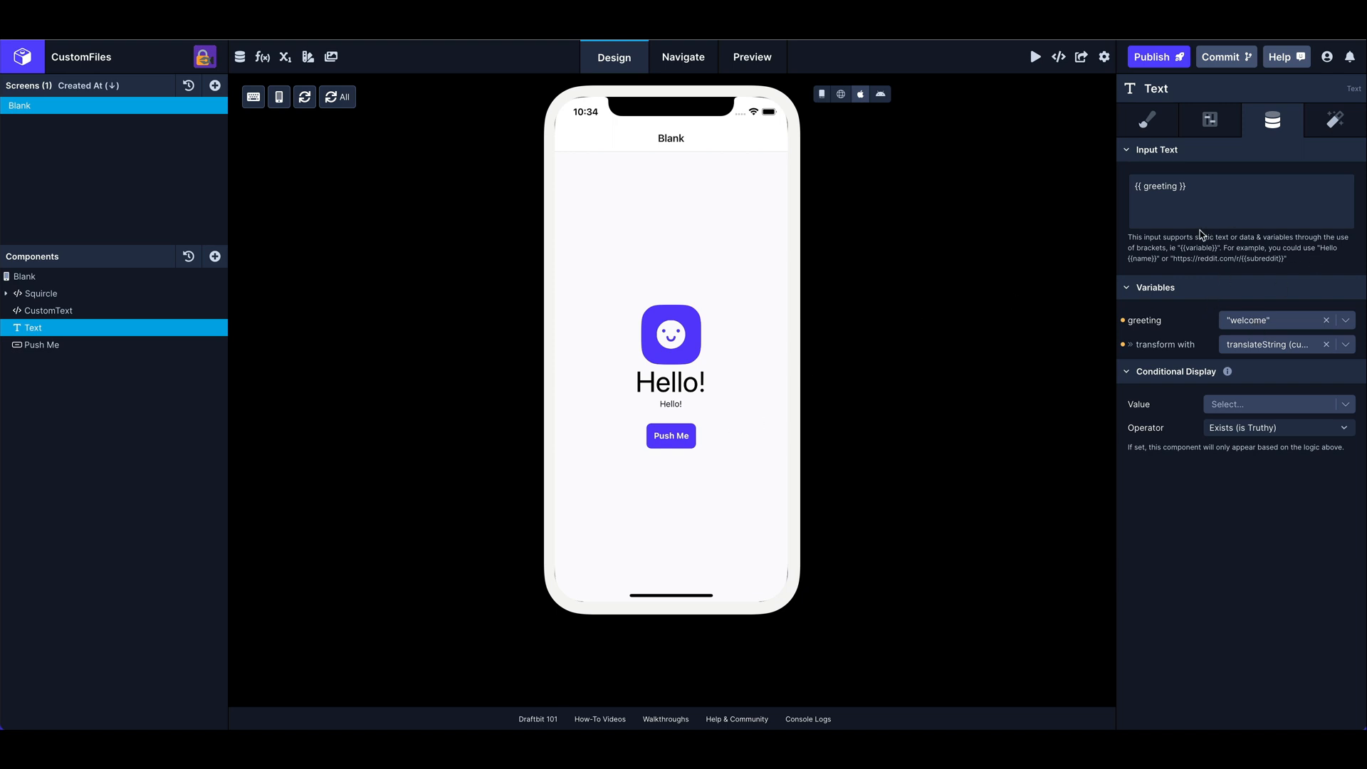
{"action": "mouse_move", "coordinate": [113, 327]}
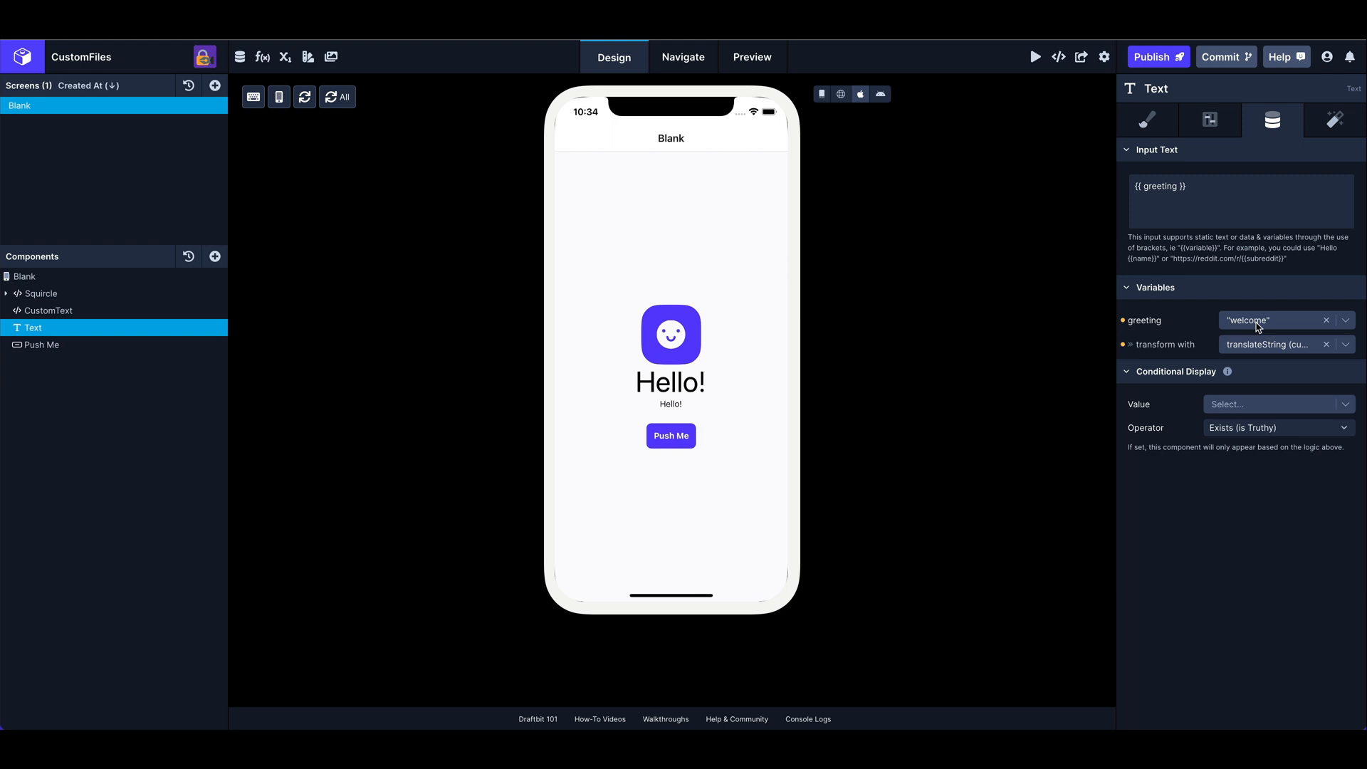
{"action": "mouse_move", "coordinate": [1285, 349]}
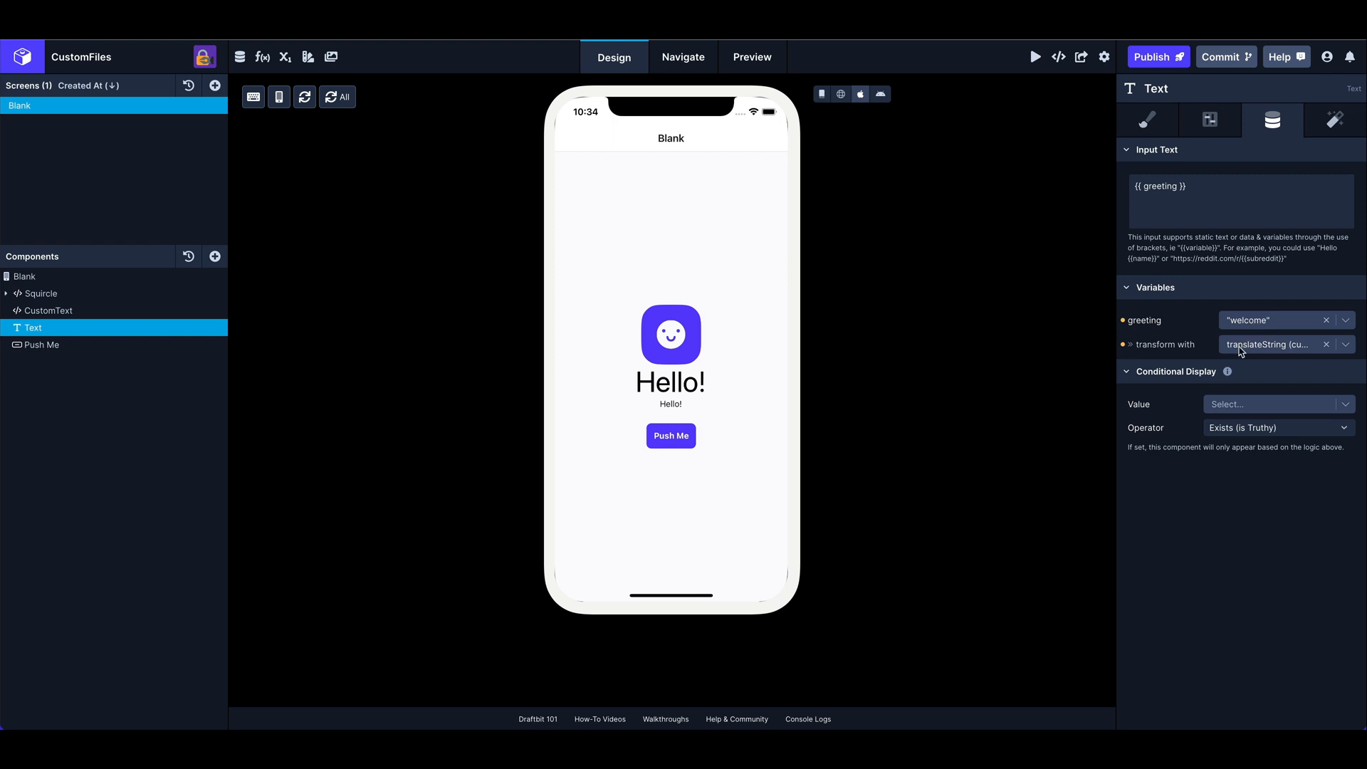
{"action": "mouse_move", "coordinate": [1099, 387]}
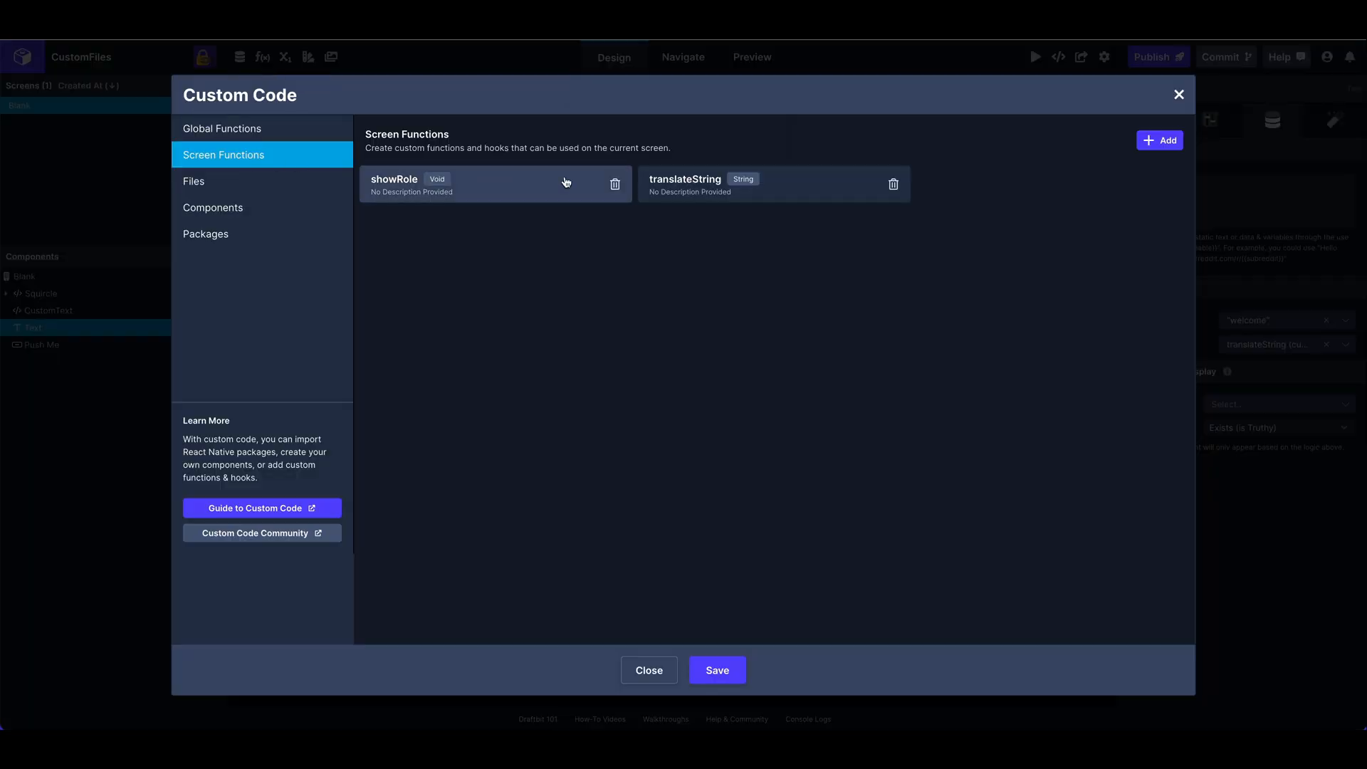
- Open the translateString function showing its Language.translate.t(string) code
{"action": "left_click", "coordinate": [684, 183]}
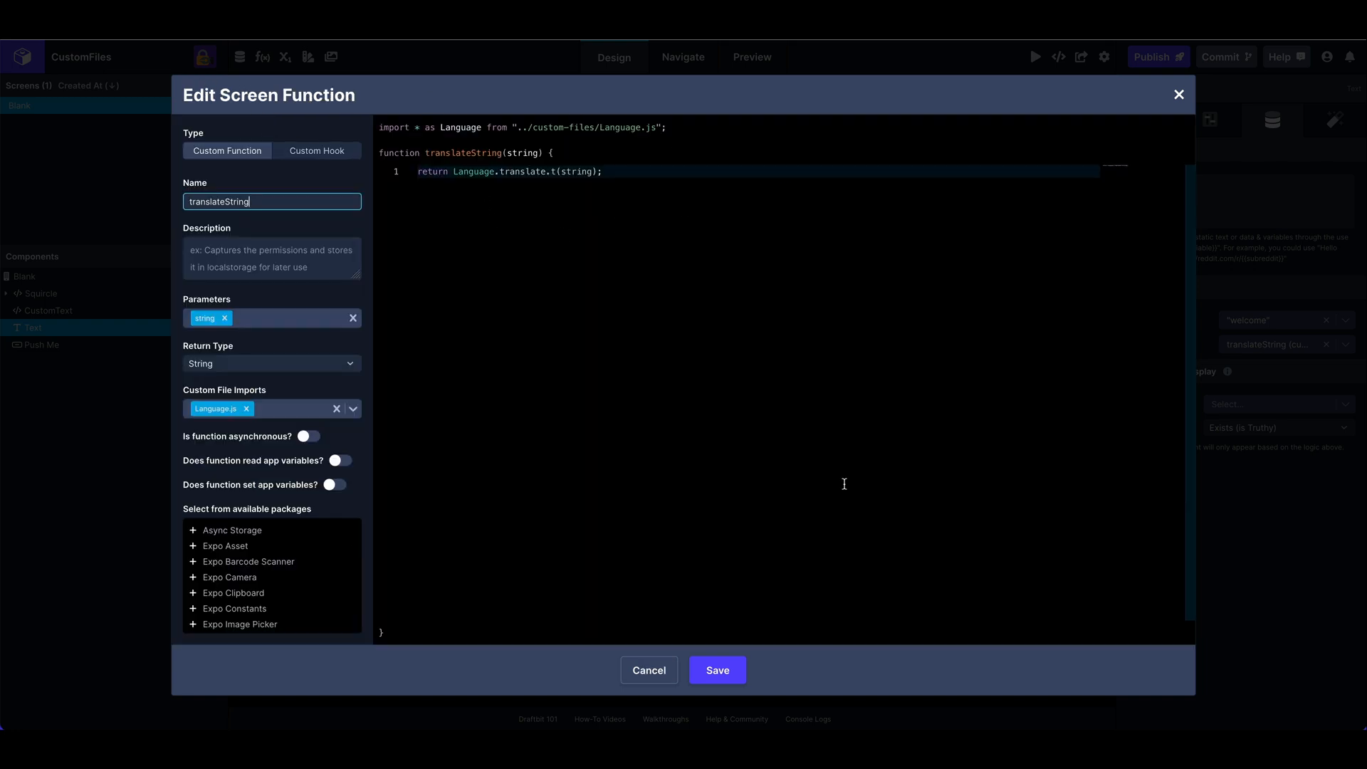
{"action": "mouse_move", "coordinate": [315, 392]}
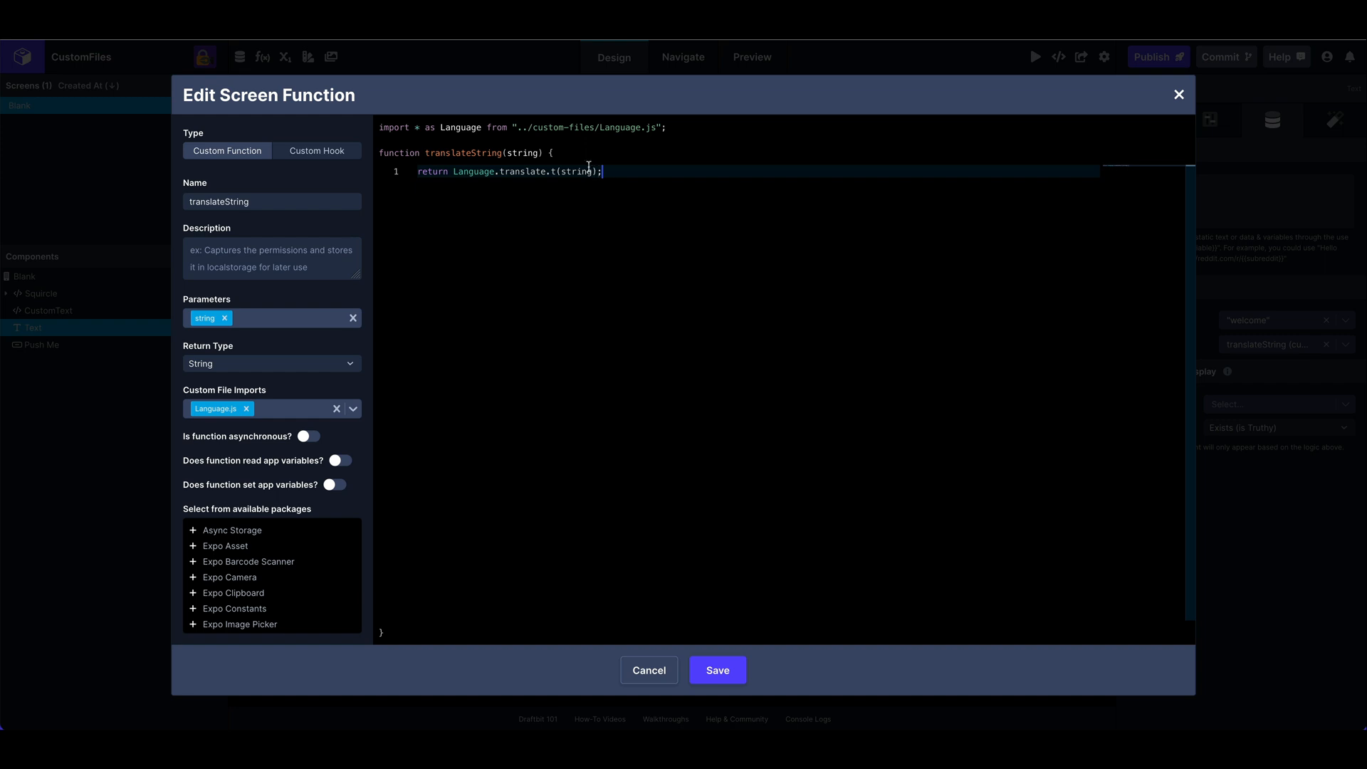
{"action": "mouse_move", "coordinate": [531, 155]}
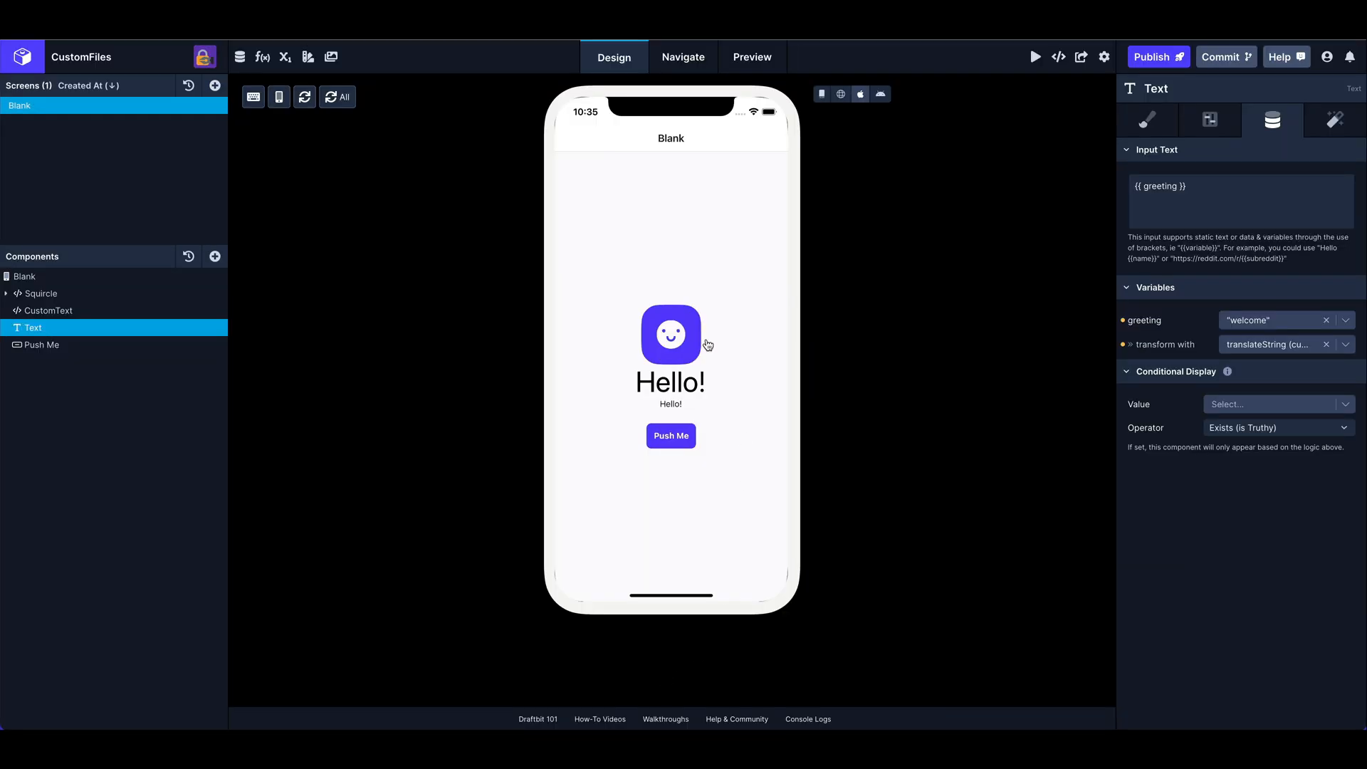
{"action": "mouse_move", "coordinate": [728, 535]}
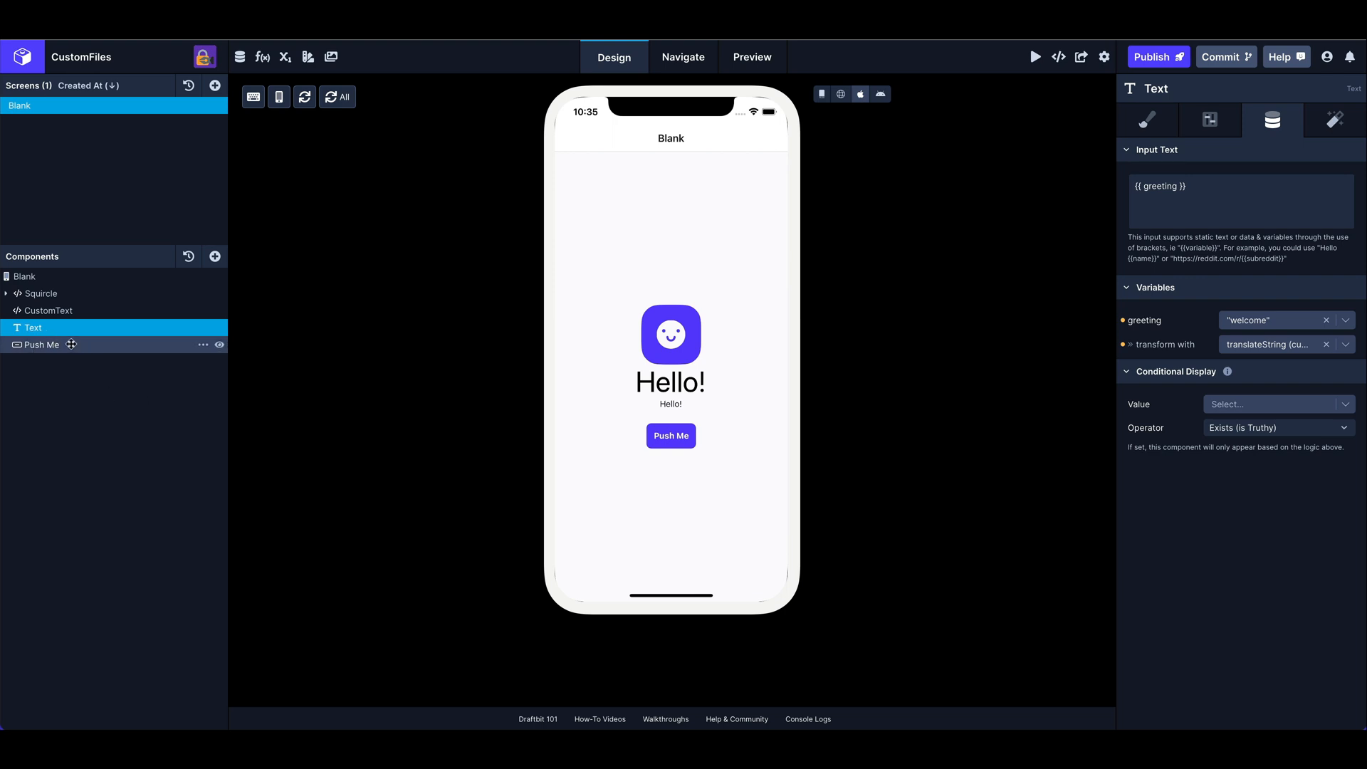
- Trigger Push Me's admin role alert, dismiss it, and view its showRole action
{"action": "left_click", "coordinate": [42, 344]}
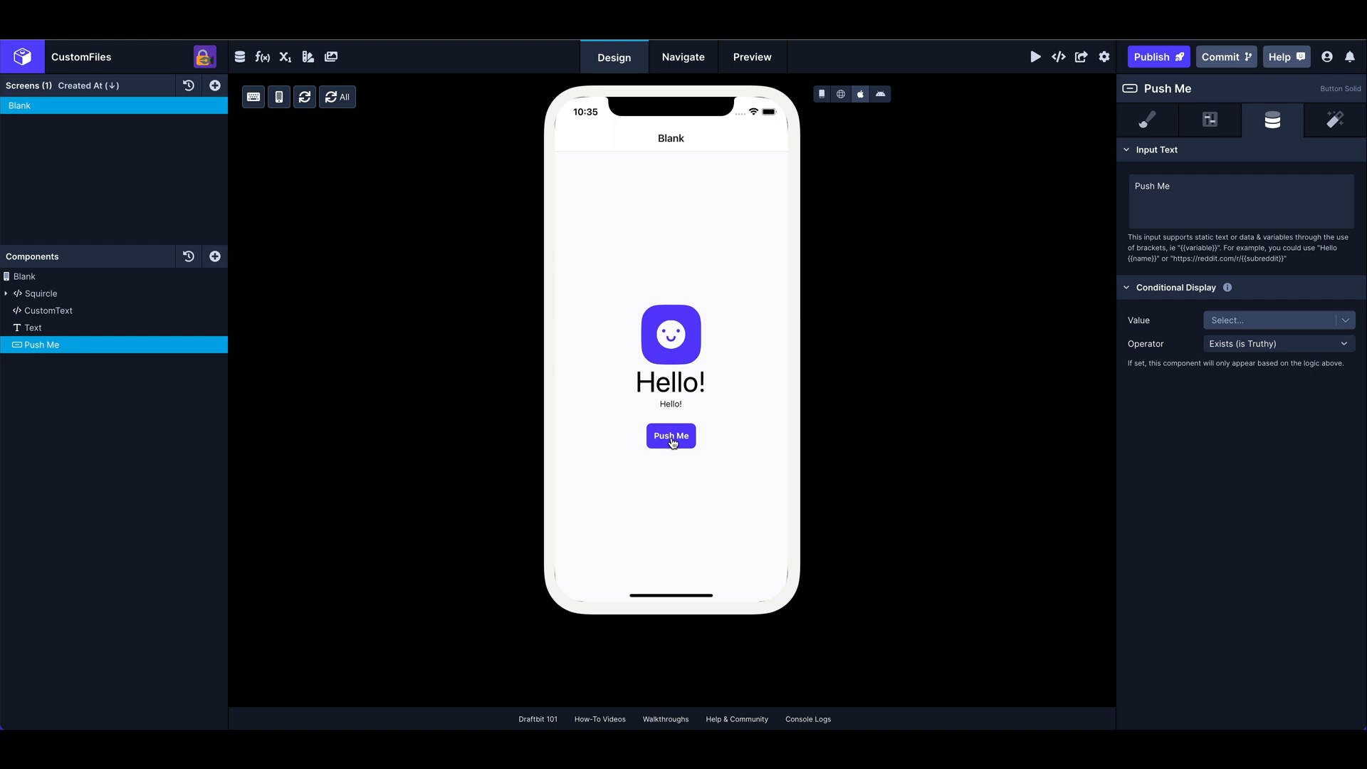
{"action": "left_click", "coordinate": [670, 435]}
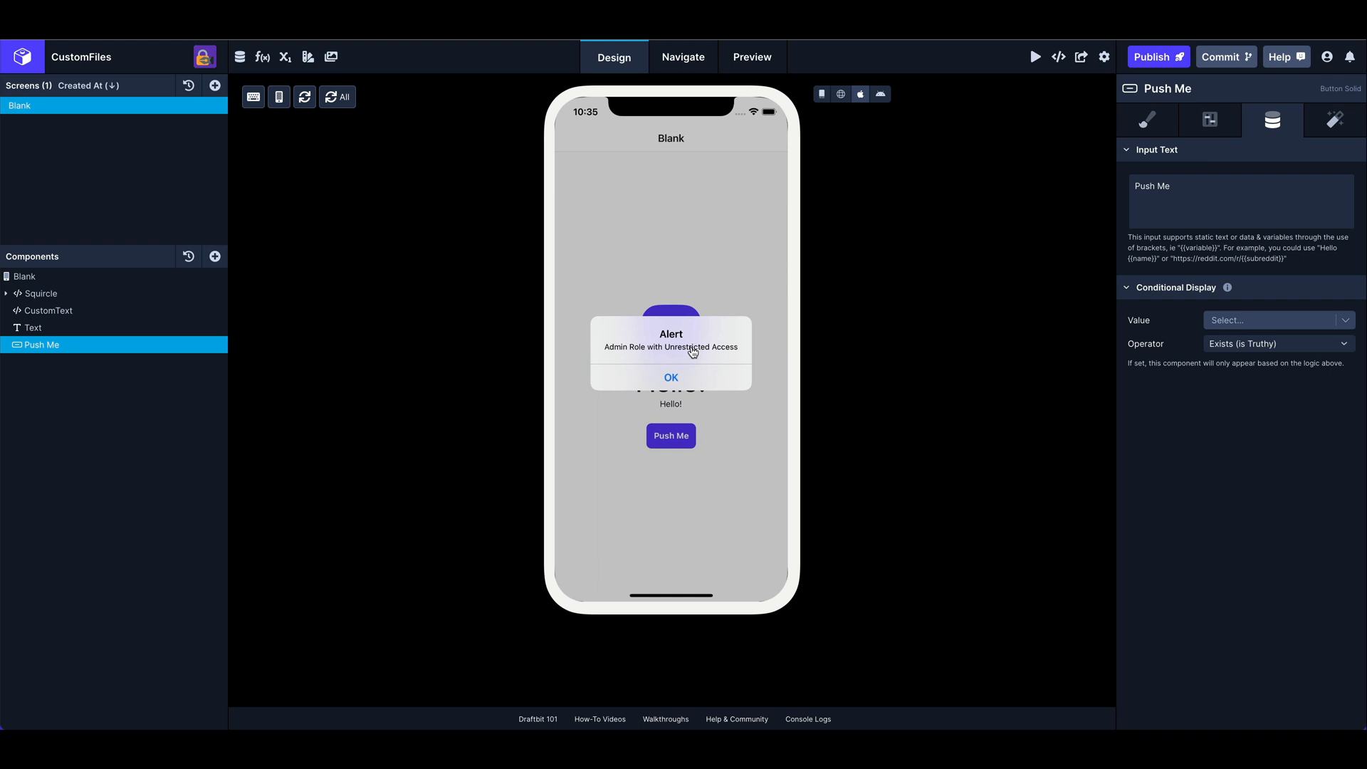
{"action": "left_click", "coordinate": [670, 377]}
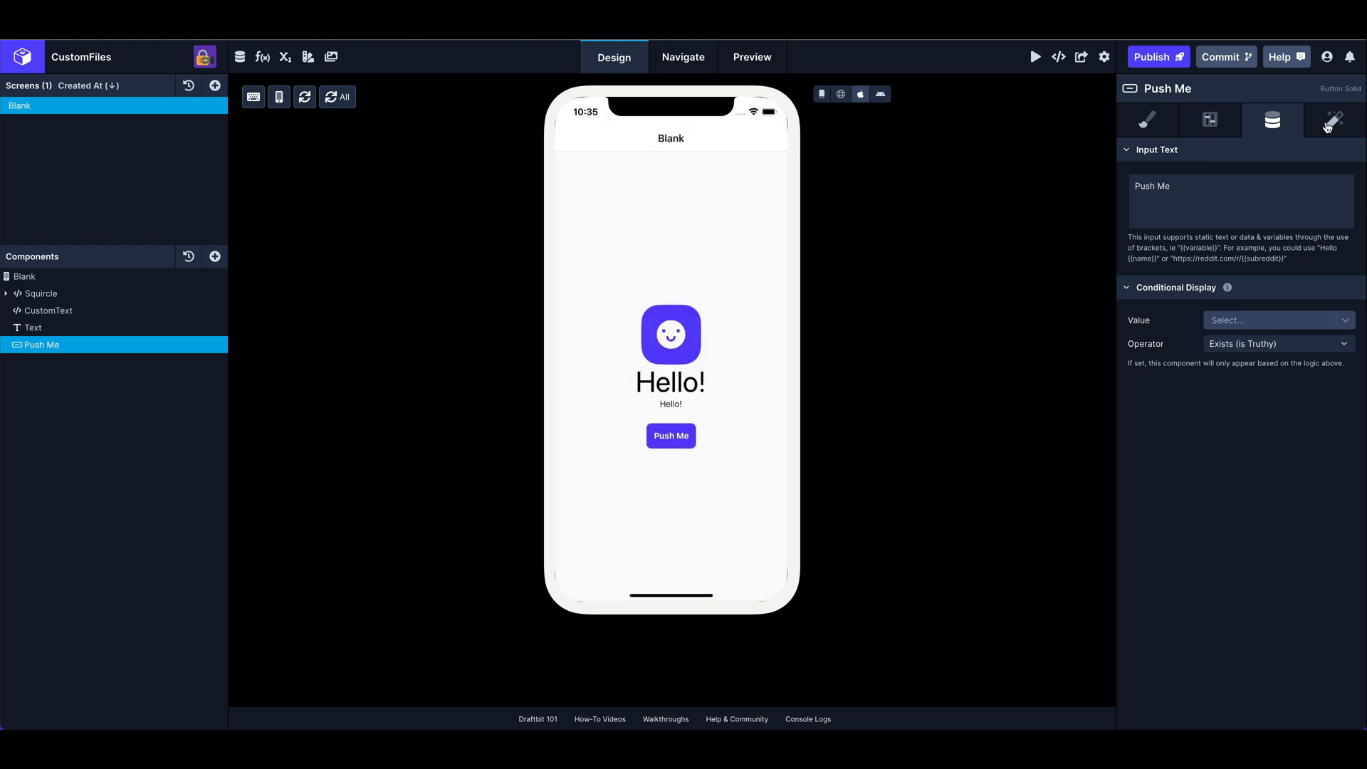
{"action": "left_click", "coordinate": [1333, 120]}
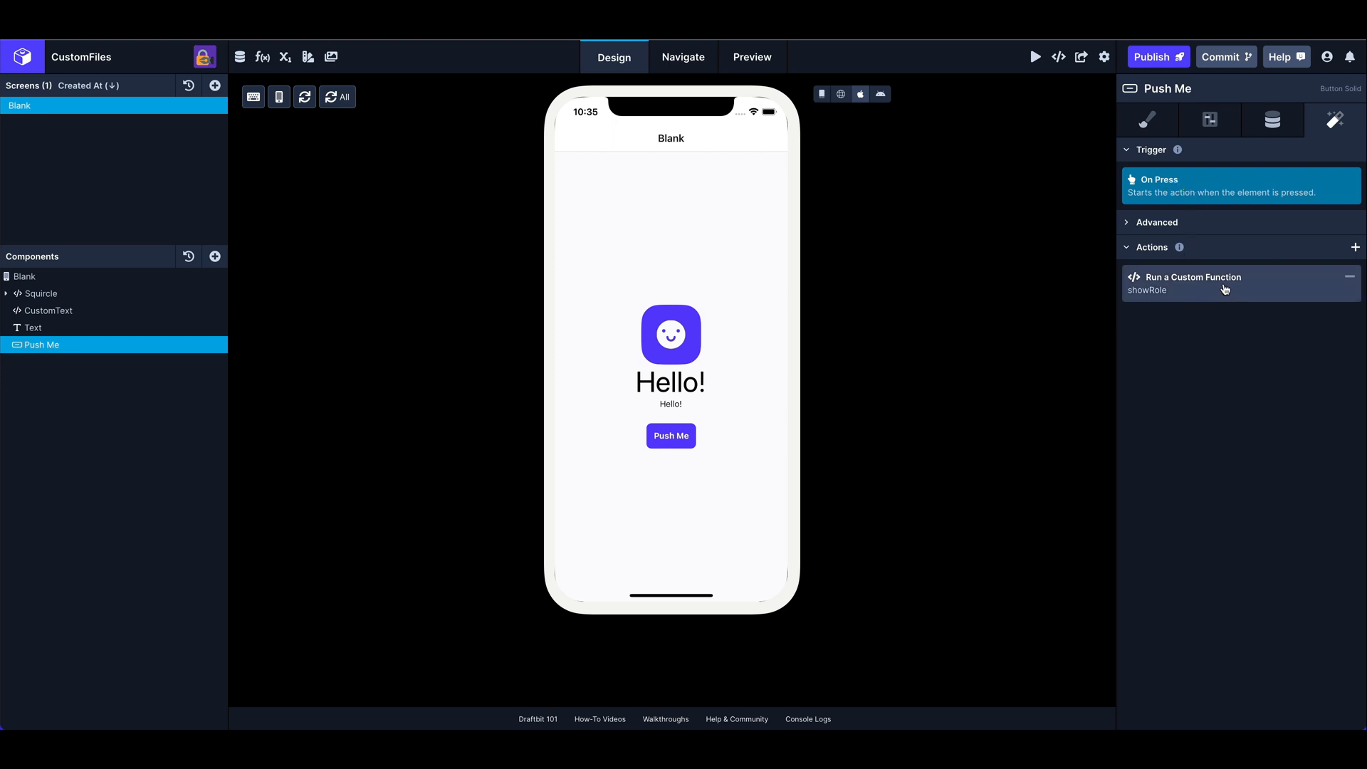
{"action": "left_click", "coordinate": [1192, 277]}
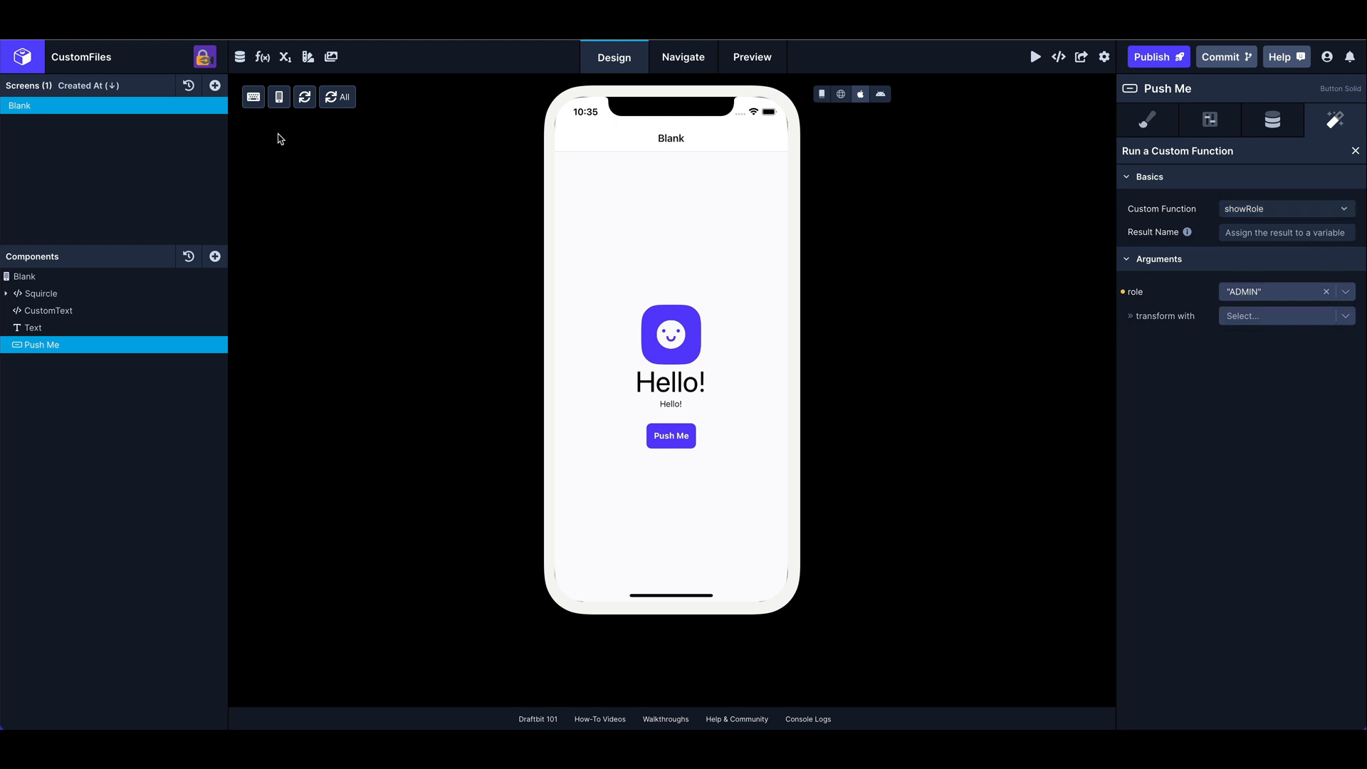
{"action": "mouse_move", "coordinate": [263, 56]}
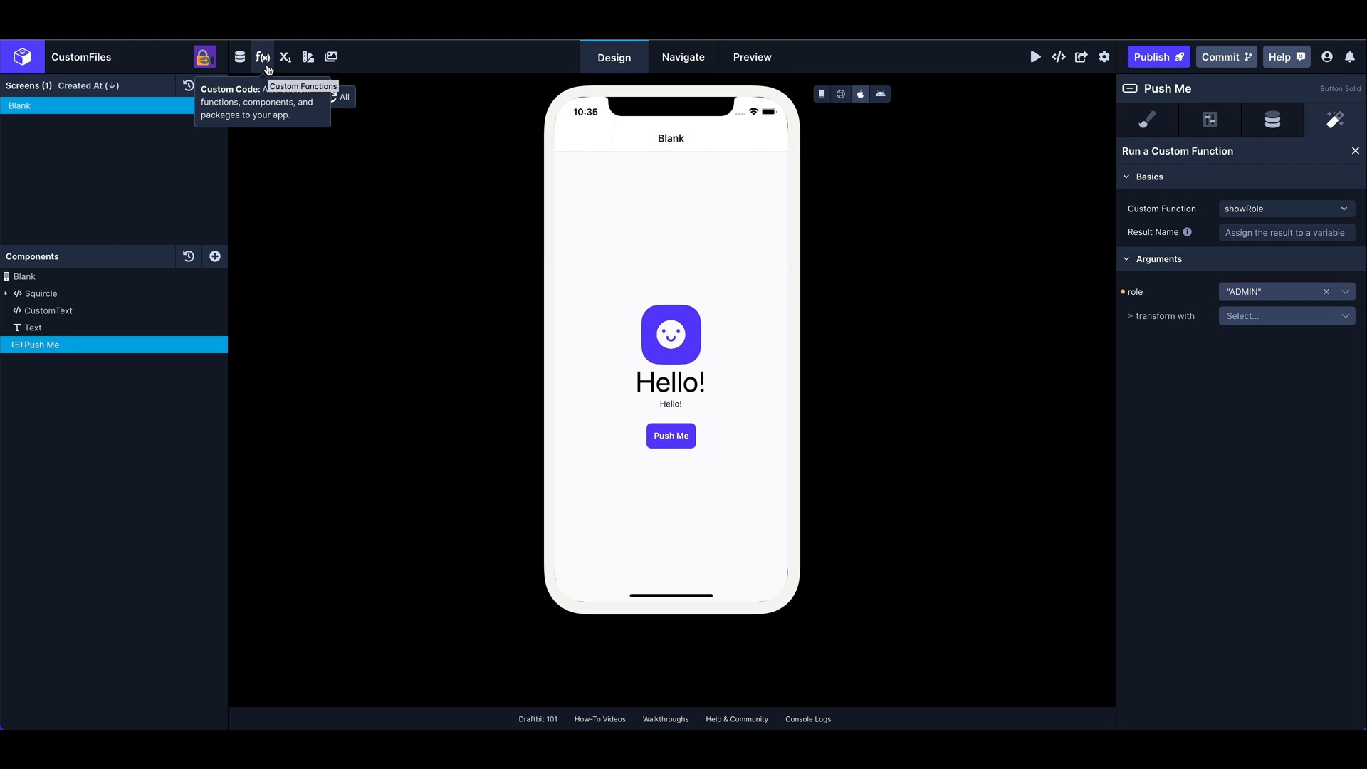
- Open the showRole function editor with its Enums.js and Show.js imports
{"action": "left_click", "coordinate": [263, 57]}
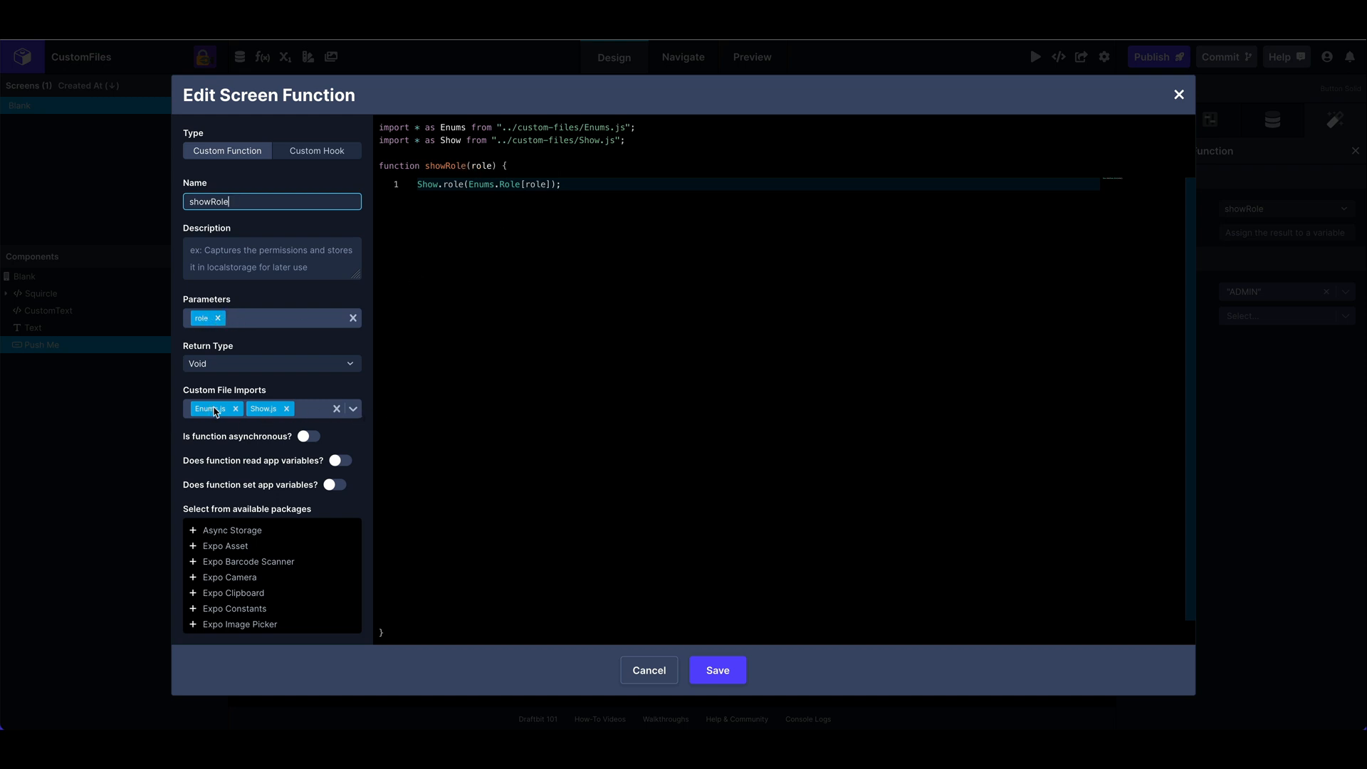
{"action": "mouse_move", "coordinate": [304, 386]}
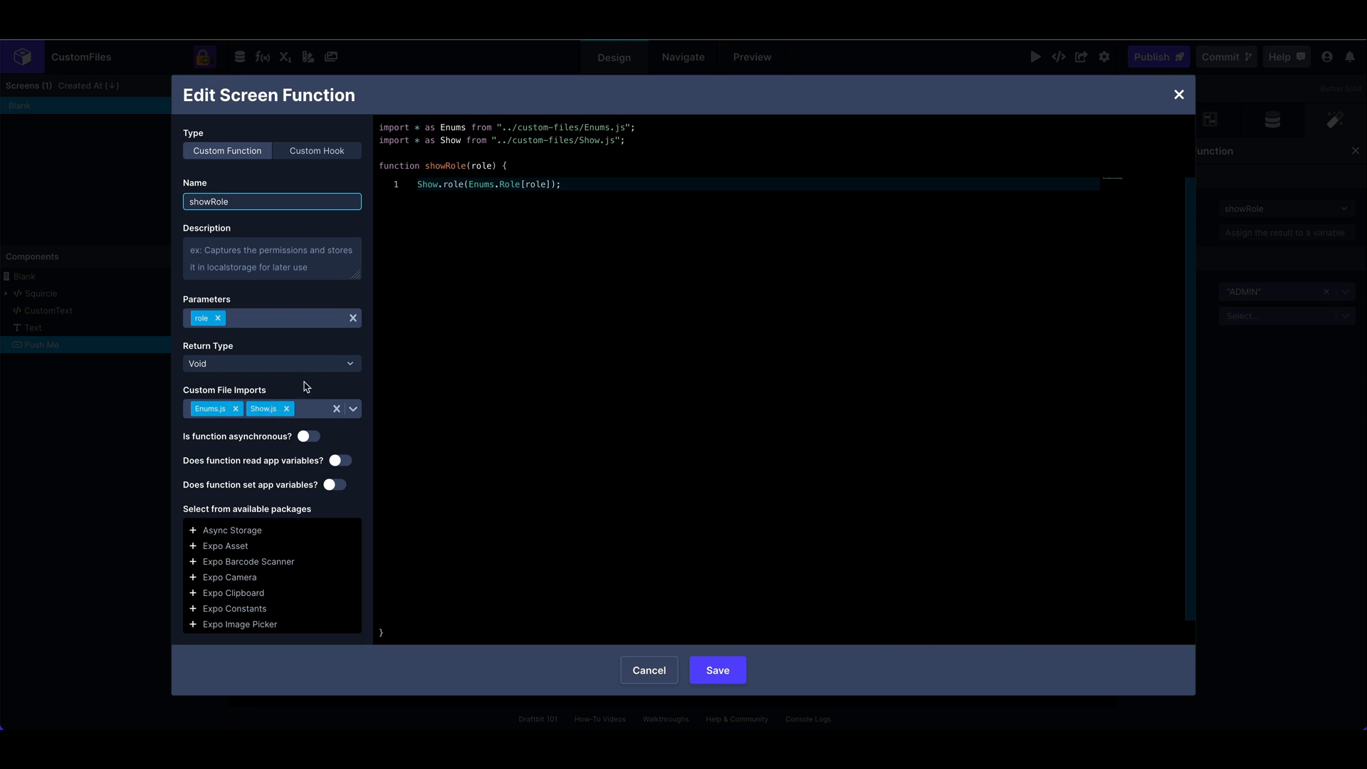
{"action": "mouse_move", "coordinate": [385, 369]}
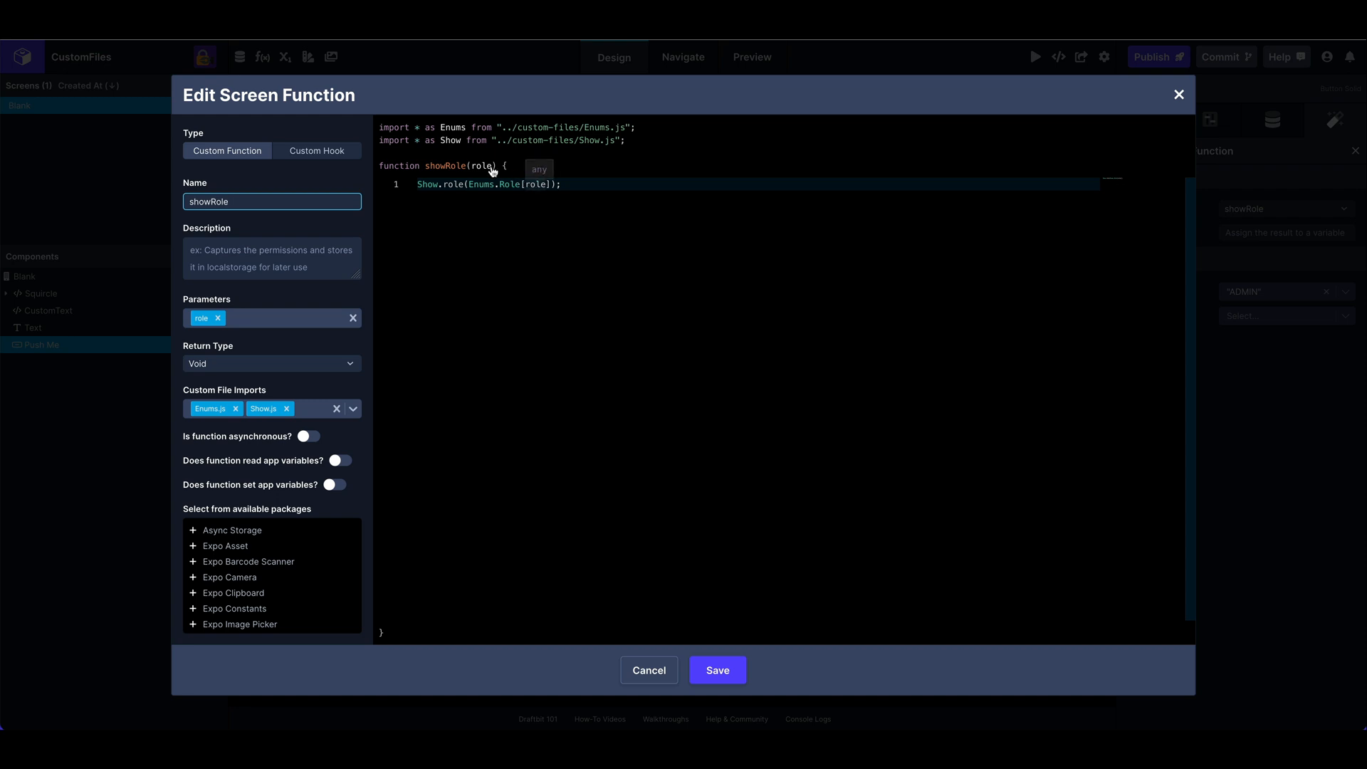
{"action": "mouse_move", "coordinate": [609, 242]}
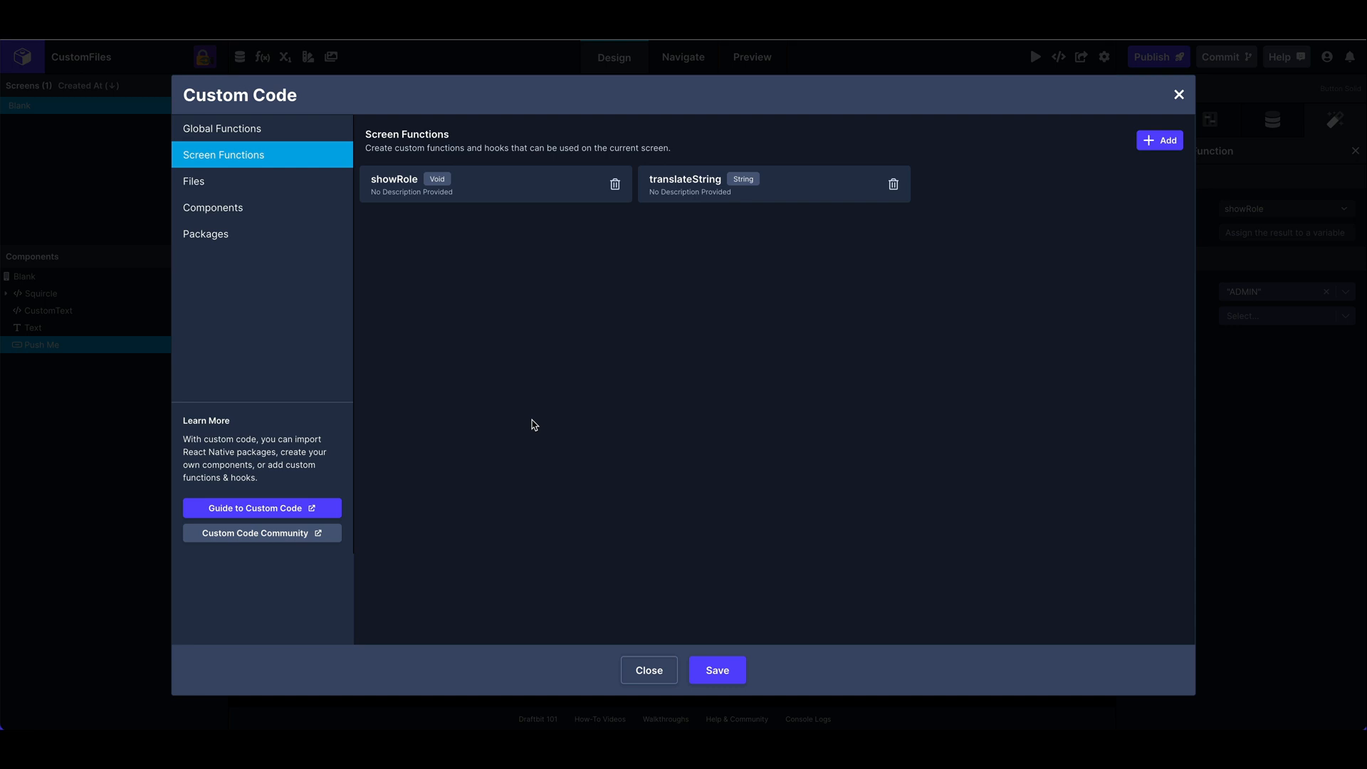
- View Show.js's role alert export unchanged, then cancel and close Custom Code
{"action": "left_click", "coordinate": [193, 182]}
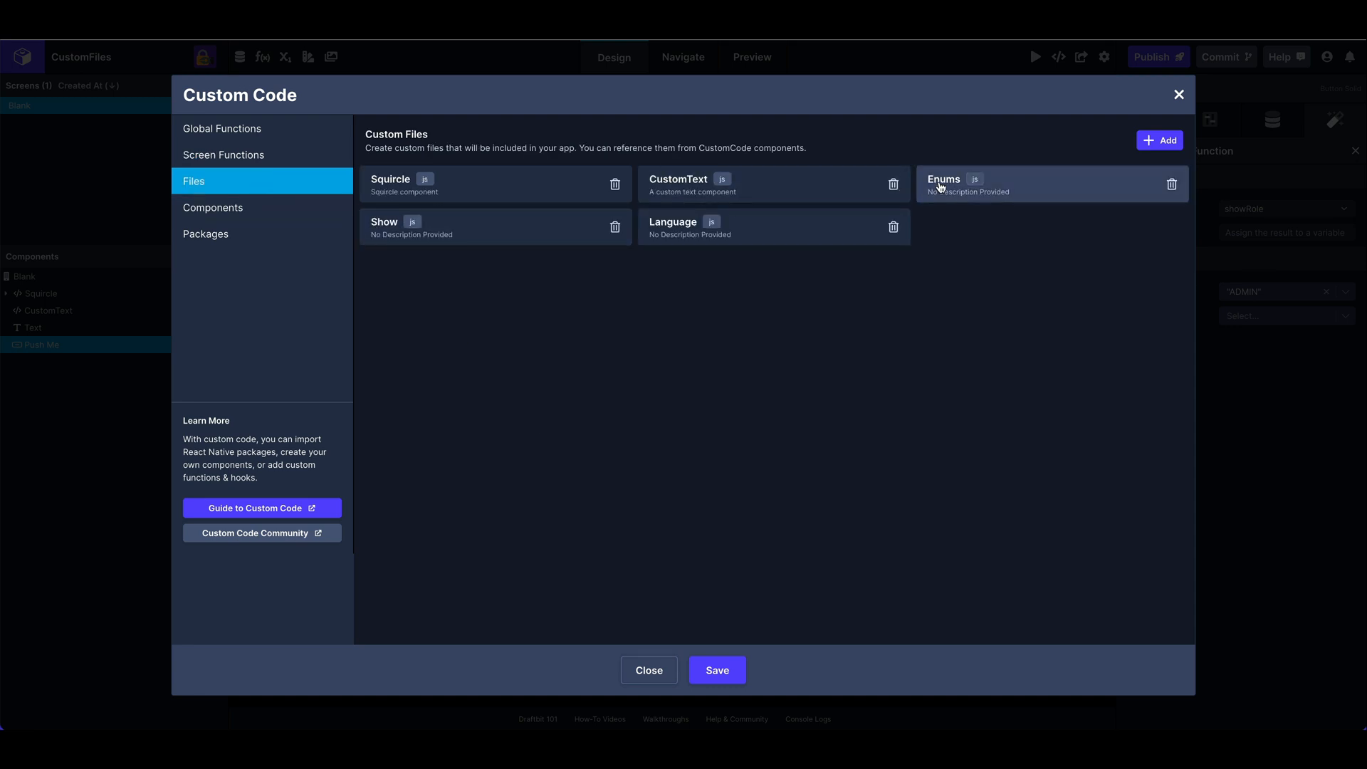
{"action": "left_click", "coordinate": [944, 180]}
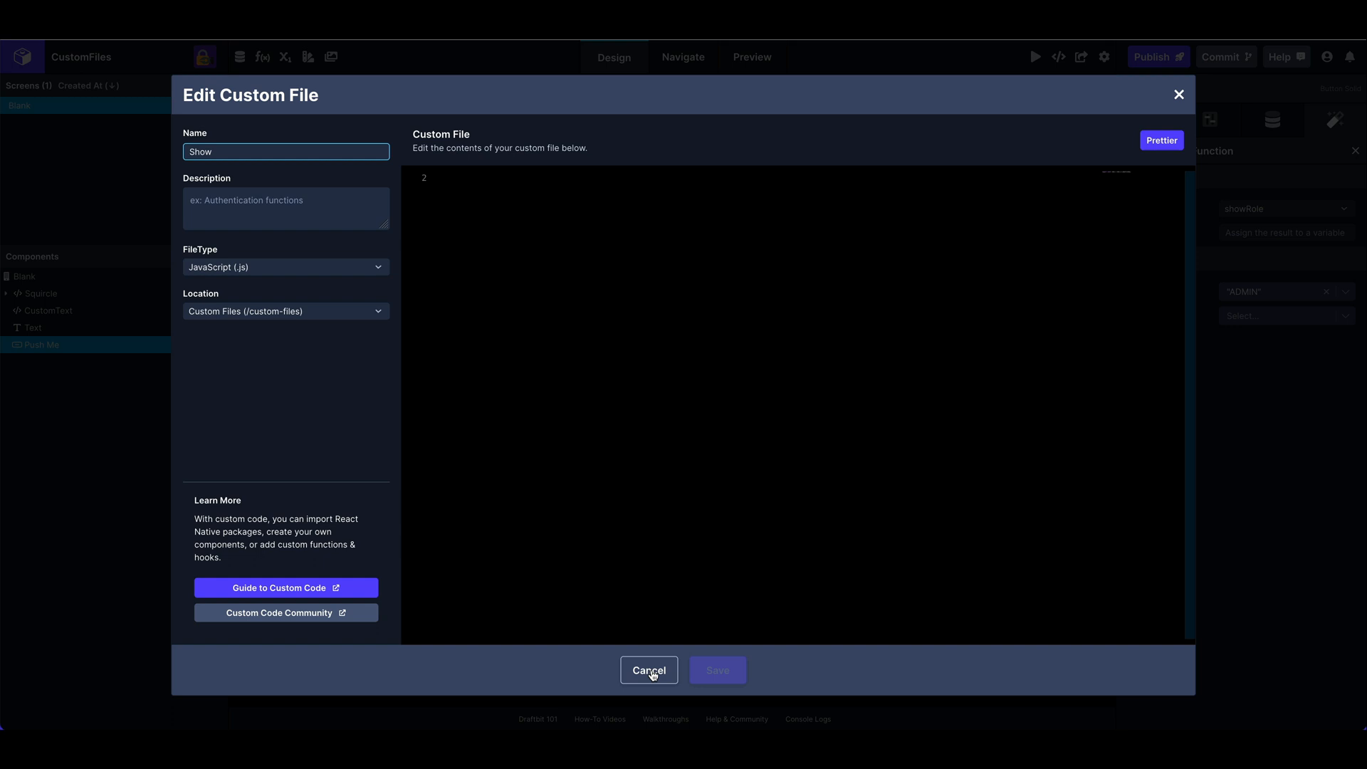
{"action": "type", "text": "export const role = role => alert(role);"}
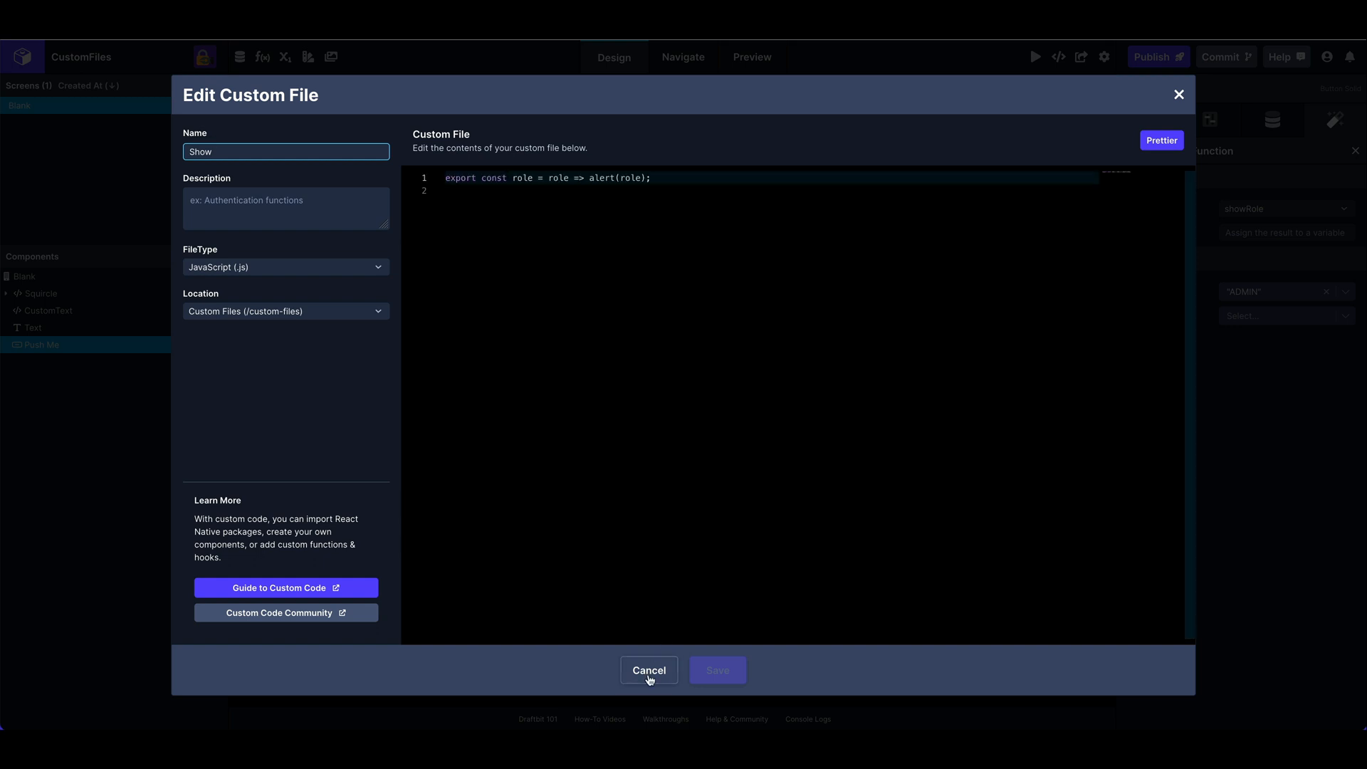
{"action": "left_click", "coordinate": [648, 669]}
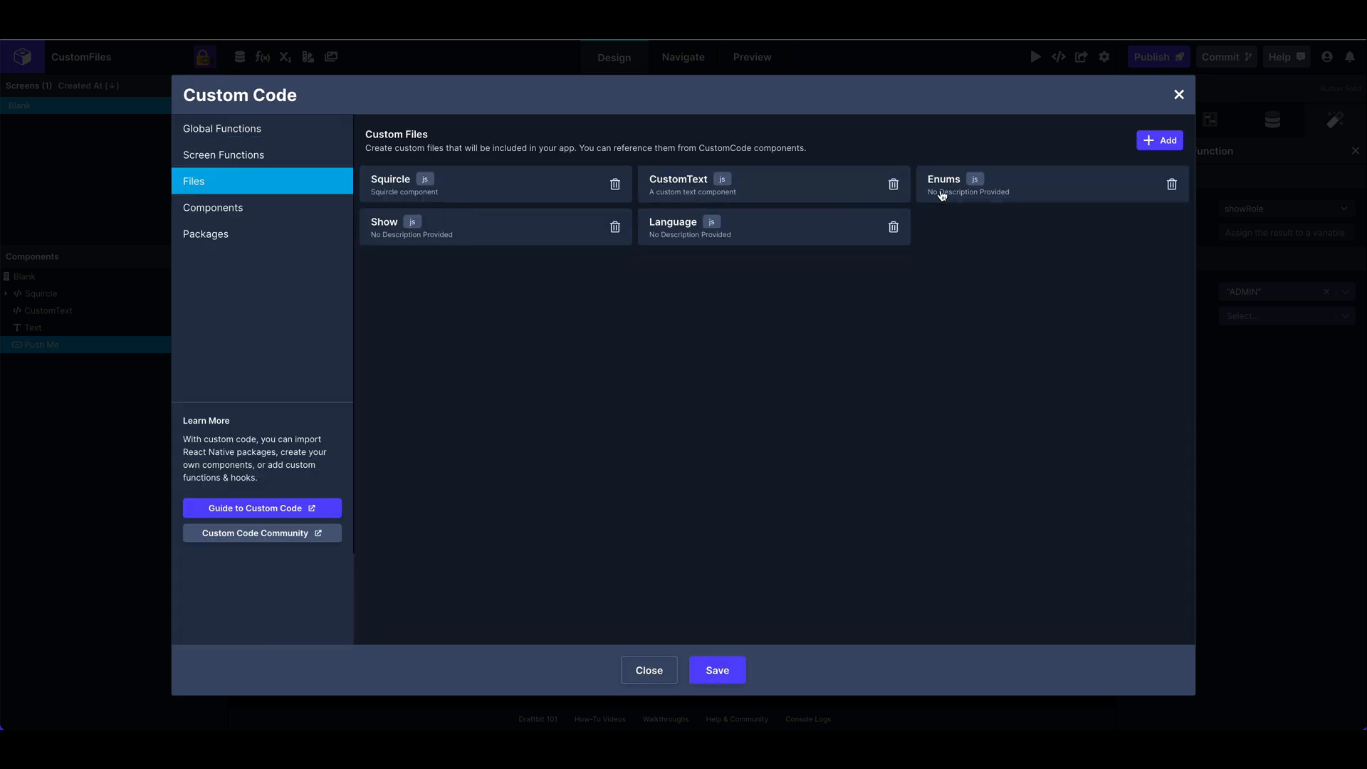
{"action": "left_click", "coordinate": [944, 179]}
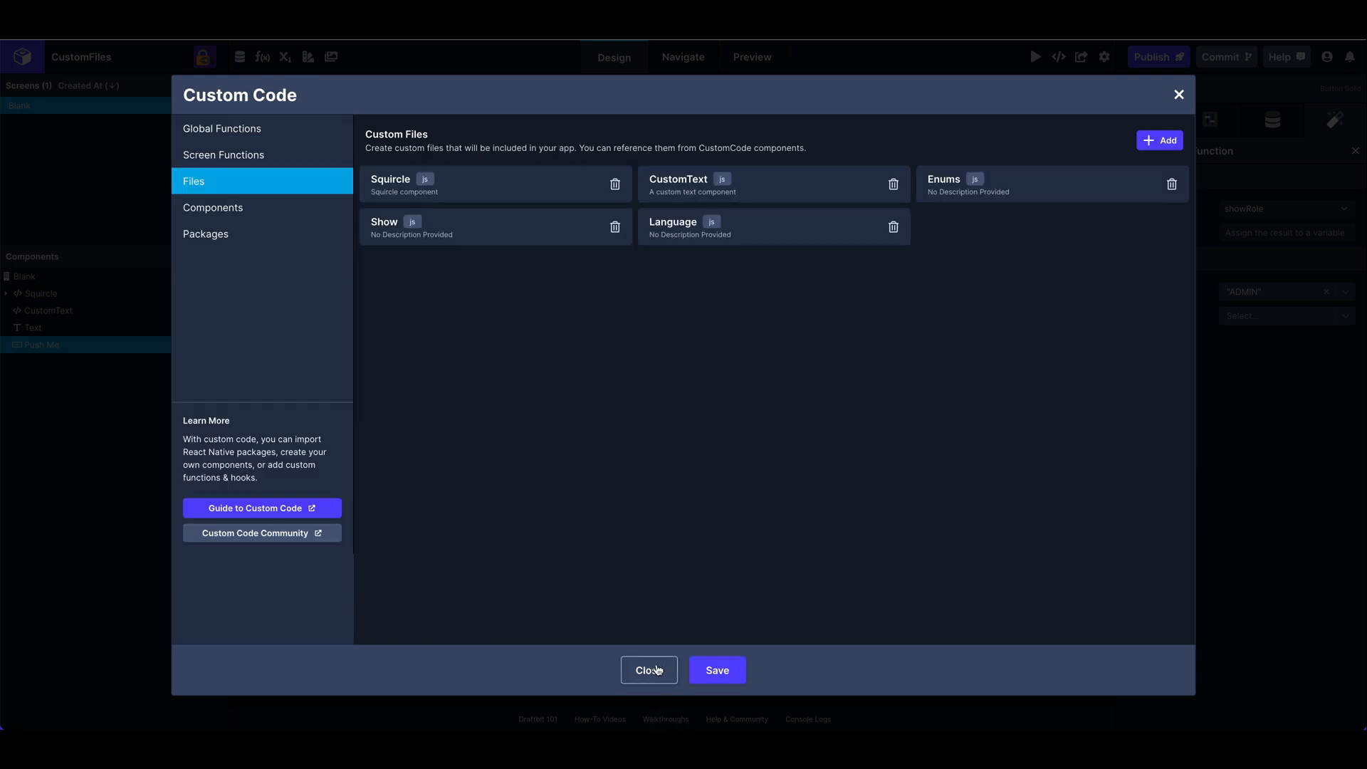
{"action": "left_click", "coordinate": [649, 669]}
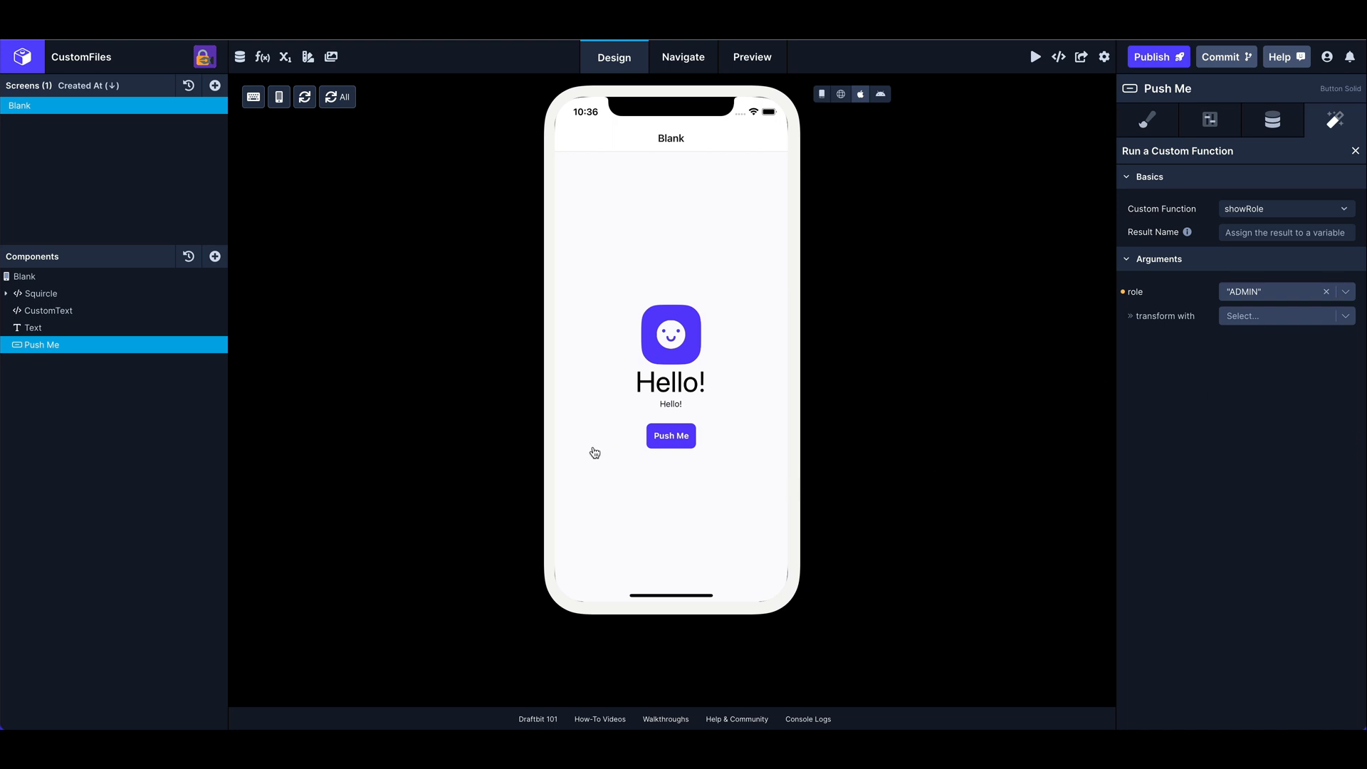
{"action": "mouse_move", "coordinate": [1107, 400]}
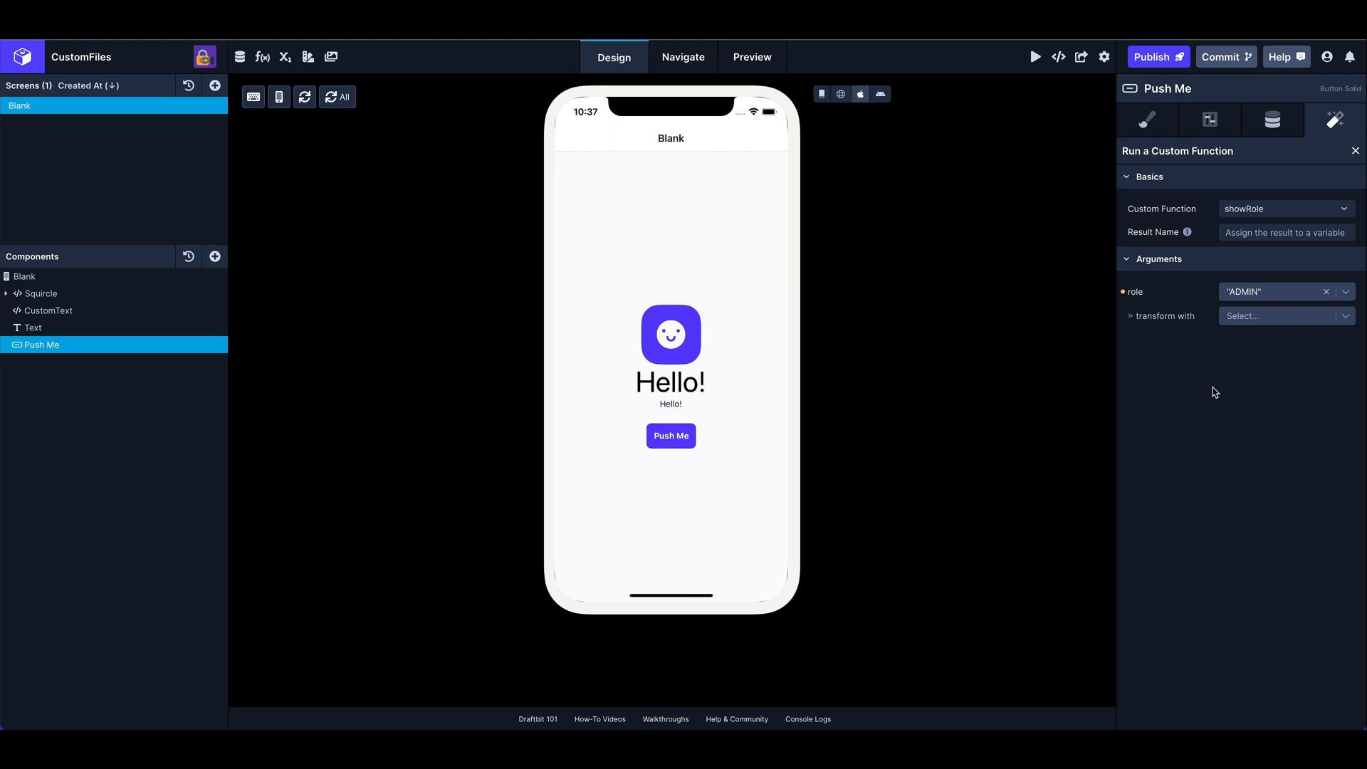
{"action": "mouse_move", "coordinate": [1362, 343]}
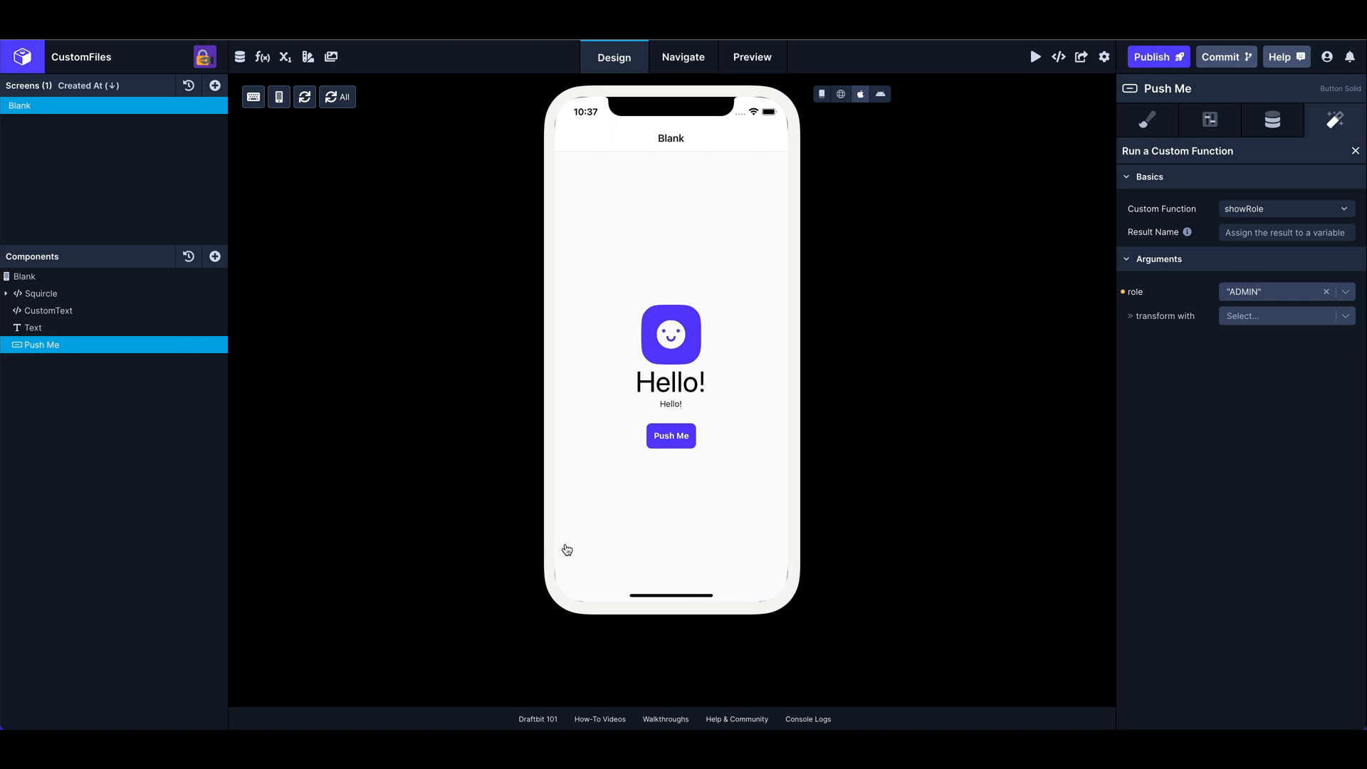
{"action": "mouse_move", "coordinate": [672, 605]}
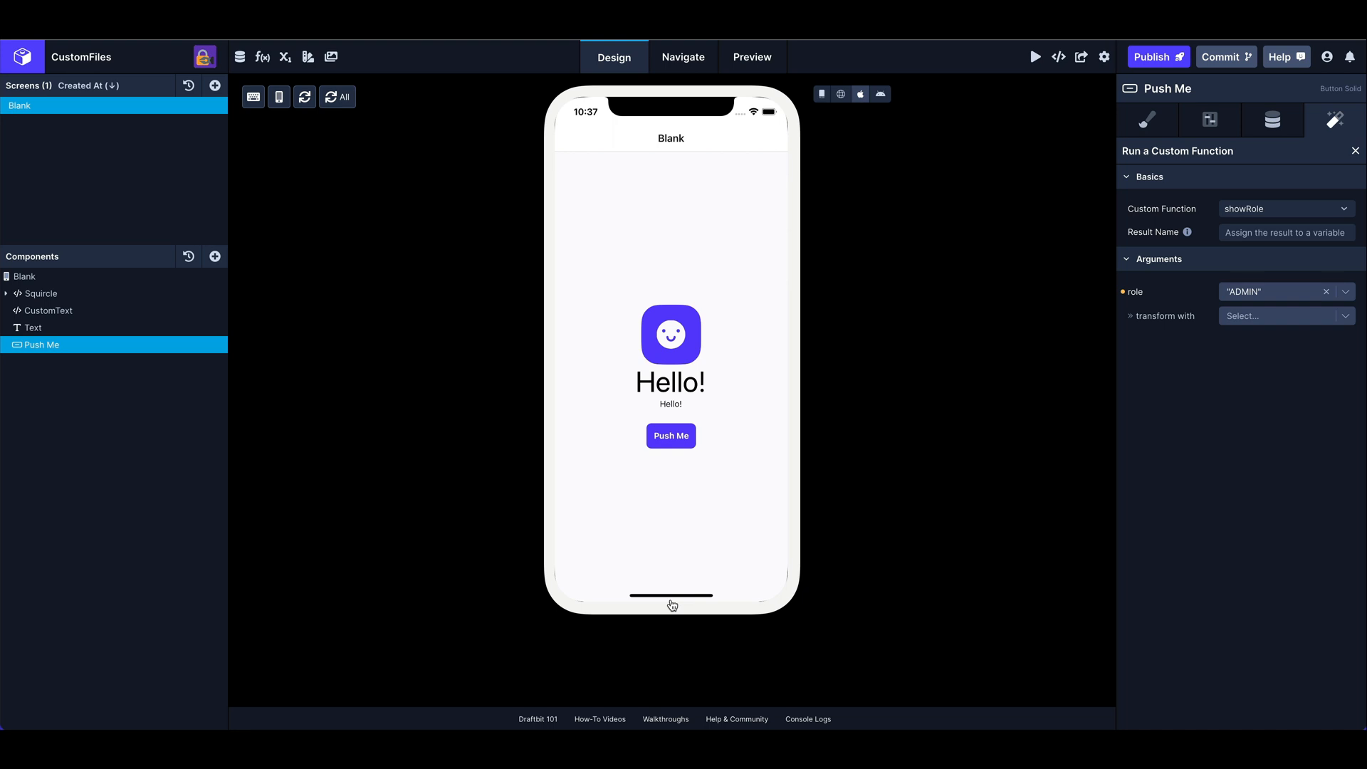
{"action": "mouse_move", "coordinate": [679, 602]}
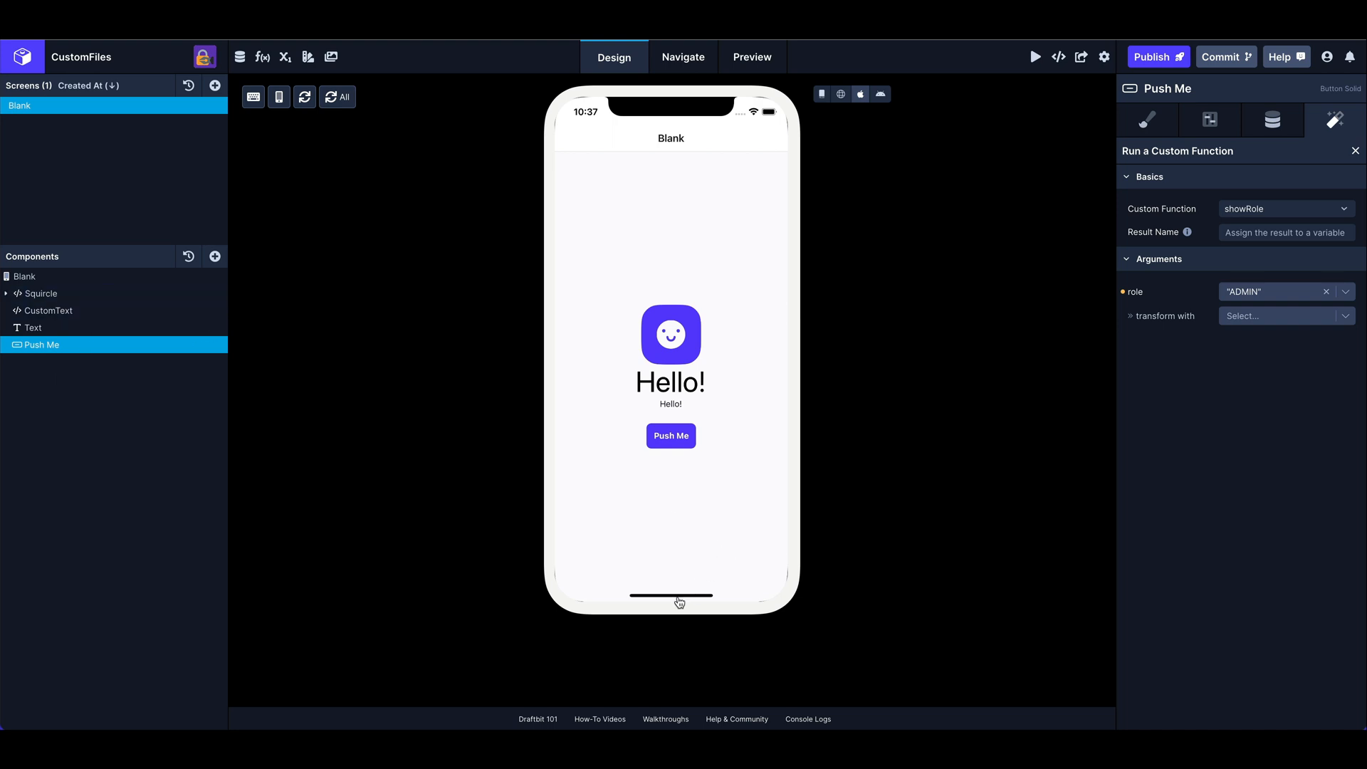
{"action": "mouse_move", "coordinate": [709, 421]}
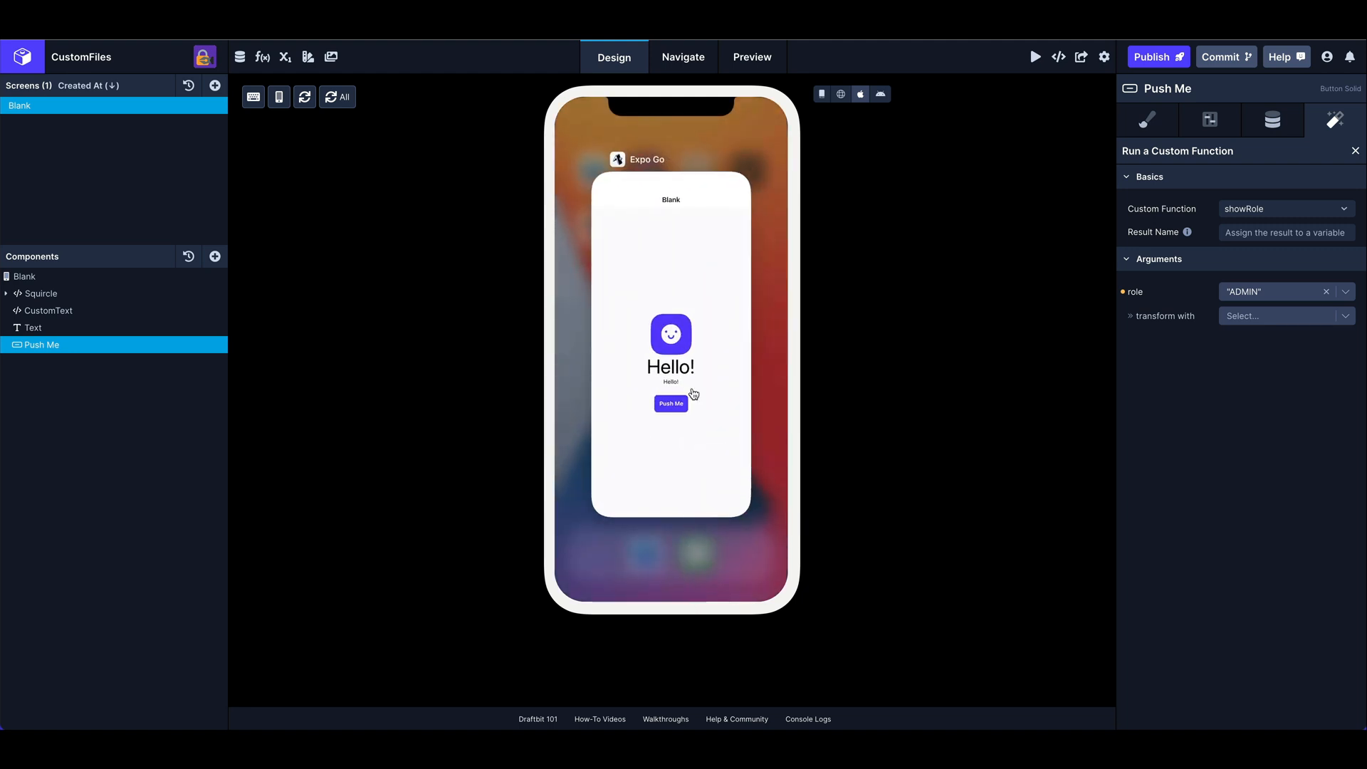
{"action": "mouse_move", "coordinate": [679, 354]}
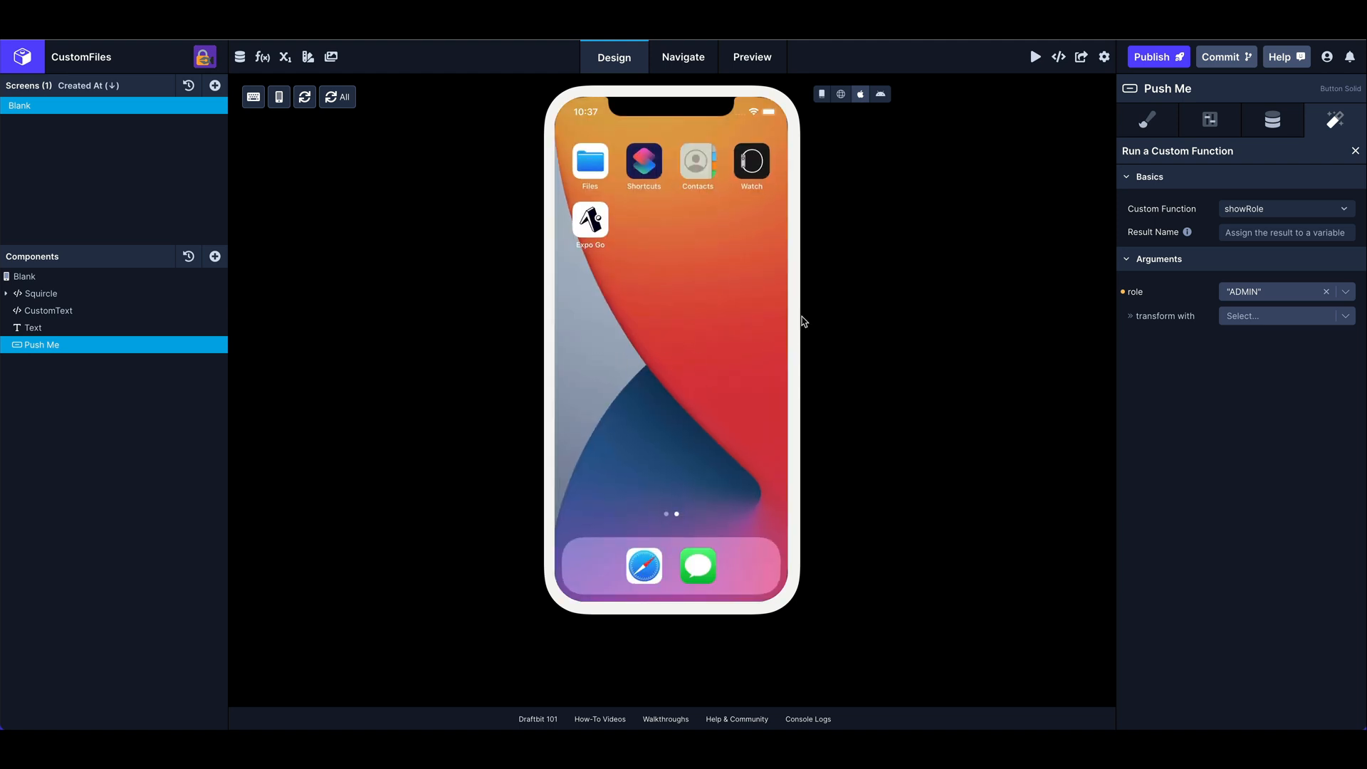
- Open the simulator's Settings > General, stray into Fonts, and return to General
{"action": "left_click", "coordinate": [880, 94]}
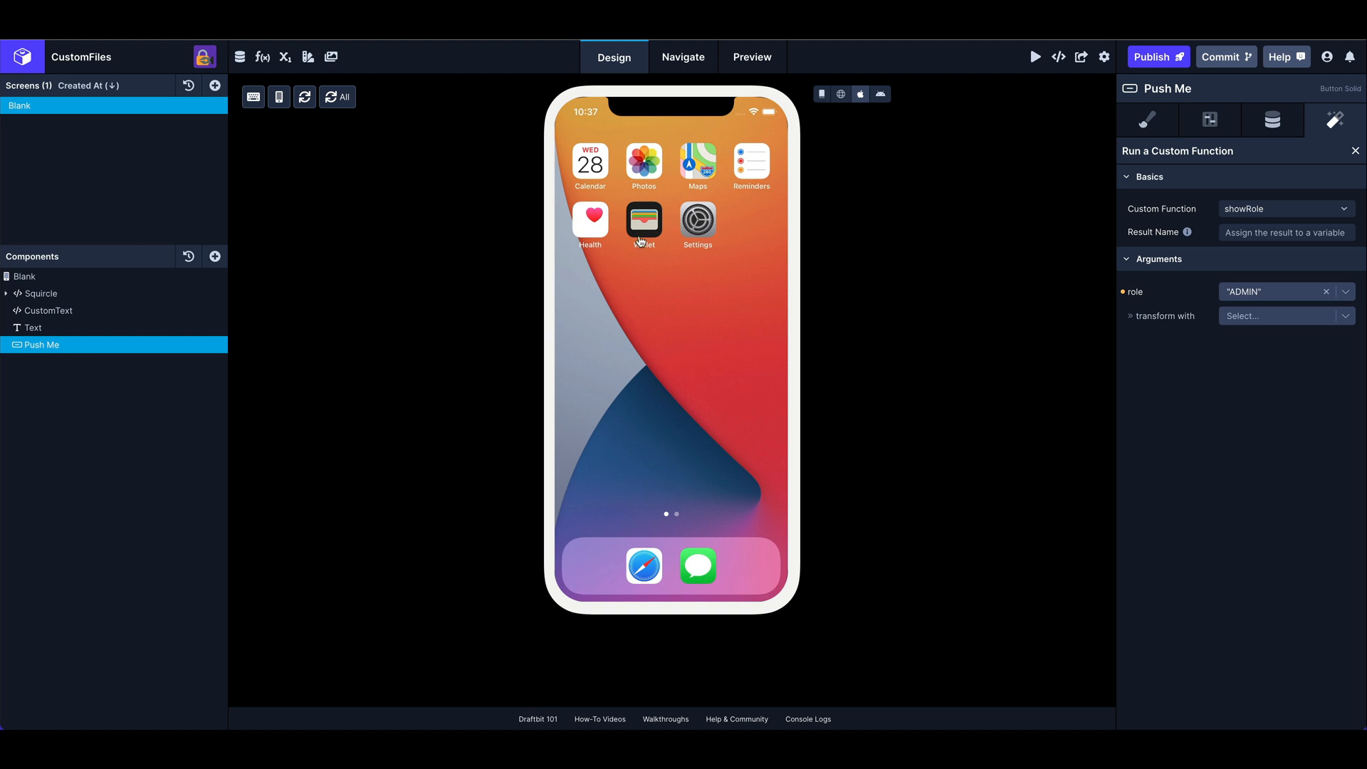
{"action": "left_click", "coordinate": [696, 218]}
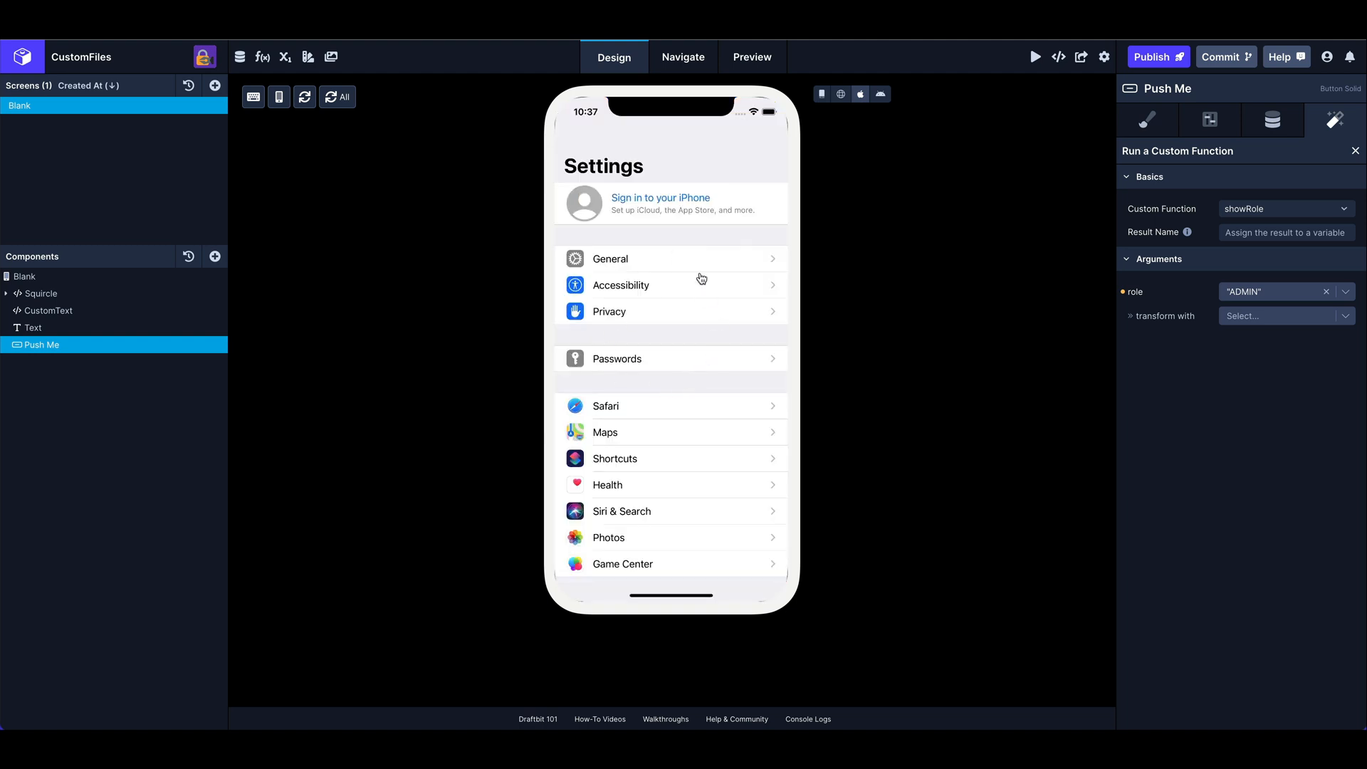
{"action": "mouse_move", "coordinate": [650, 261]}
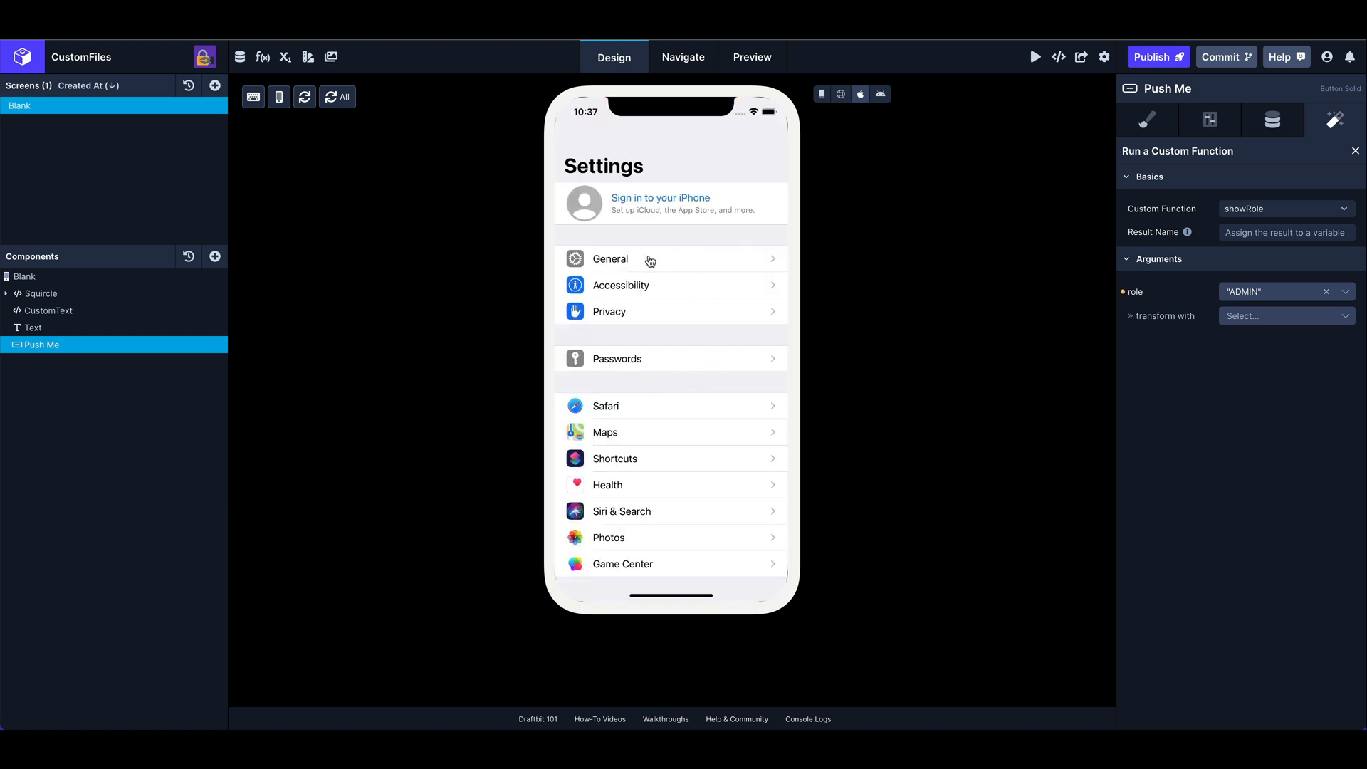
{"action": "left_click", "coordinate": [610, 259]}
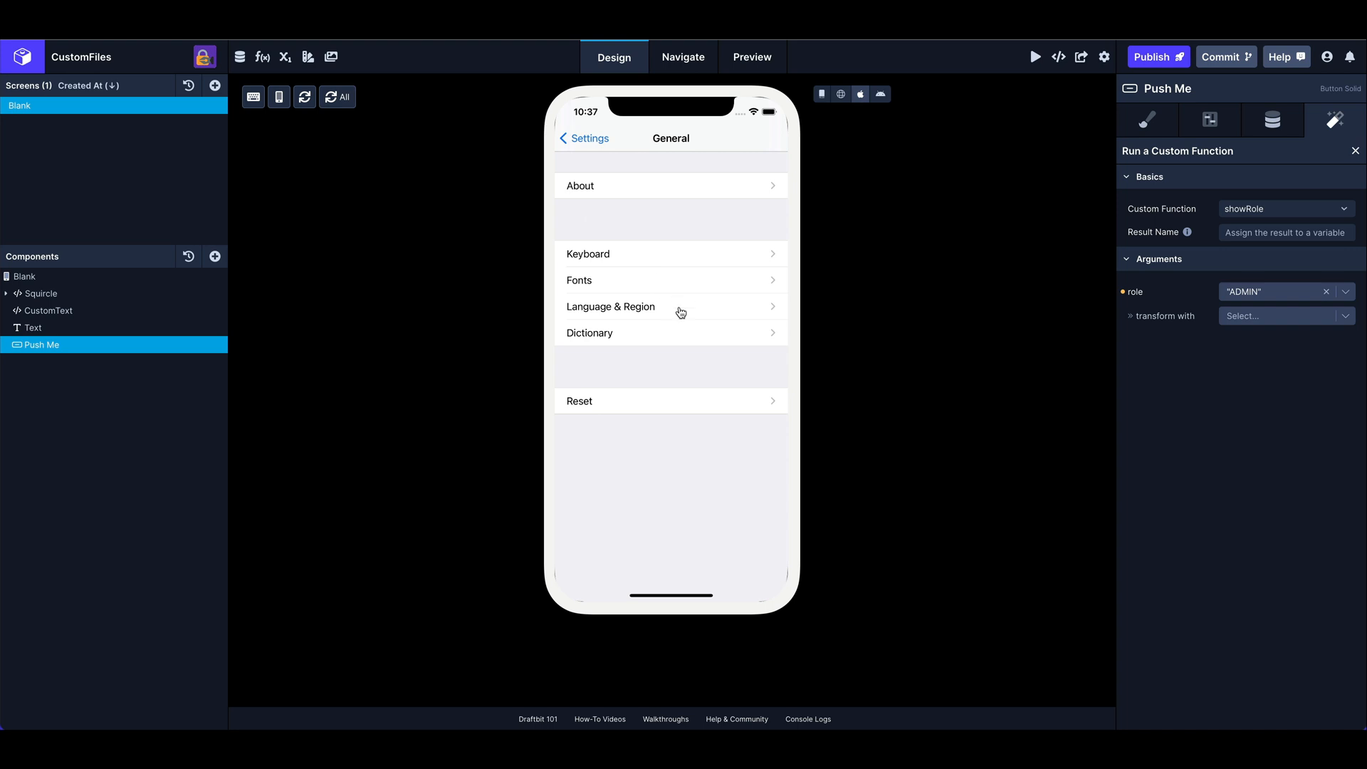
{"action": "mouse_move", "coordinate": [678, 308]}
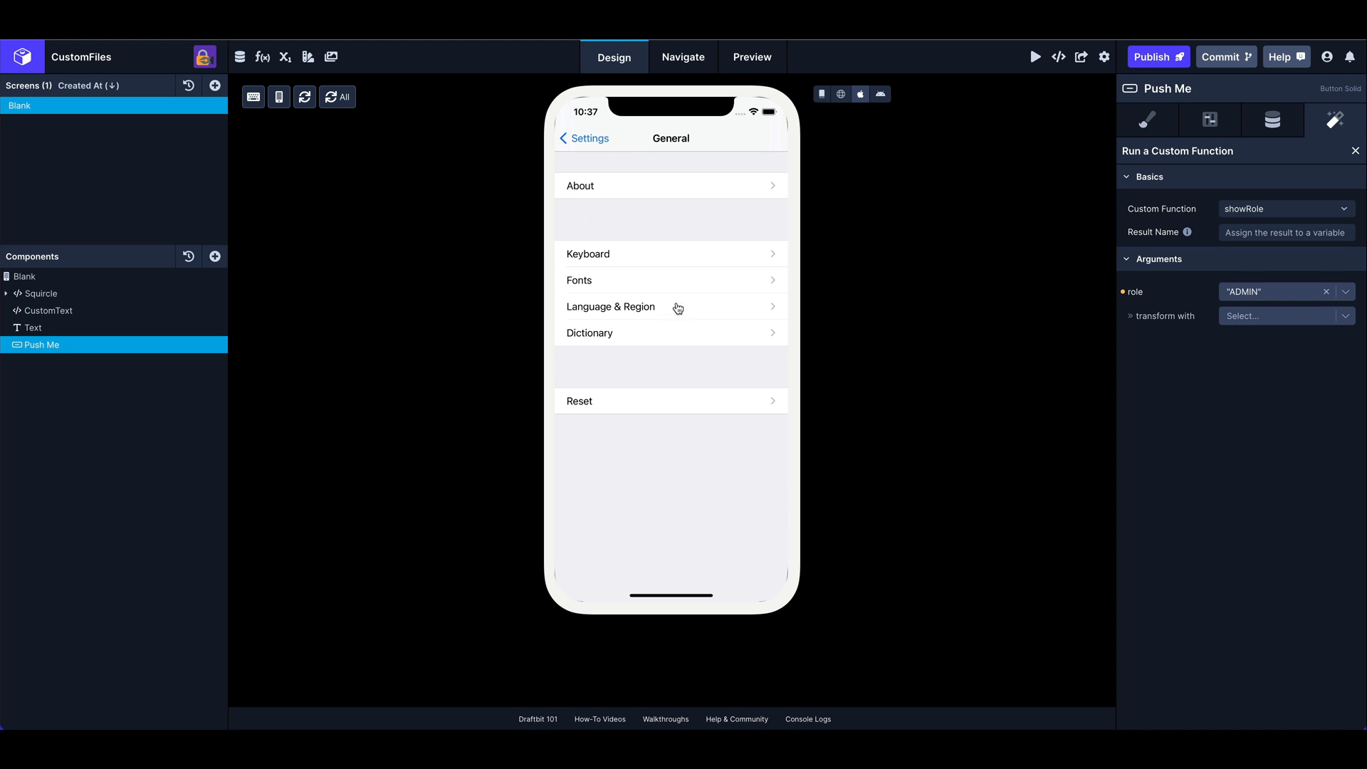
{"action": "left_click", "coordinate": [669, 279]}
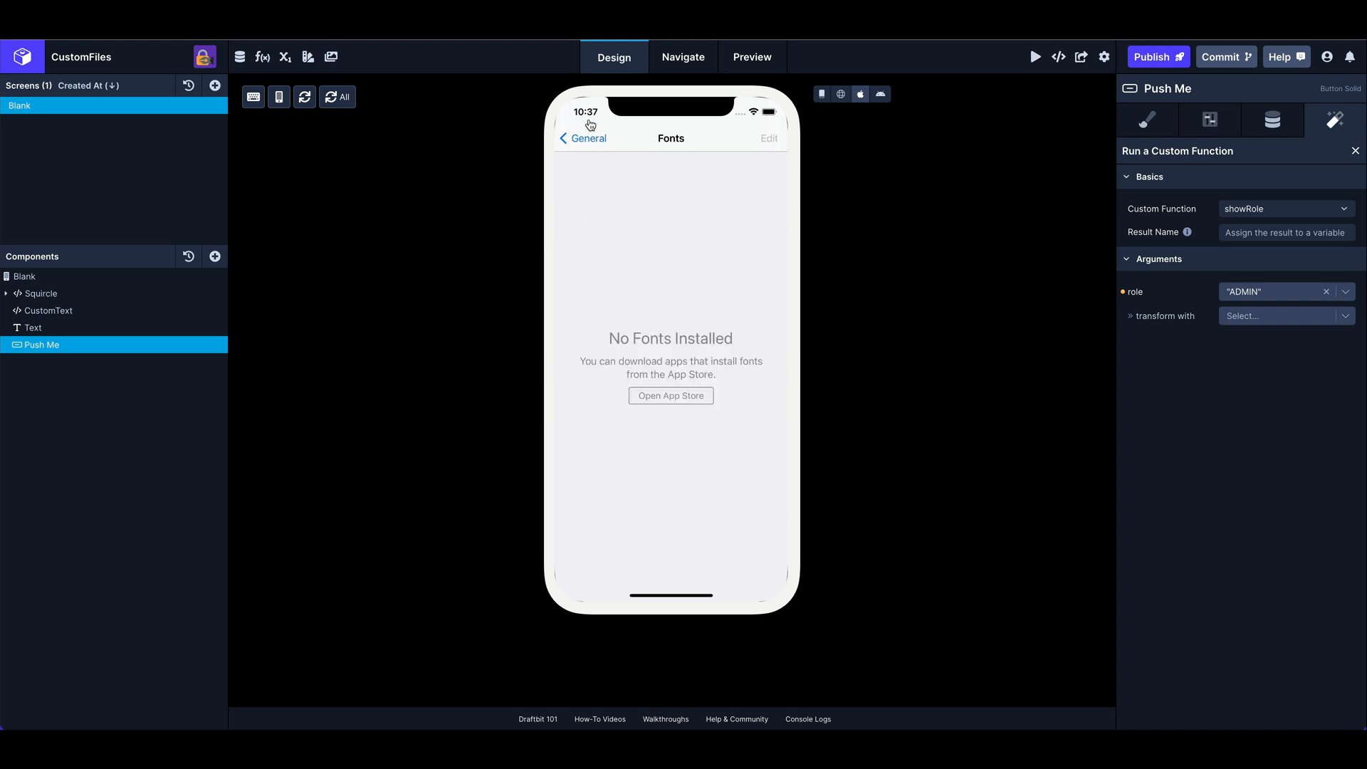
{"action": "left_click", "coordinate": [583, 138]}
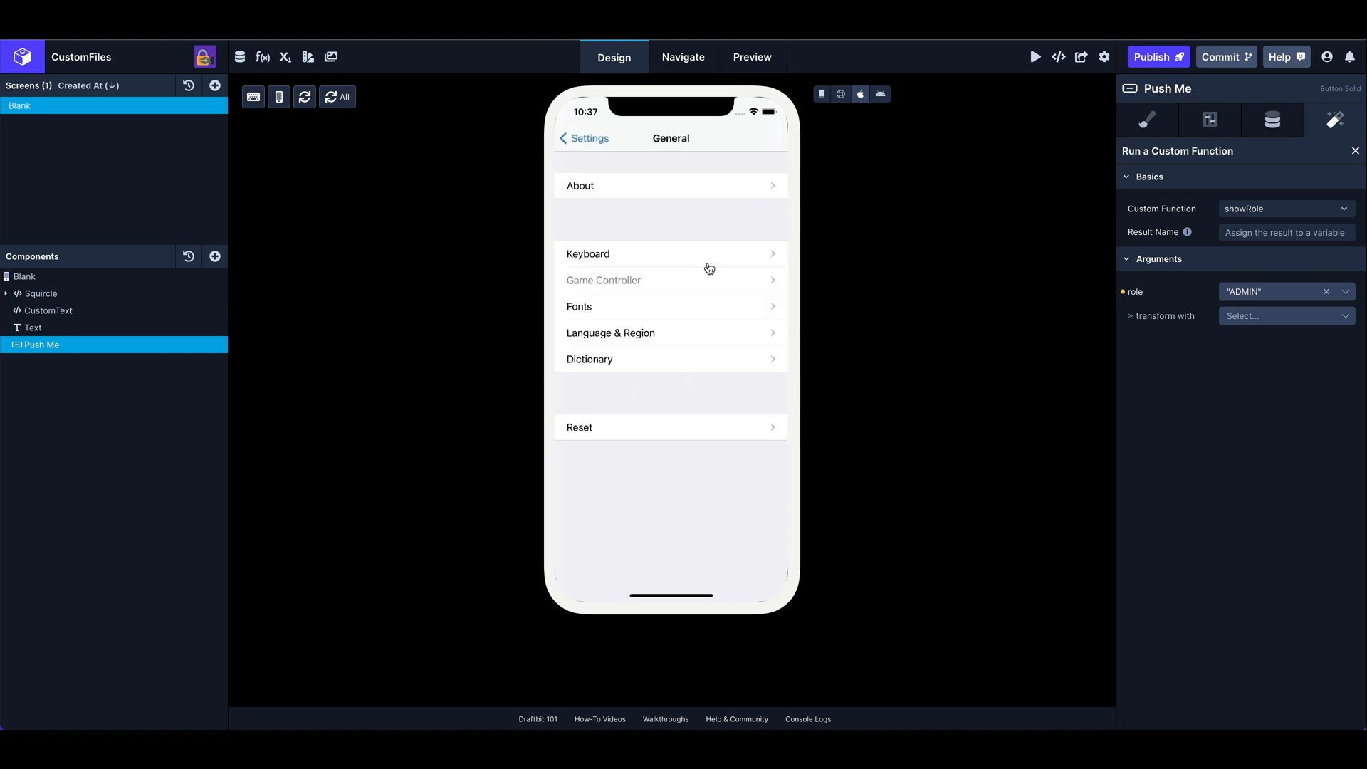
{"action": "mouse_move", "coordinate": [635, 330]}
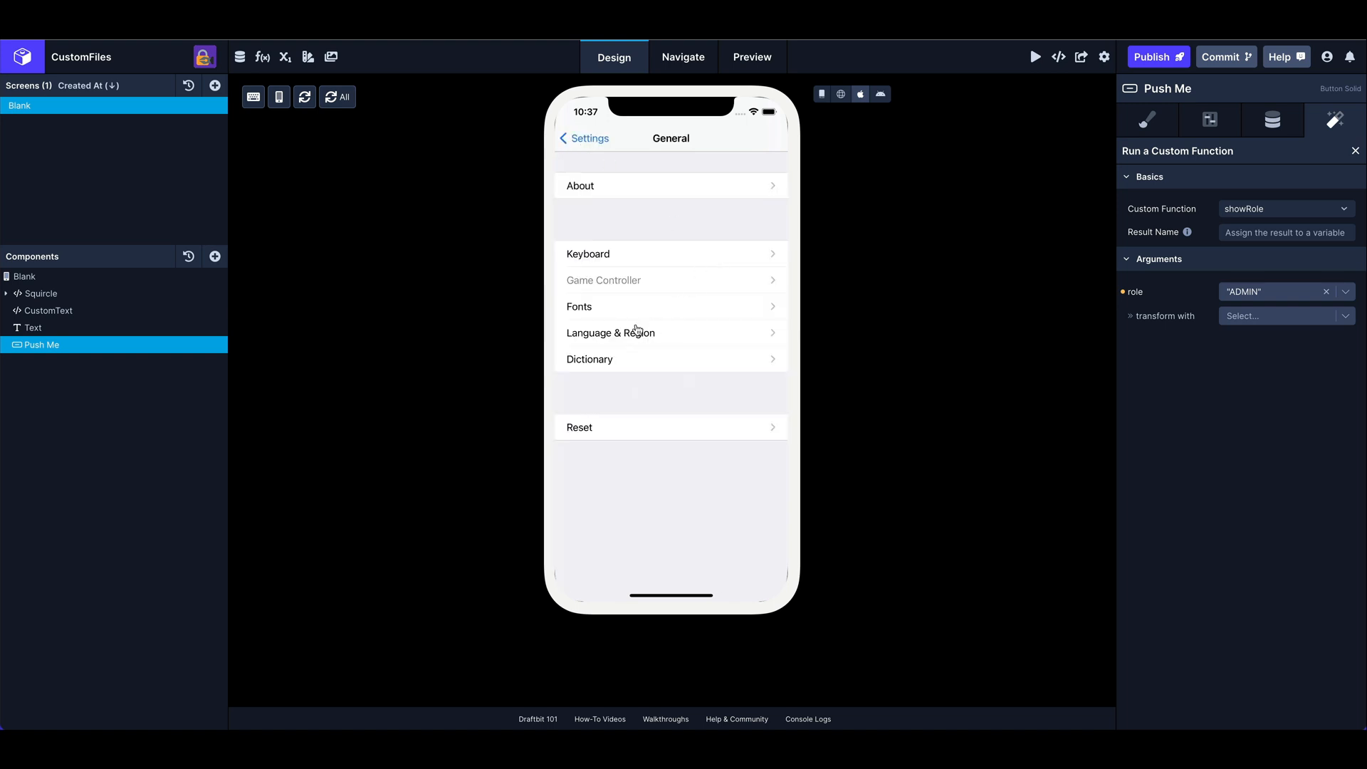
- Set the simulated iPhone's language to Japanese (日本語) via Language & Region search
{"action": "left_click", "coordinate": [610, 333]}
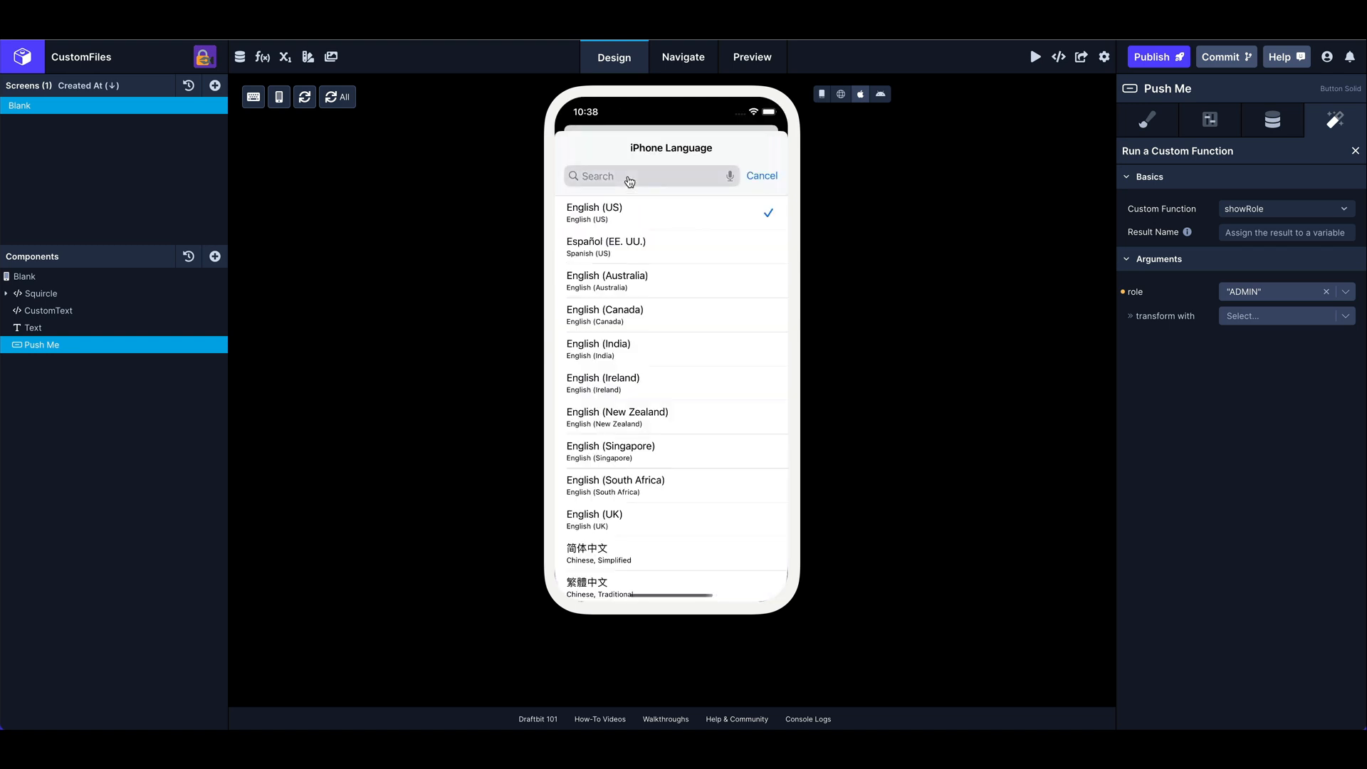
{"action": "type", "text": "Jap"}
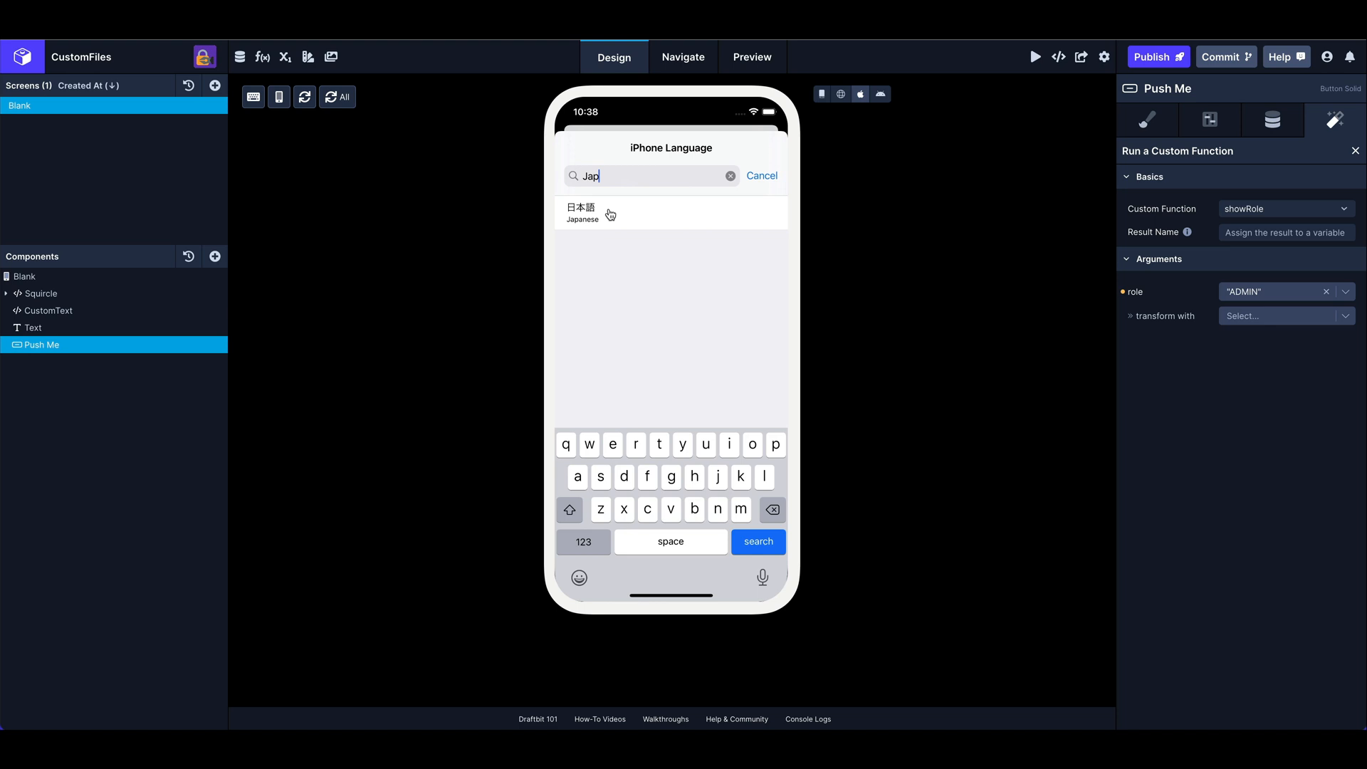
{"action": "left_click", "coordinate": [610, 213]}
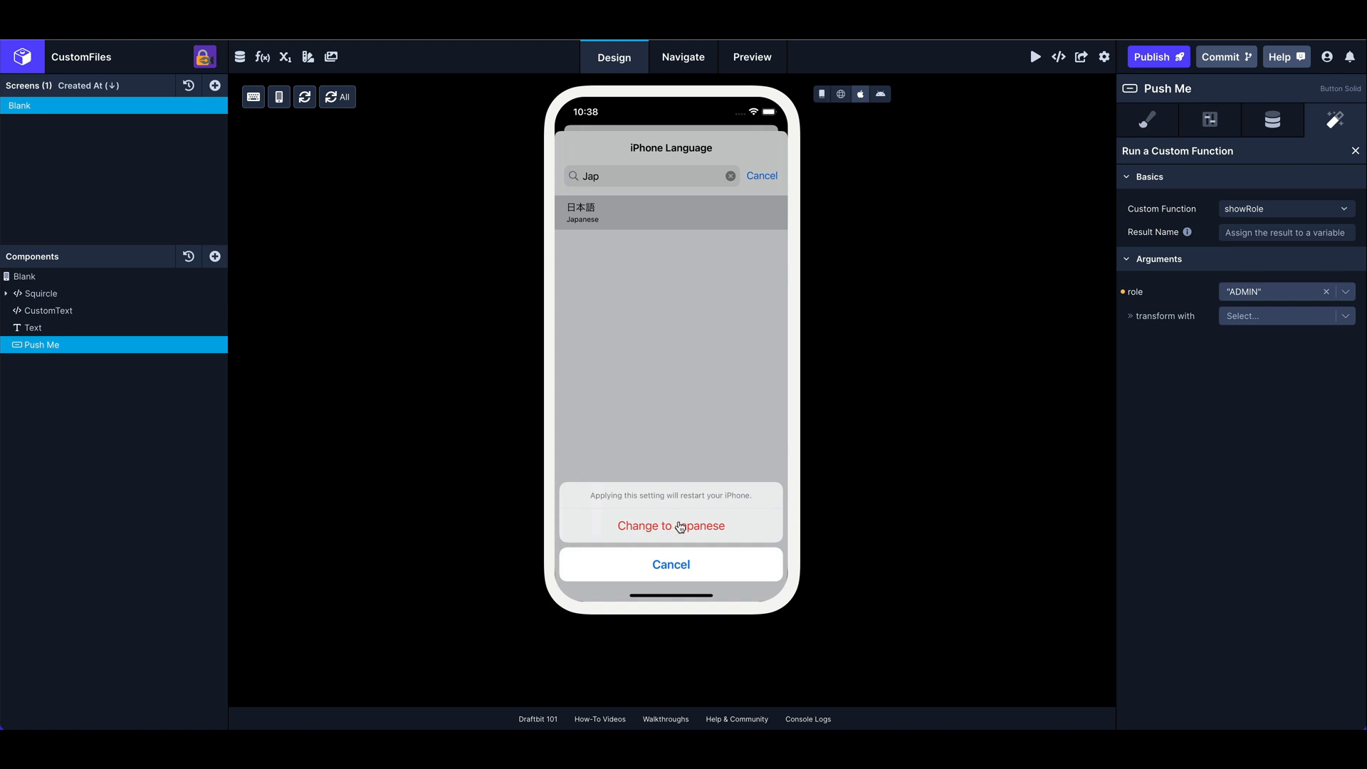
{"action": "left_click", "coordinate": [671, 525]}
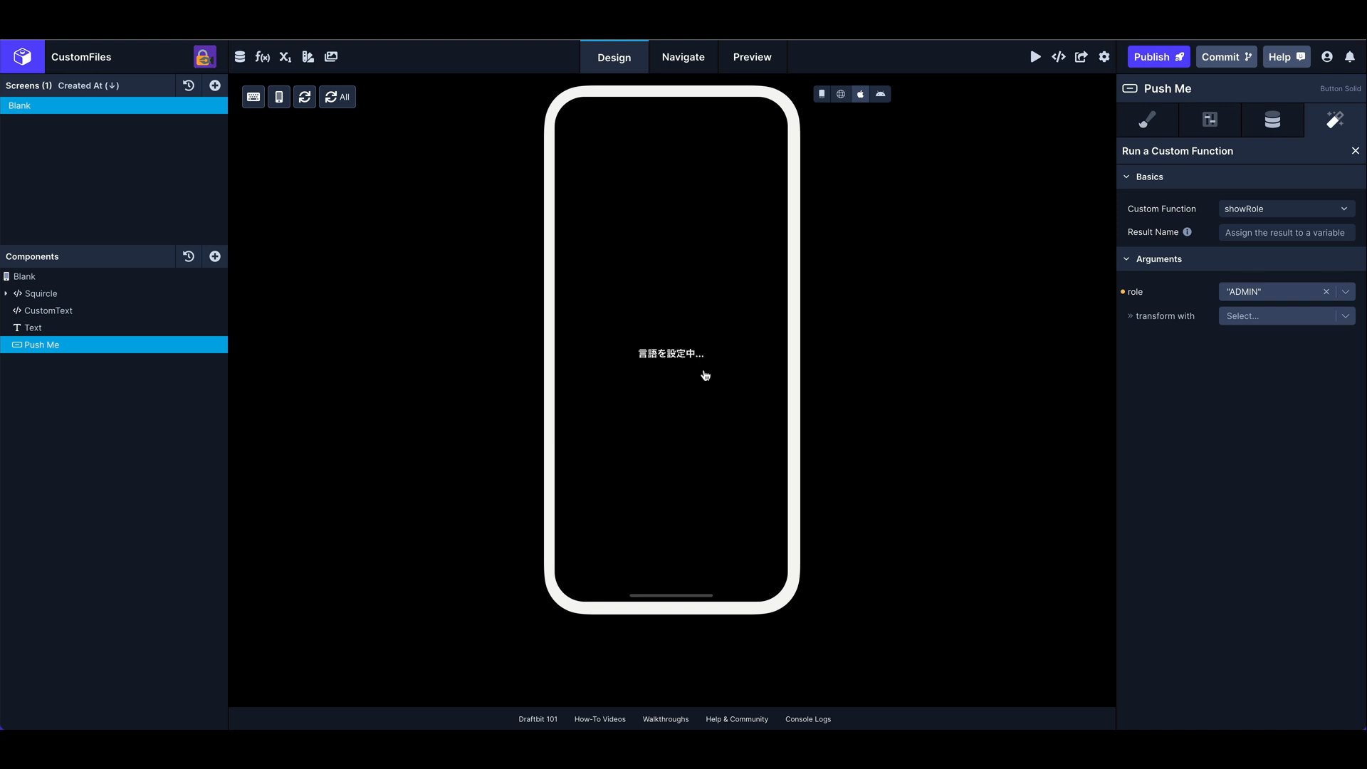
{"action": "mouse_move", "coordinate": [680, 384]}
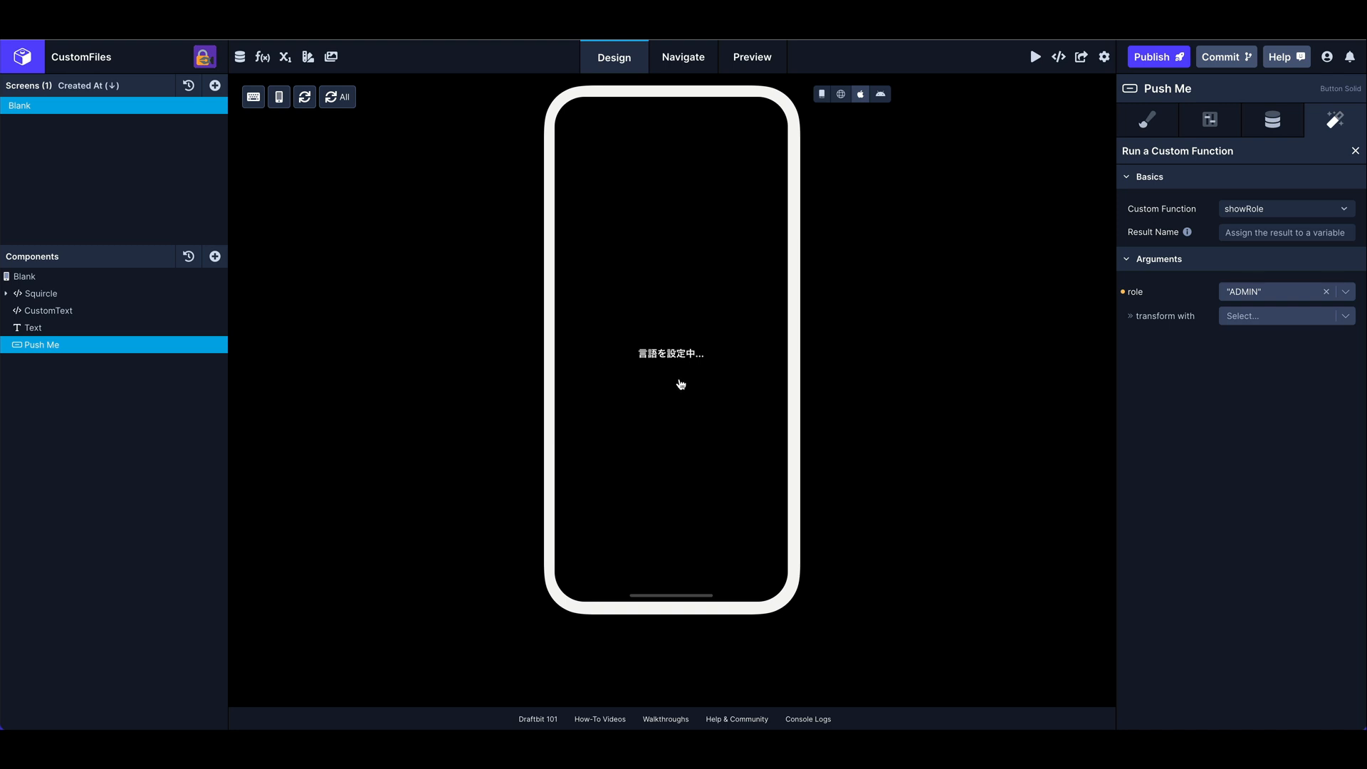
{"action": "mouse_move", "coordinate": [727, 551]}
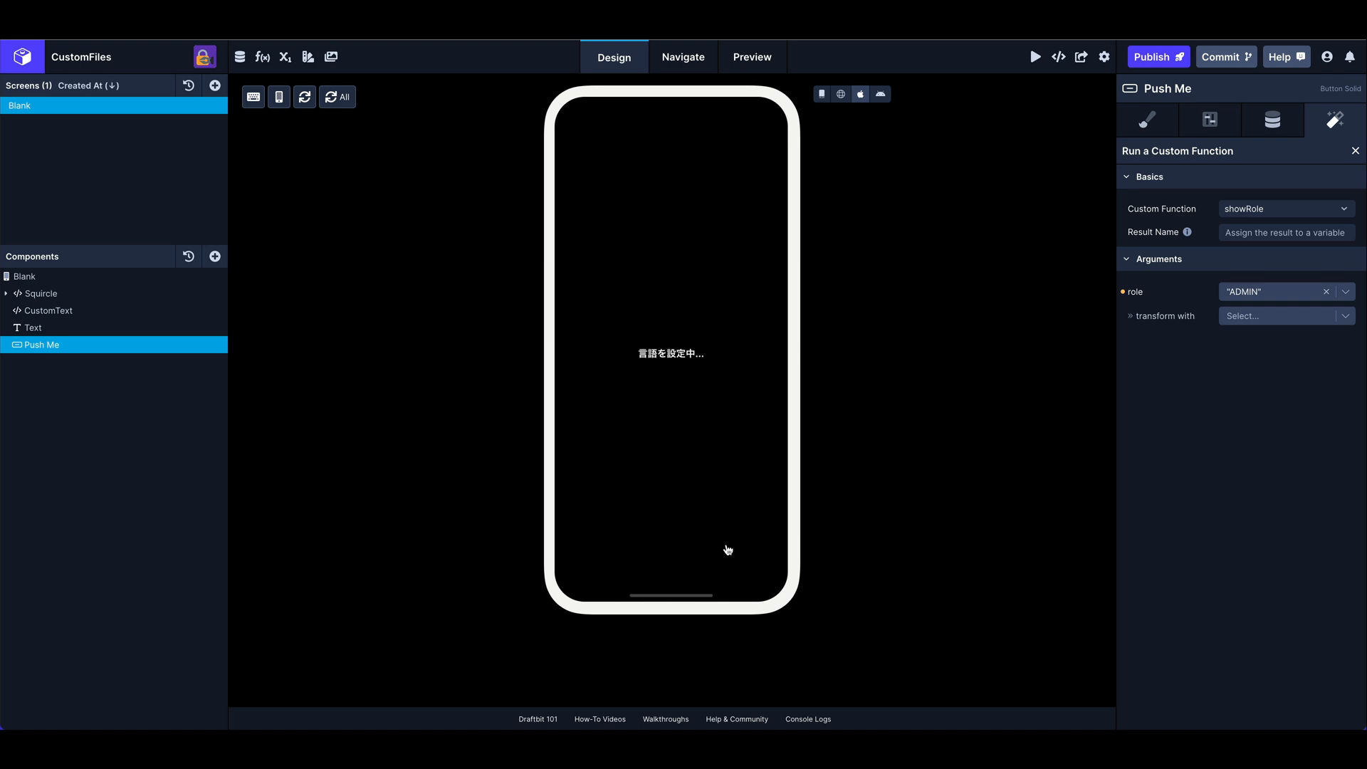
{"action": "mouse_move", "coordinate": [700, 509]}
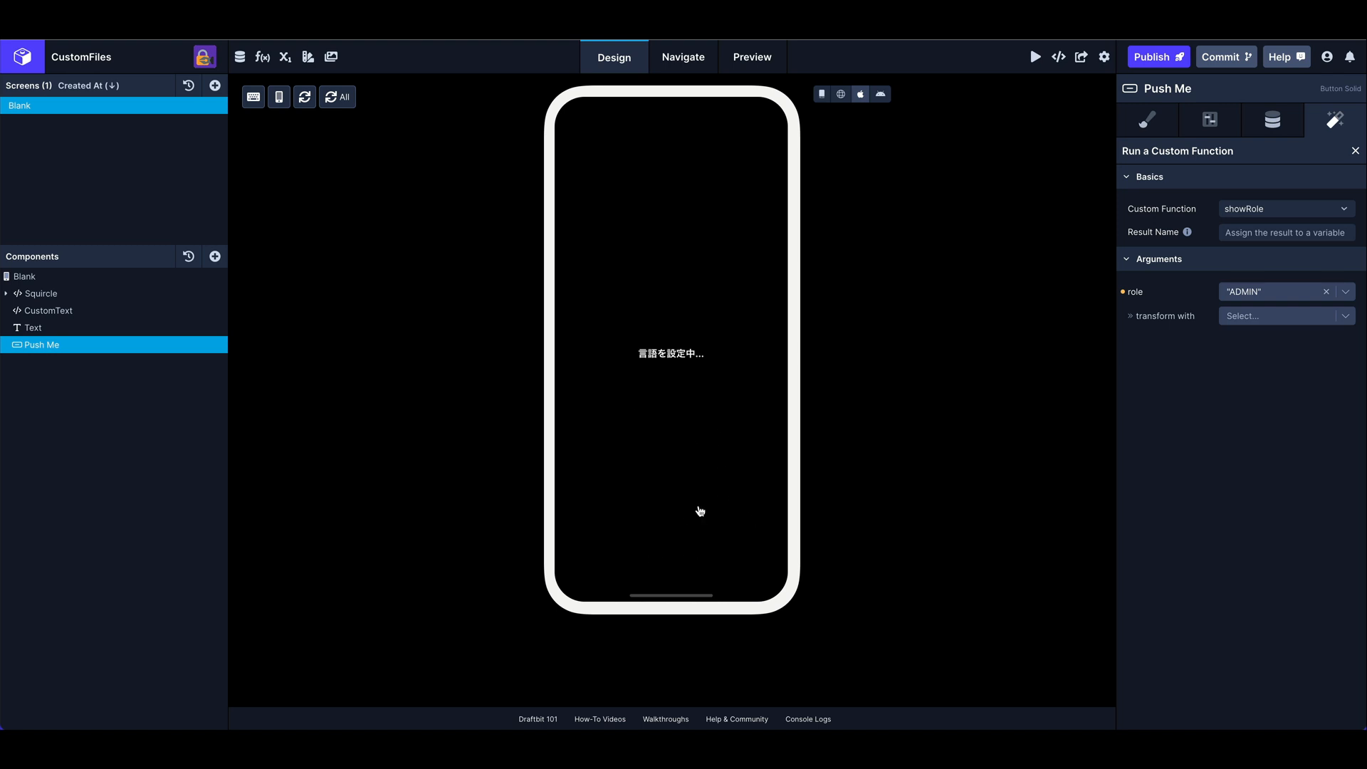
{"action": "mouse_move", "coordinate": [676, 498]}
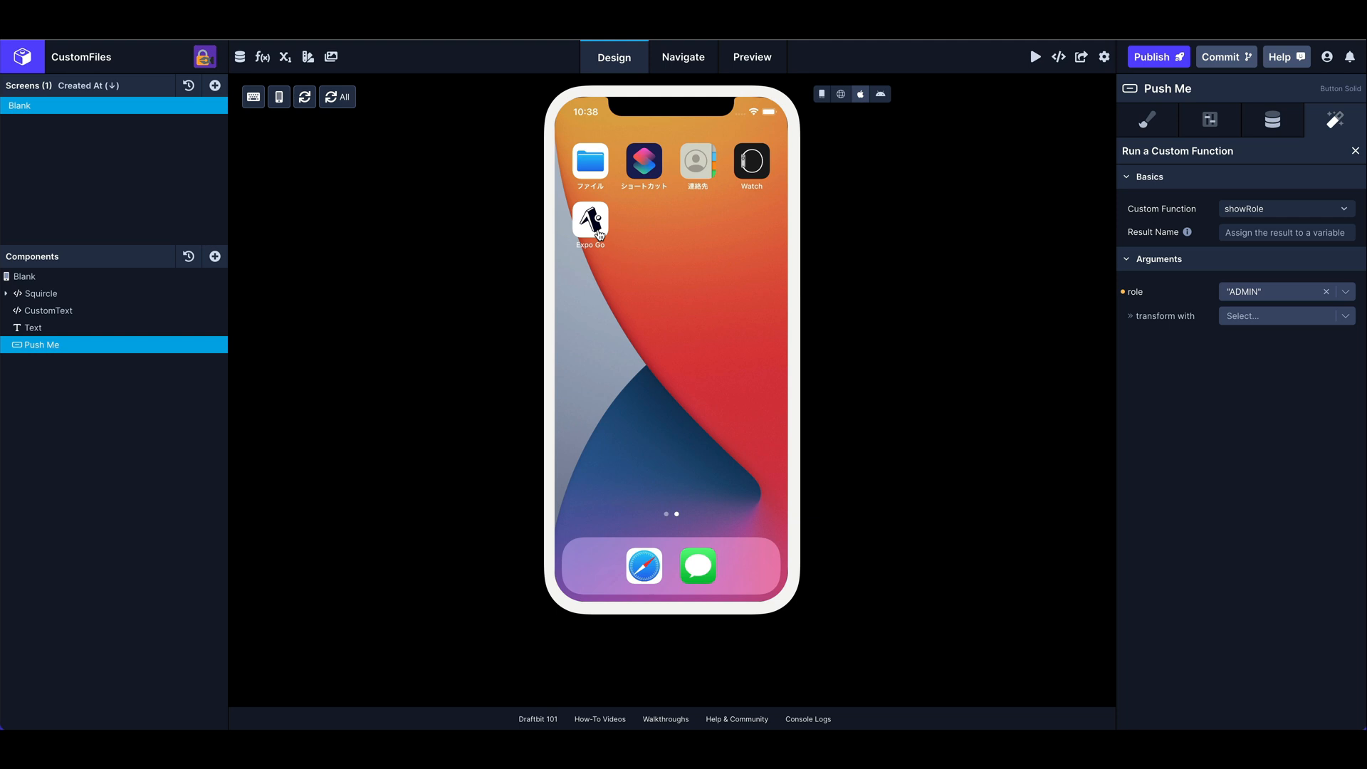
{"action": "mouse_move", "coordinate": [586, 237]}
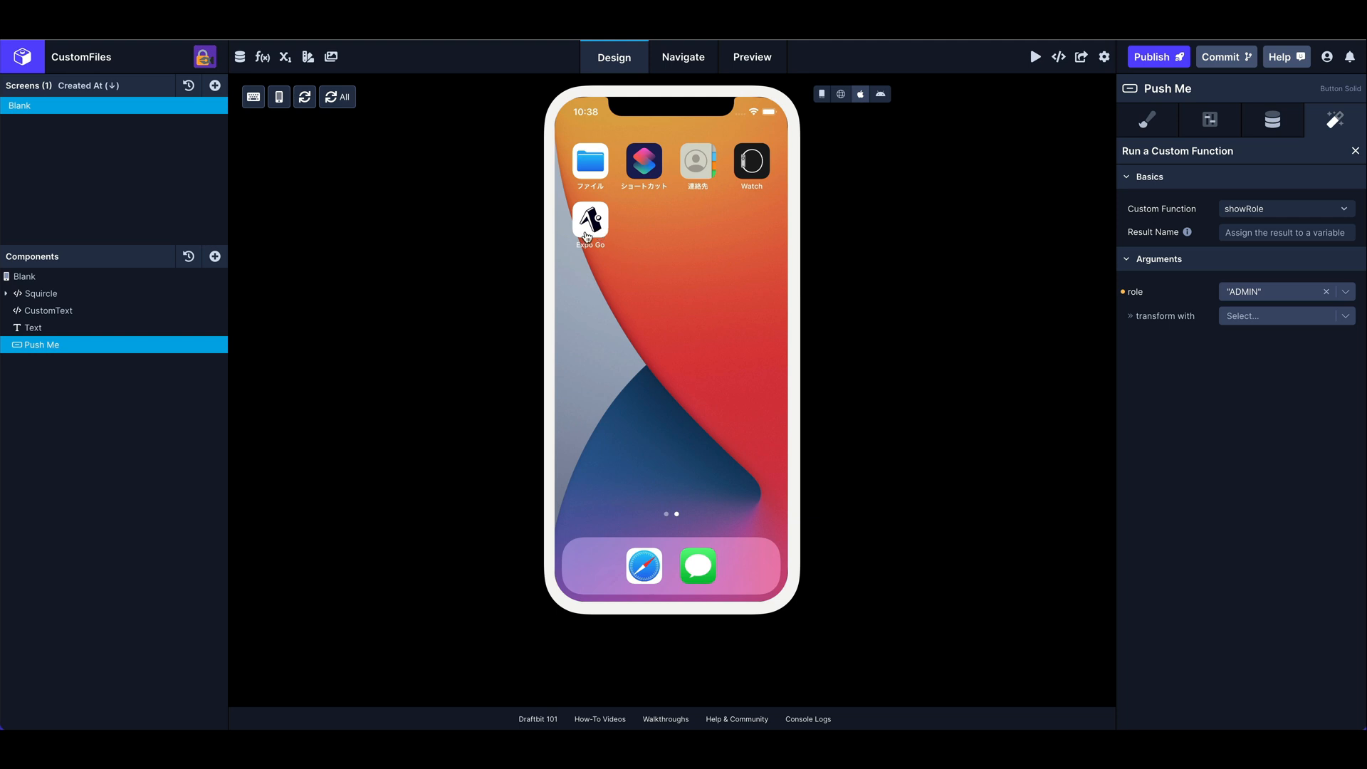
{"action": "mouse_move", "coordinate": [712, 319]}
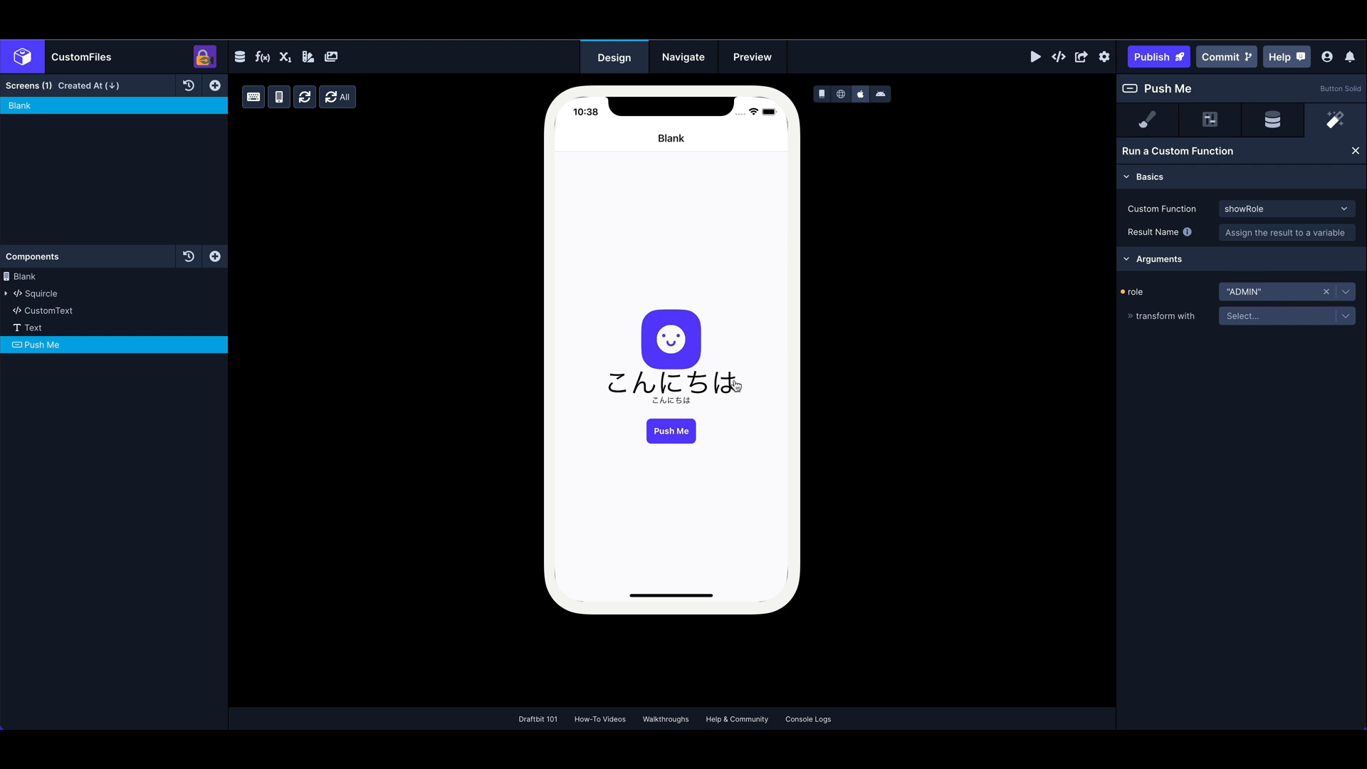
{"action": "mouse_move", "coordinate": [270, 129]}
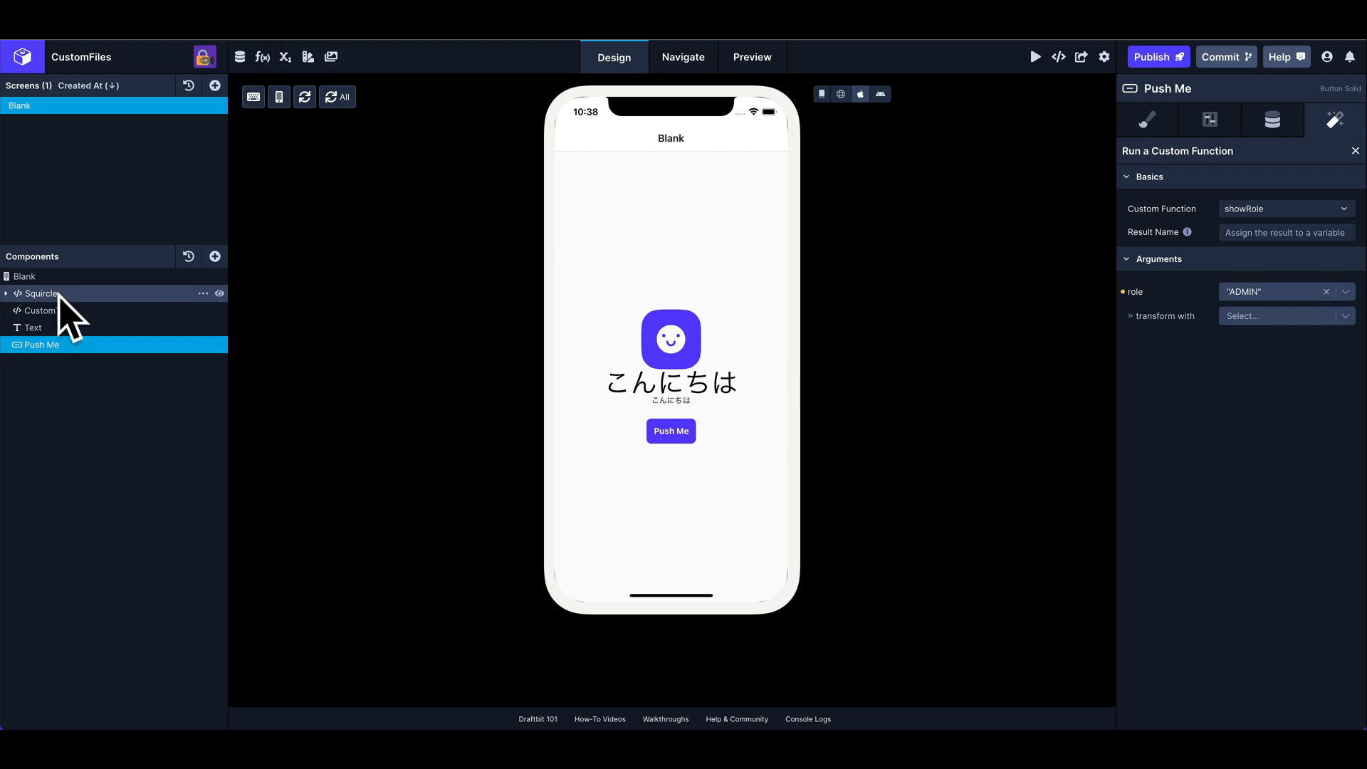
- Select CustomText and open the Language custom code file
{"action": "left_click", "coordinate": [46, 310]}
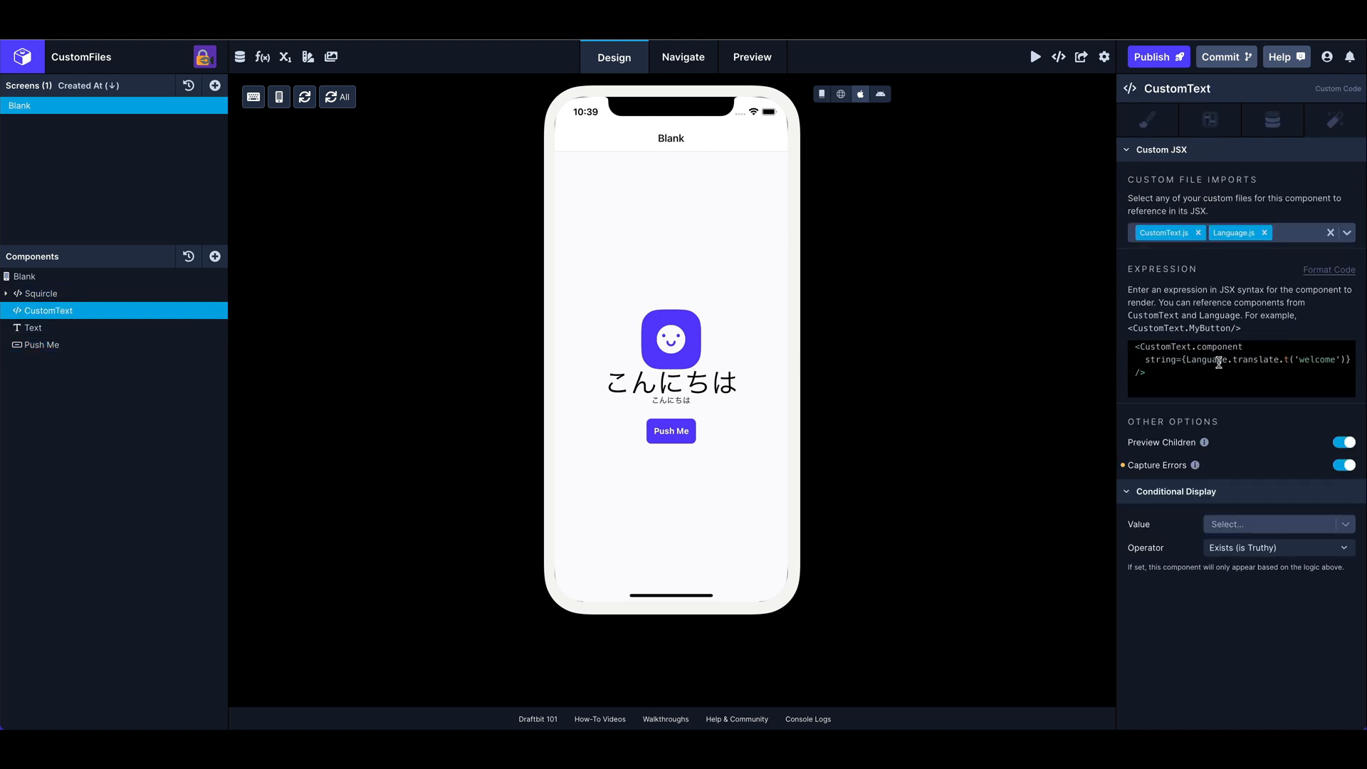
{"action": "mouse_move", "coordinate": [263, 57]}
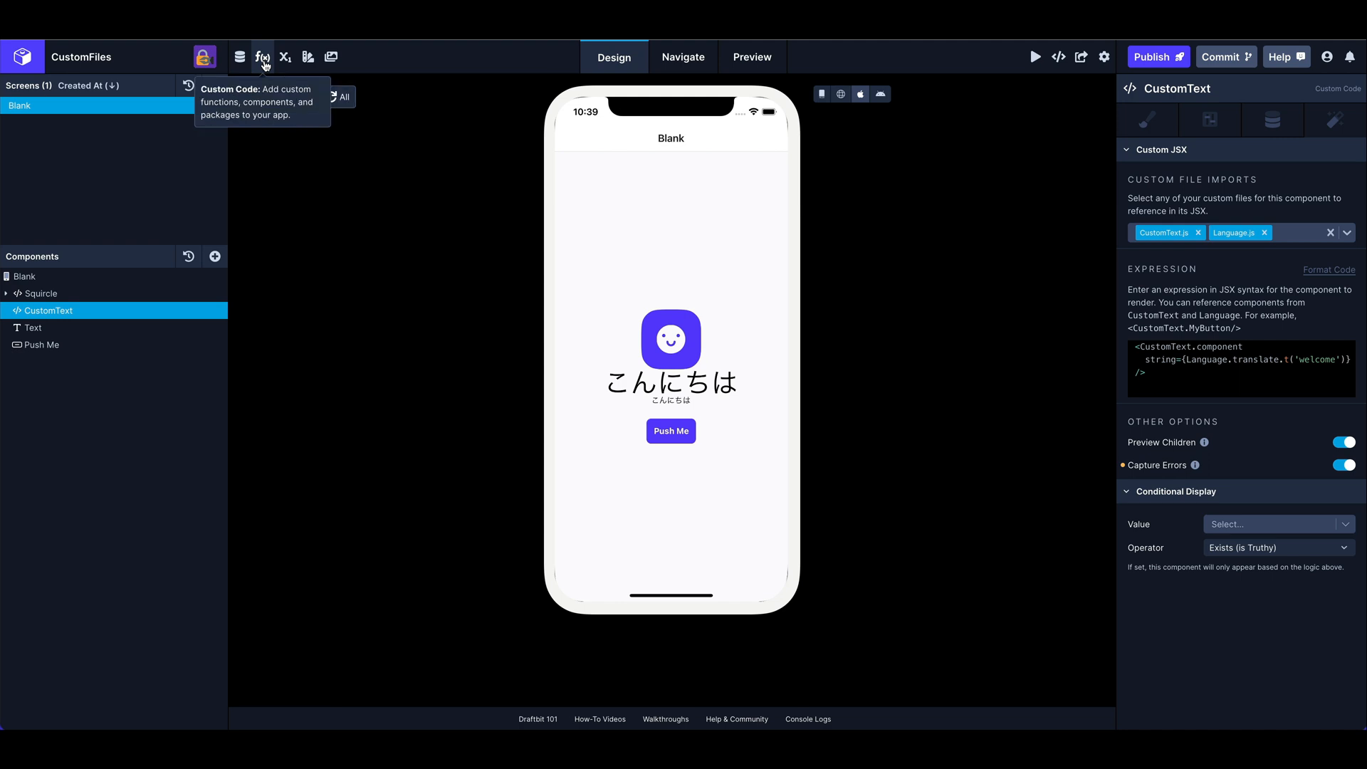
{"action": "left_click", "coordinate": [261, 57]}
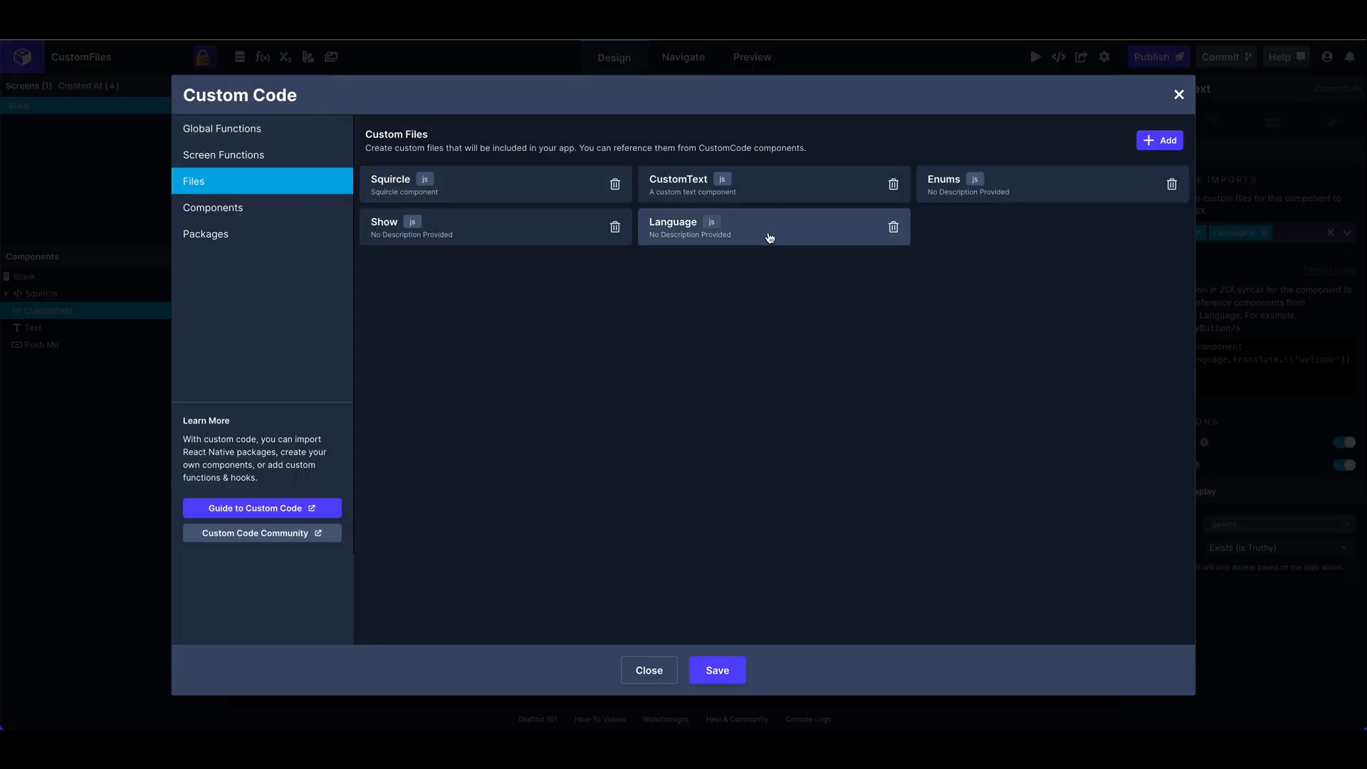
{"action": "left_click", "coordinate": [771, 226]}
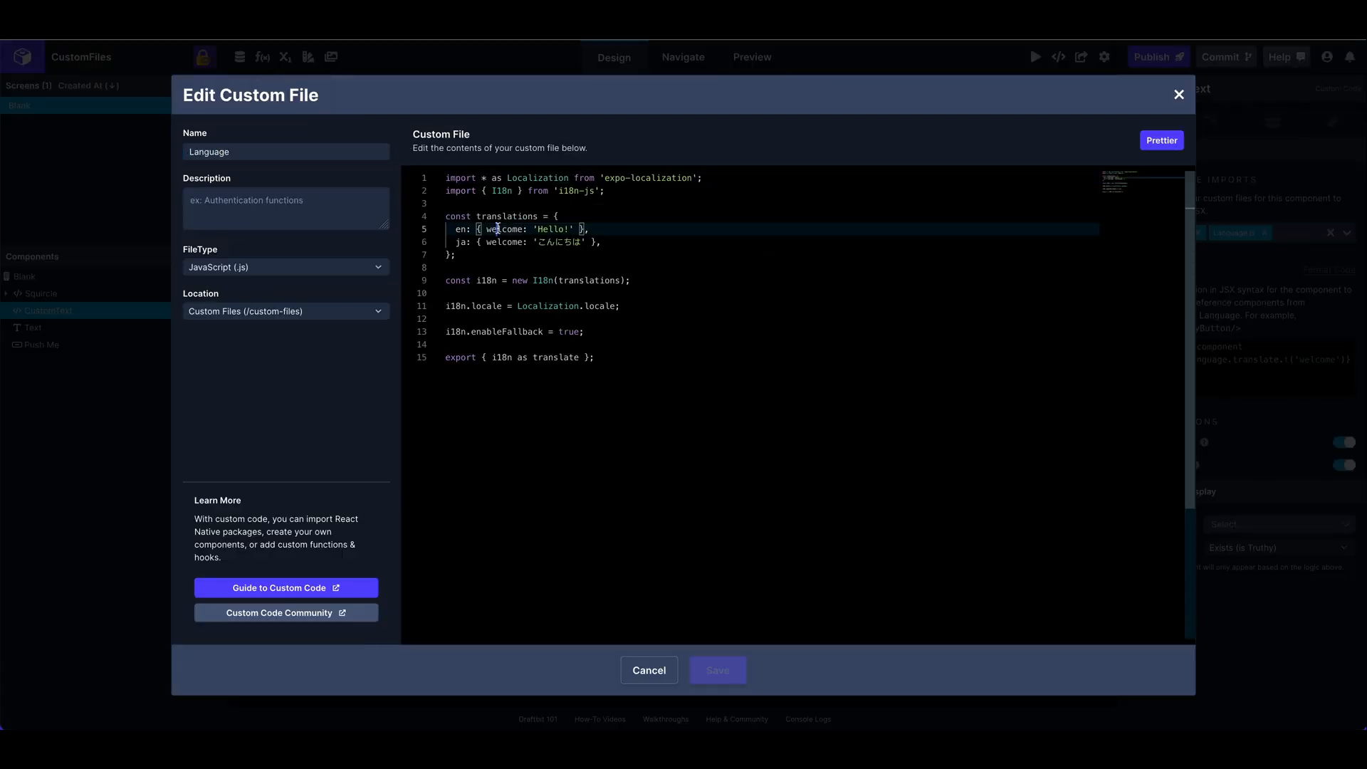
- Inspect the Japanese こんにちは and English Hello! entries, then close without changes
{"action": "double_click", "coordinate": [504, 241]}
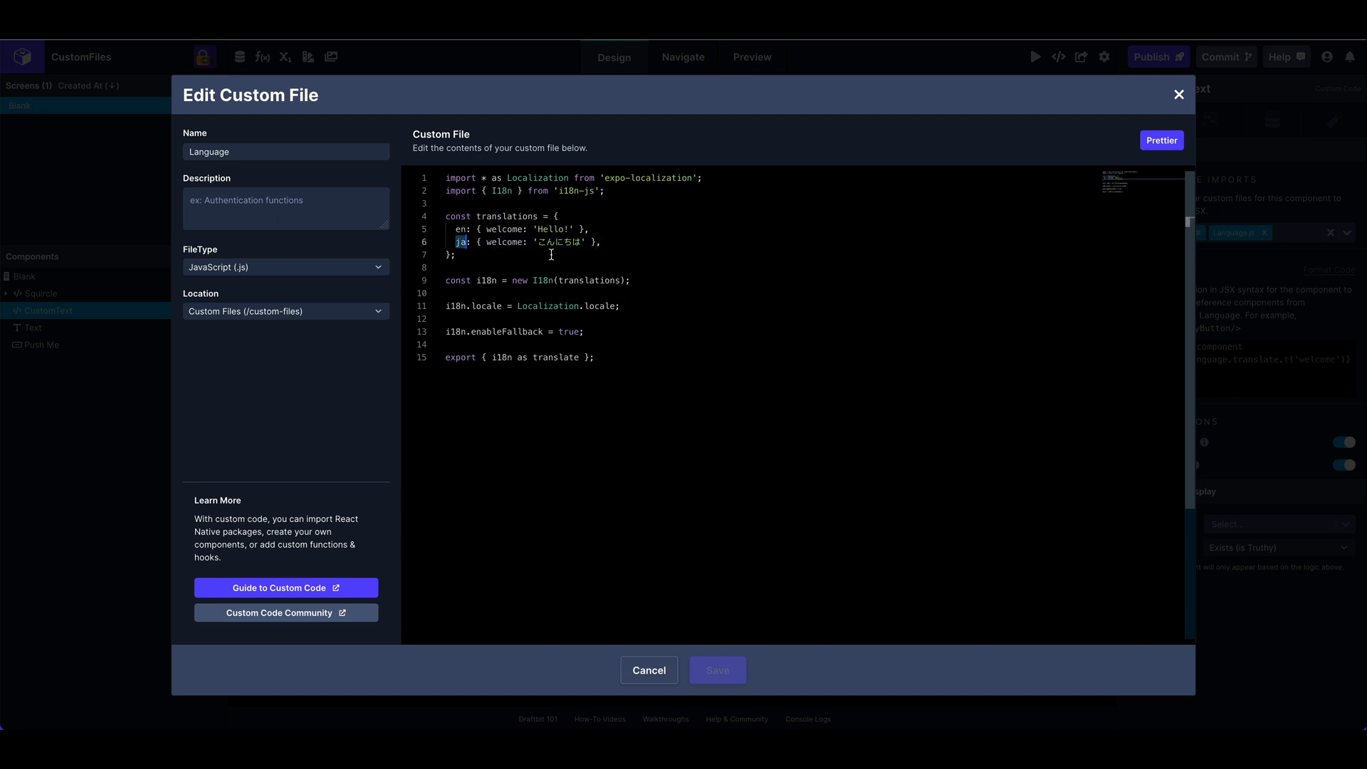
{"action": "double_click", "coordinate": [562, 242]}
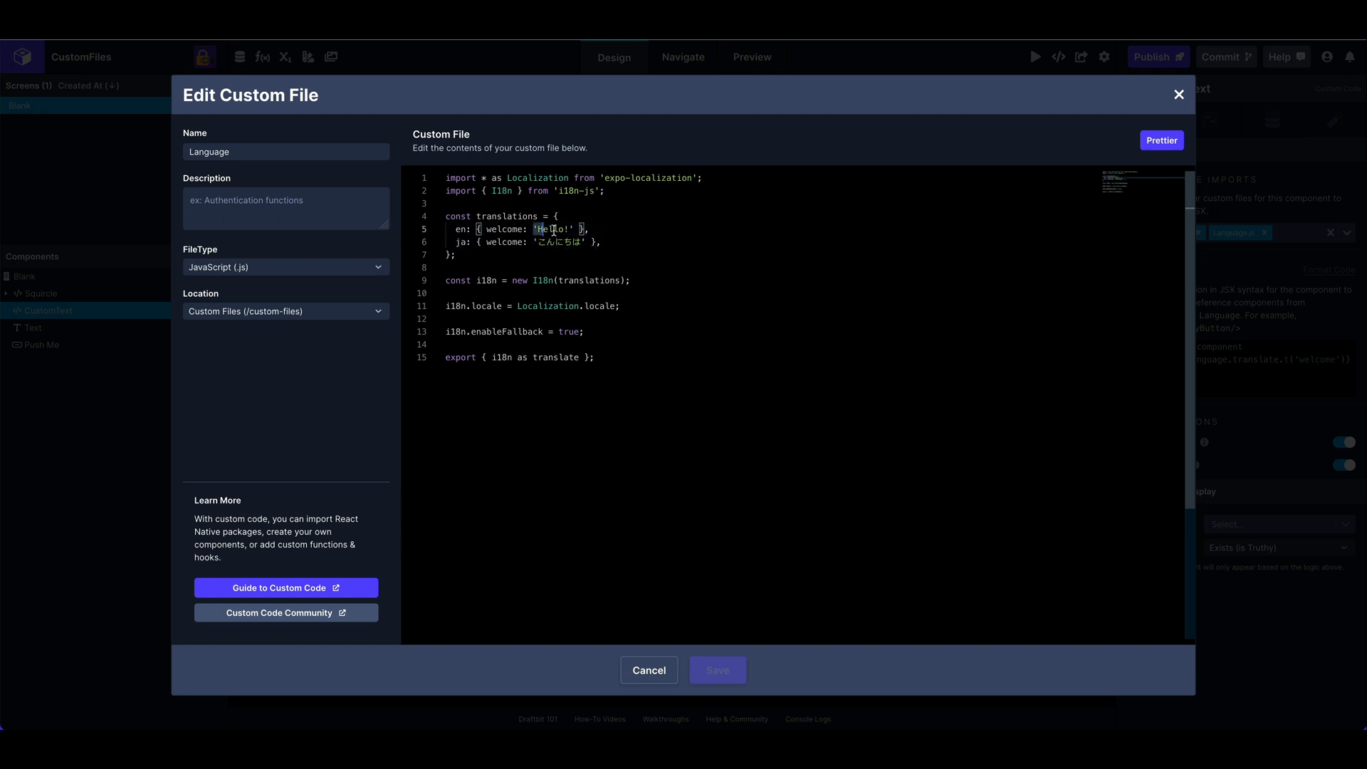
{"action": "left_click", "coordinate": [649, 669]}
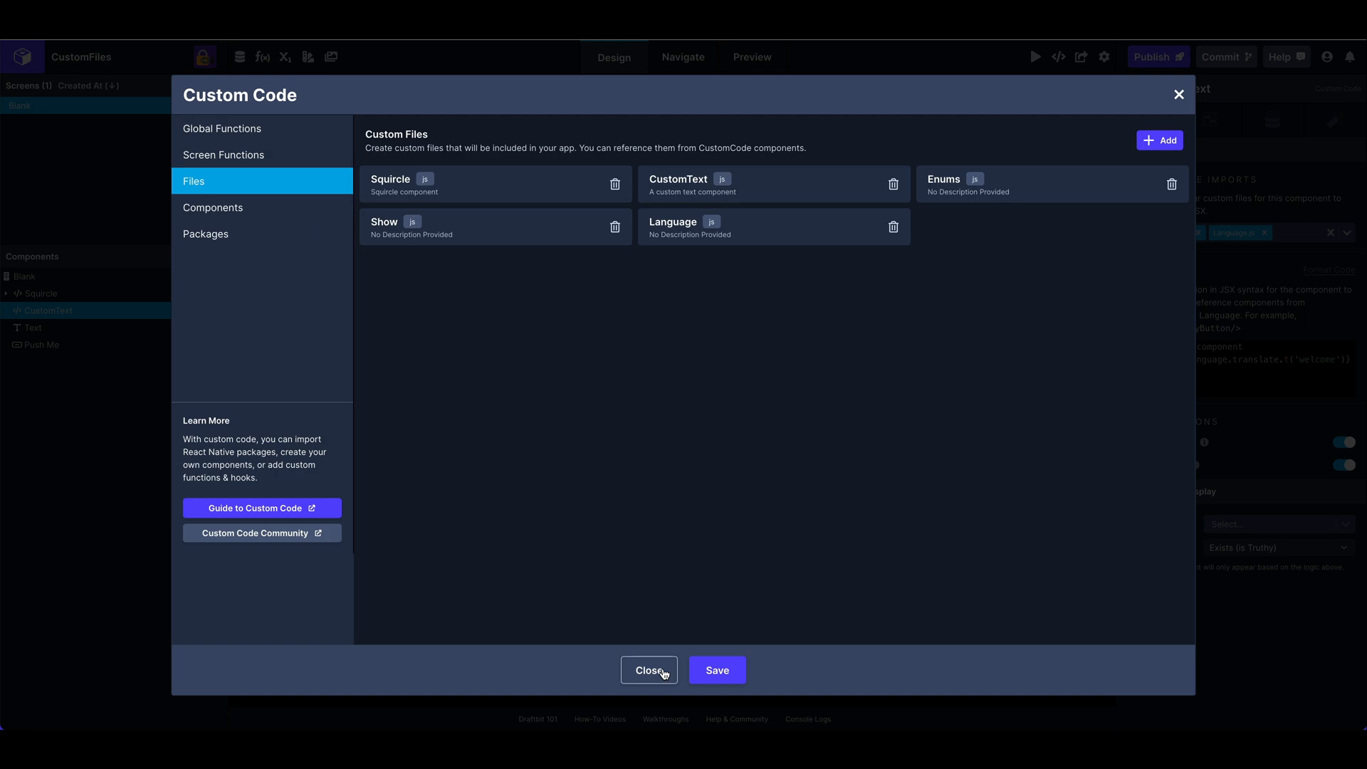
{"action": "left_click", "coordinate": [649, 669]}
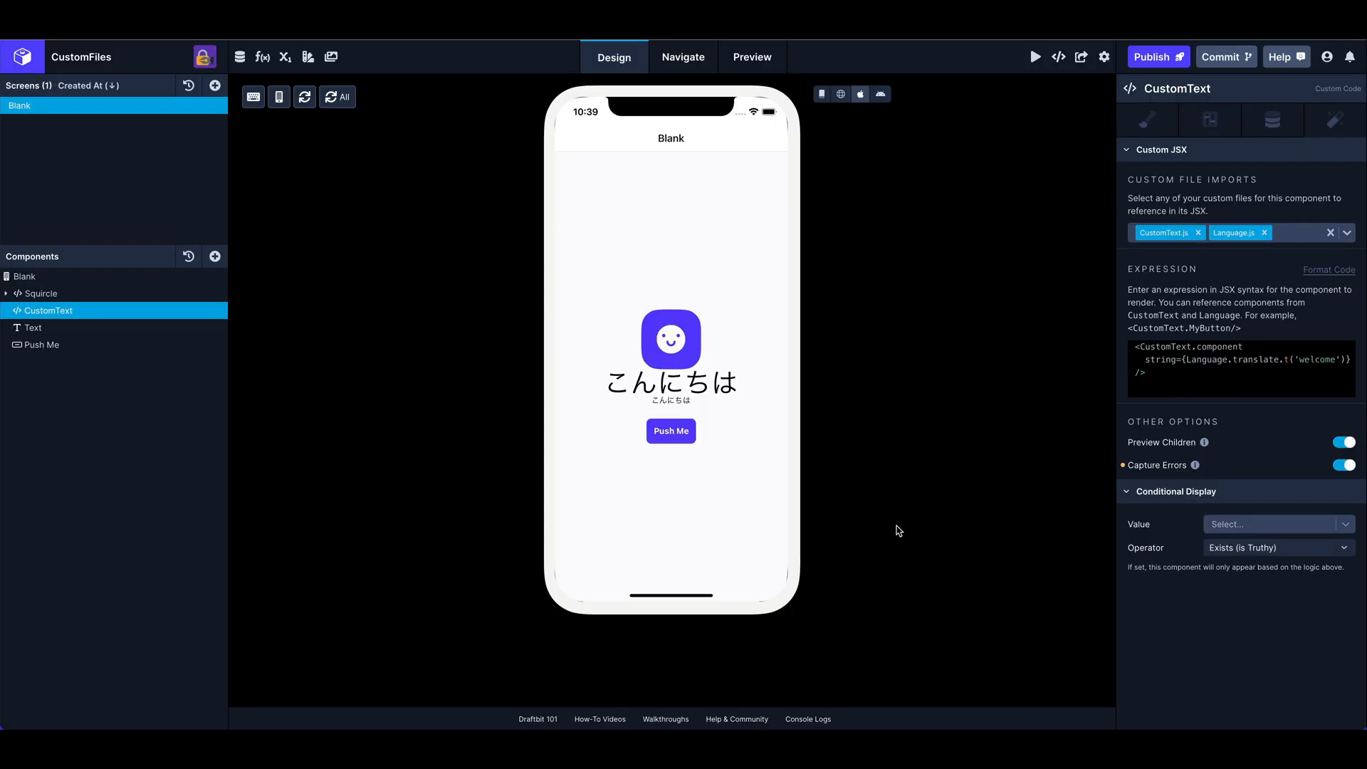
{"action": "mouse_move", "coordinate": [891, 446]}
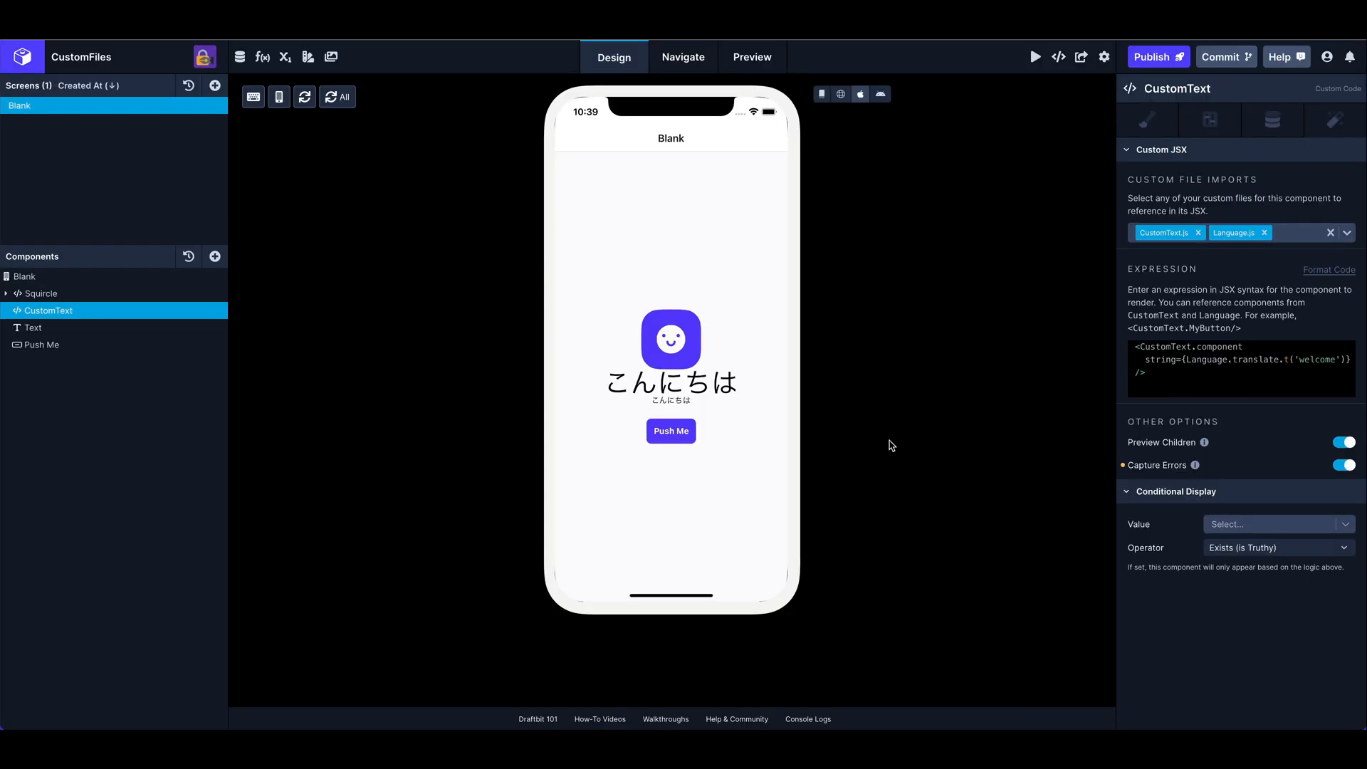